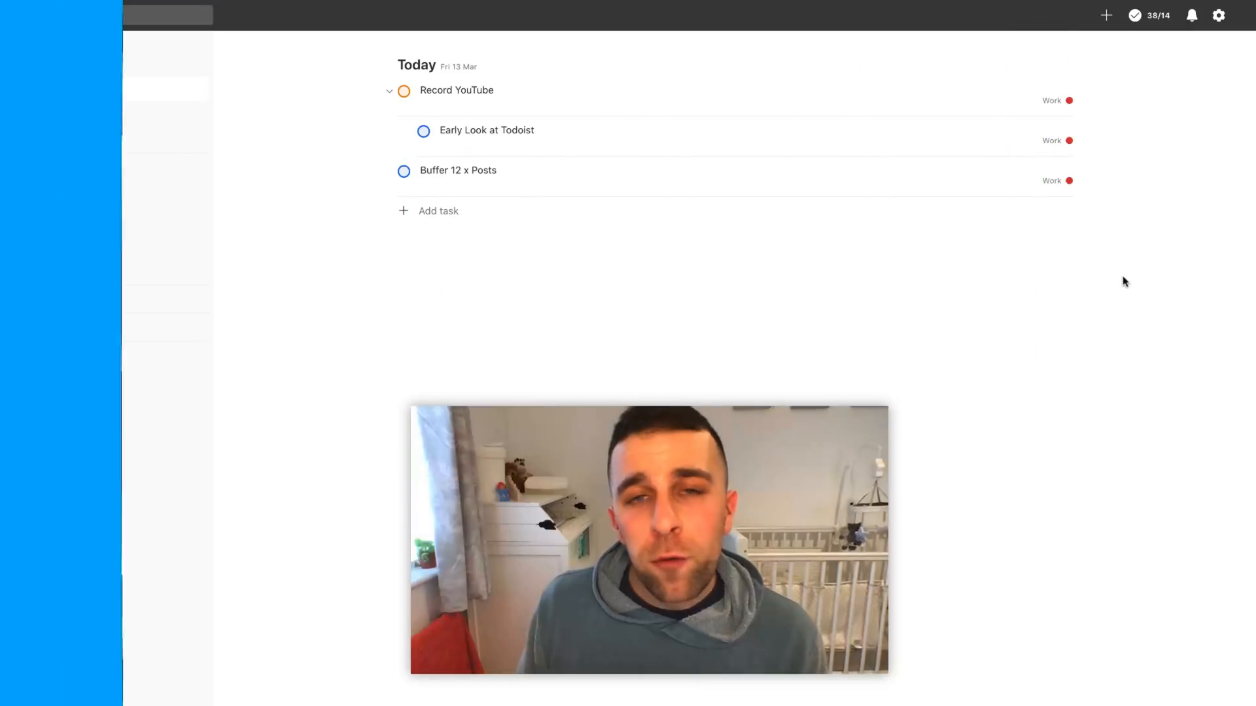
# Toggle the project sidebar off and on, then hide it with the M shortcut for a full Today view
pyautogui.click(36, 14)
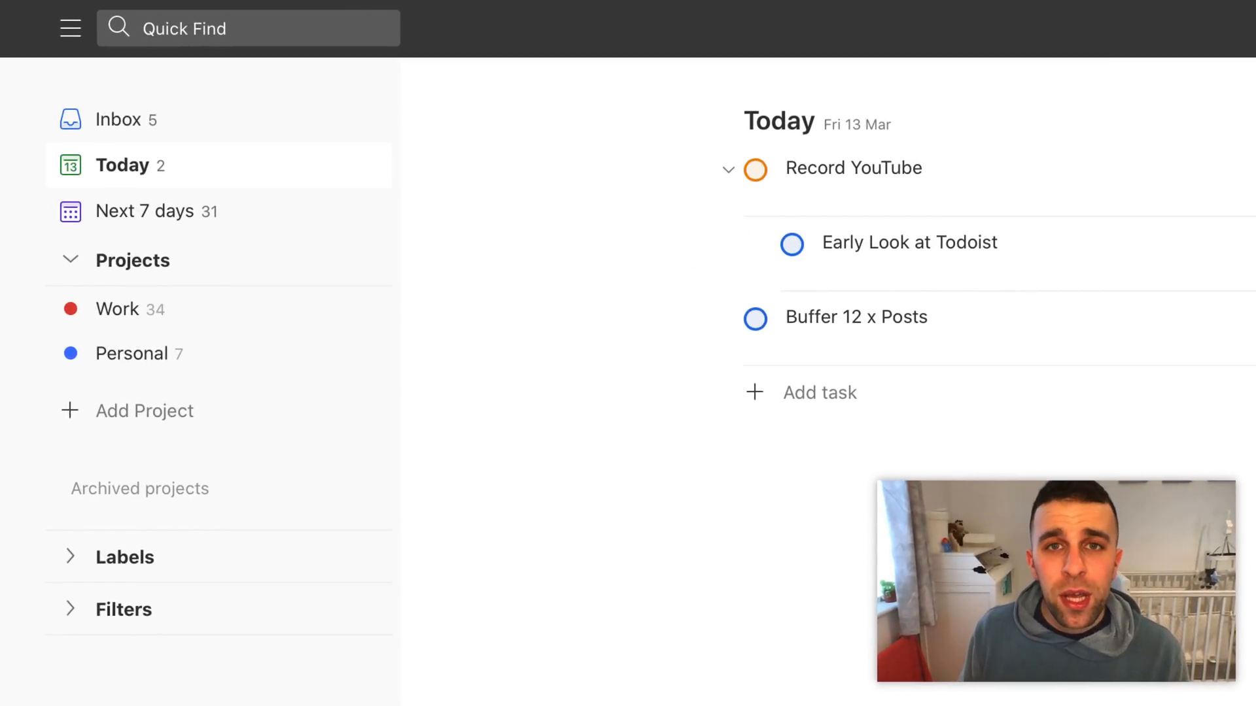
pyautogui.moveTo(331, 135)
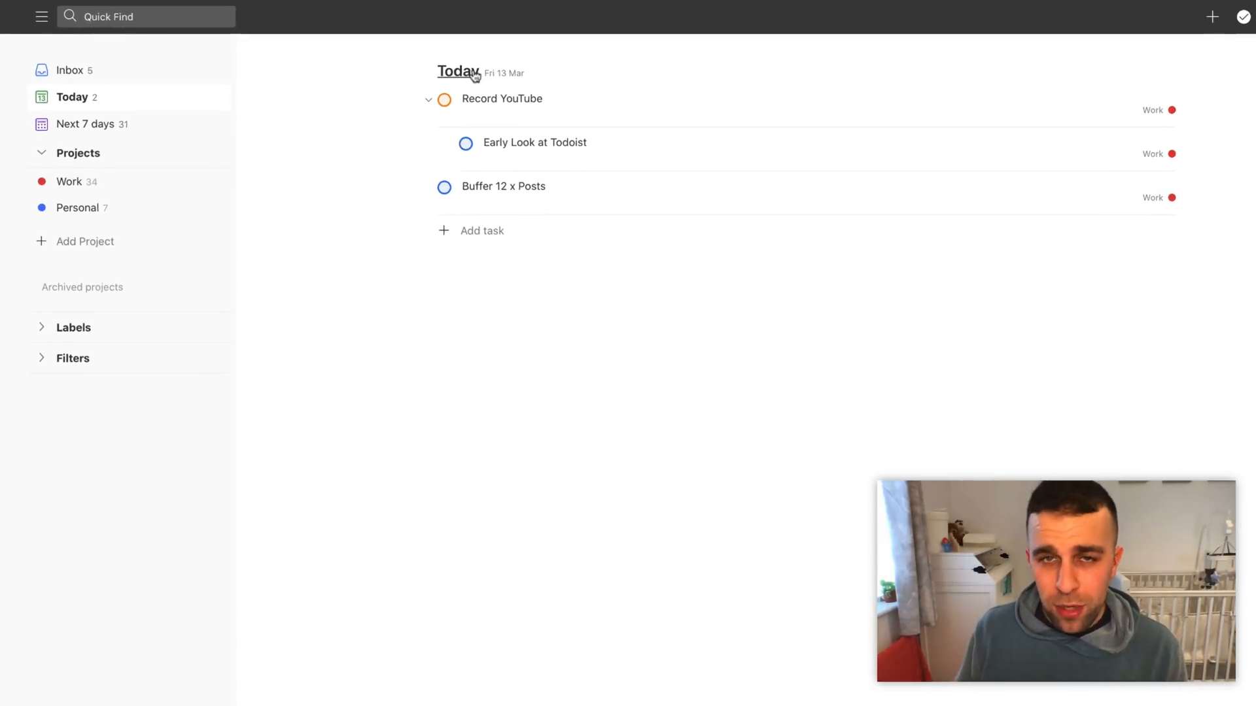
pyautogui.moveTo(492, 120)
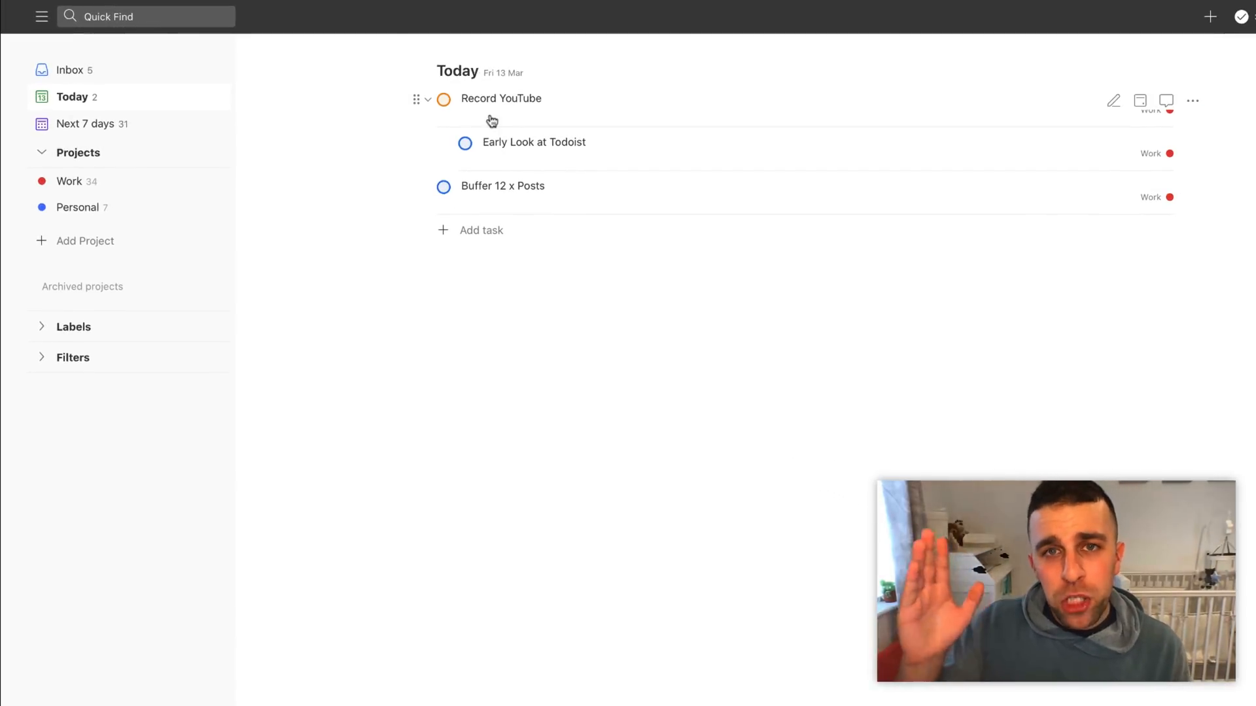
pyautogui.moveTo(701, 206)
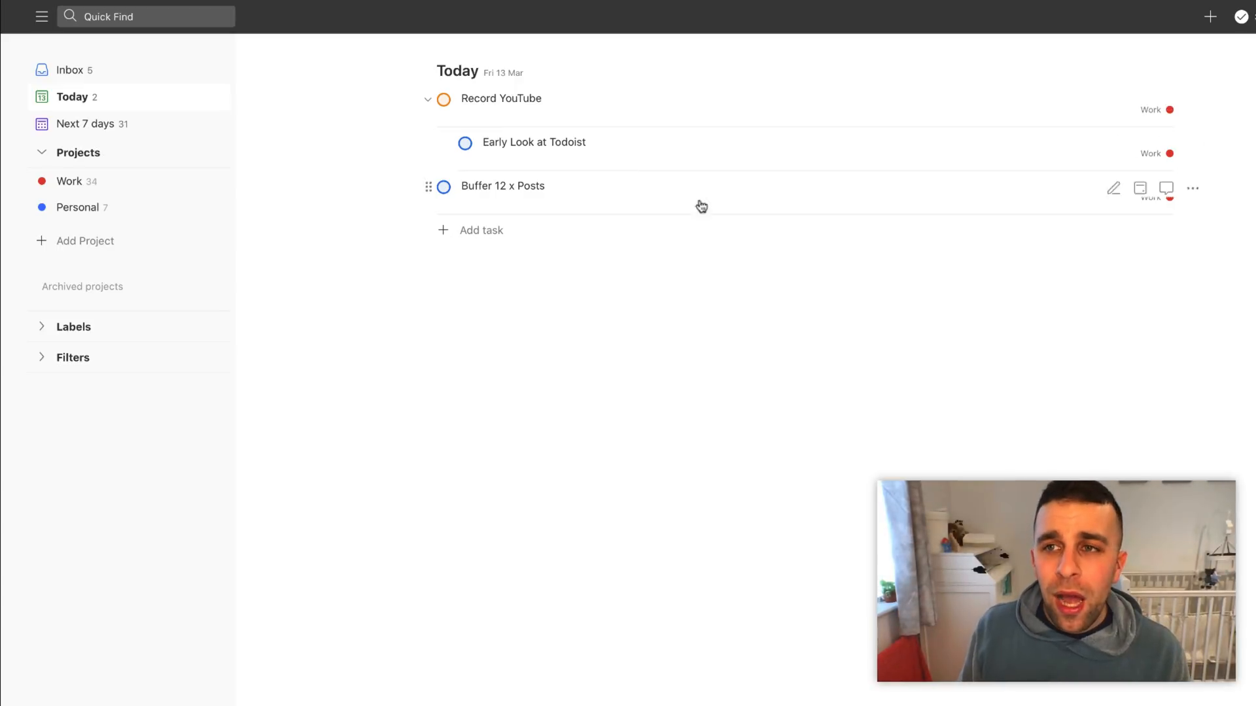
pyautogui.moveTo(773, 334)
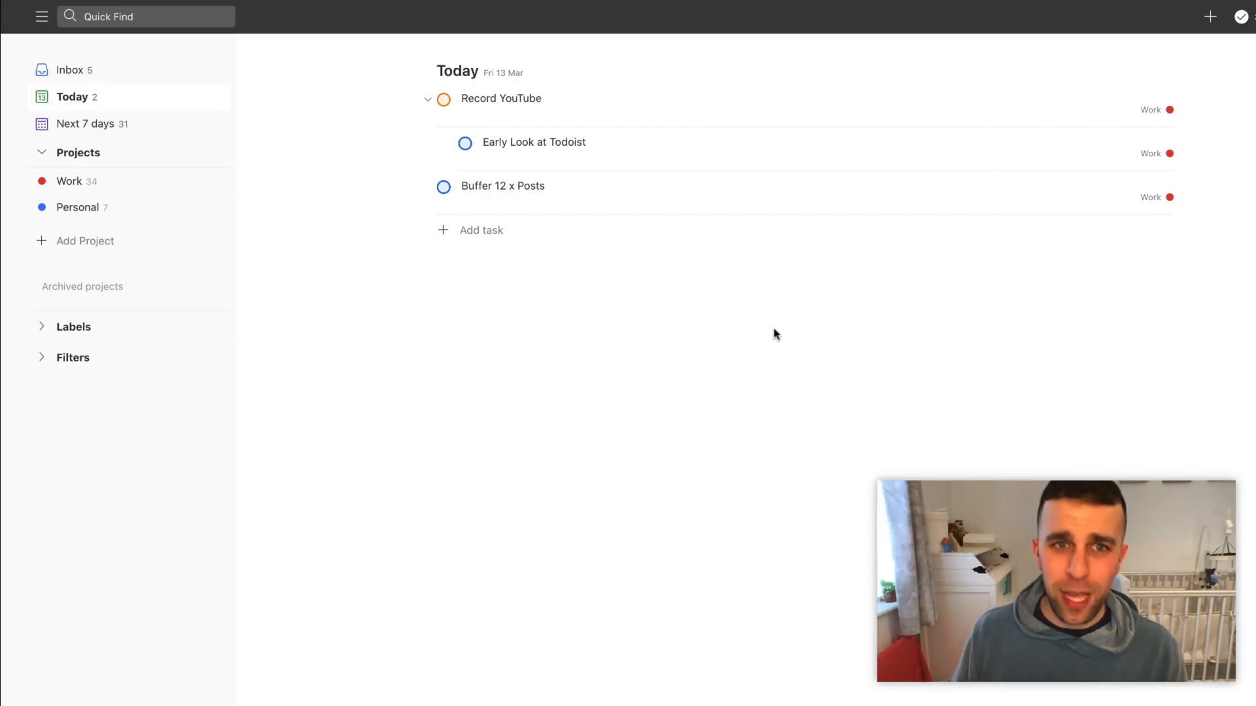
pyautogui.moveTo(377, 196)
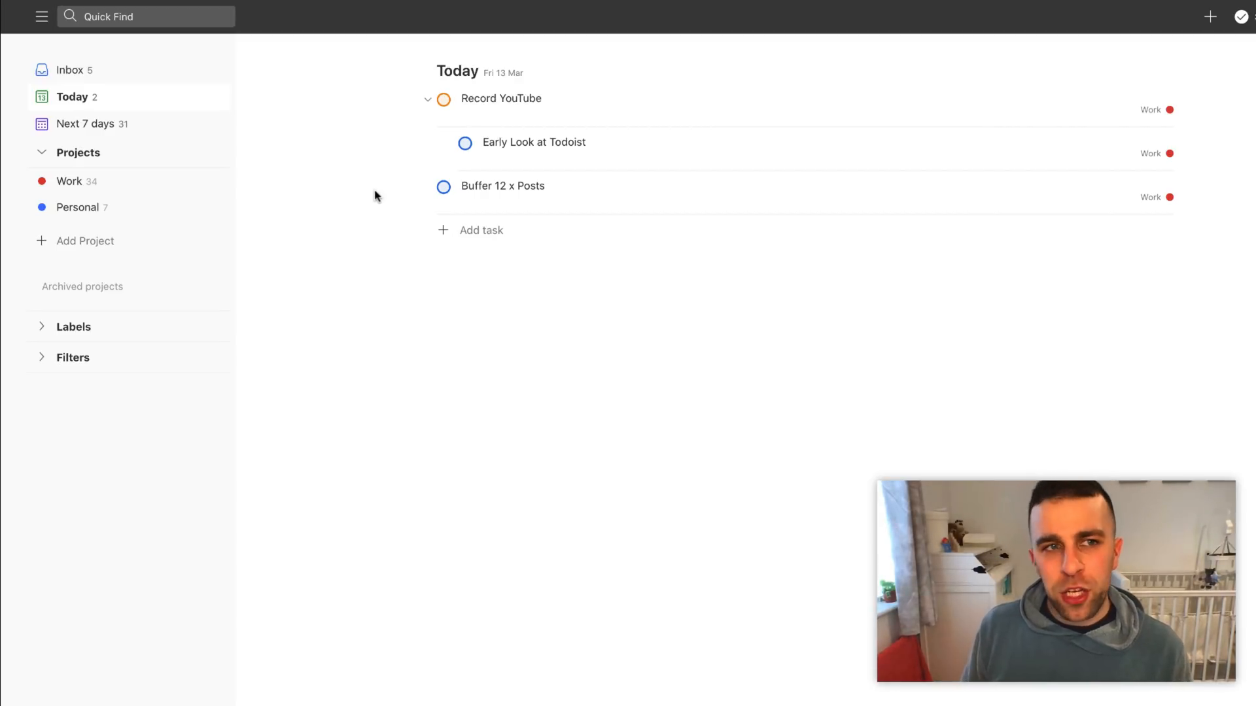
pyautogui.moveTo(386, 169)
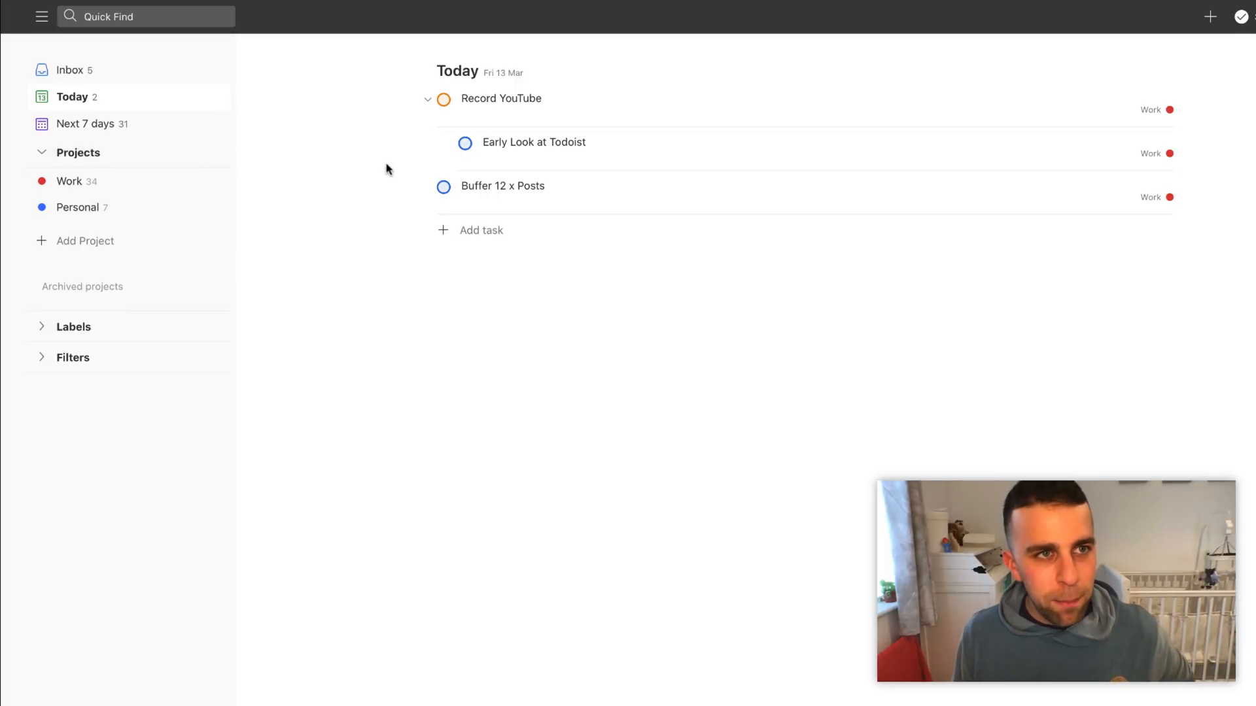
pyautogui.click(42, 16)
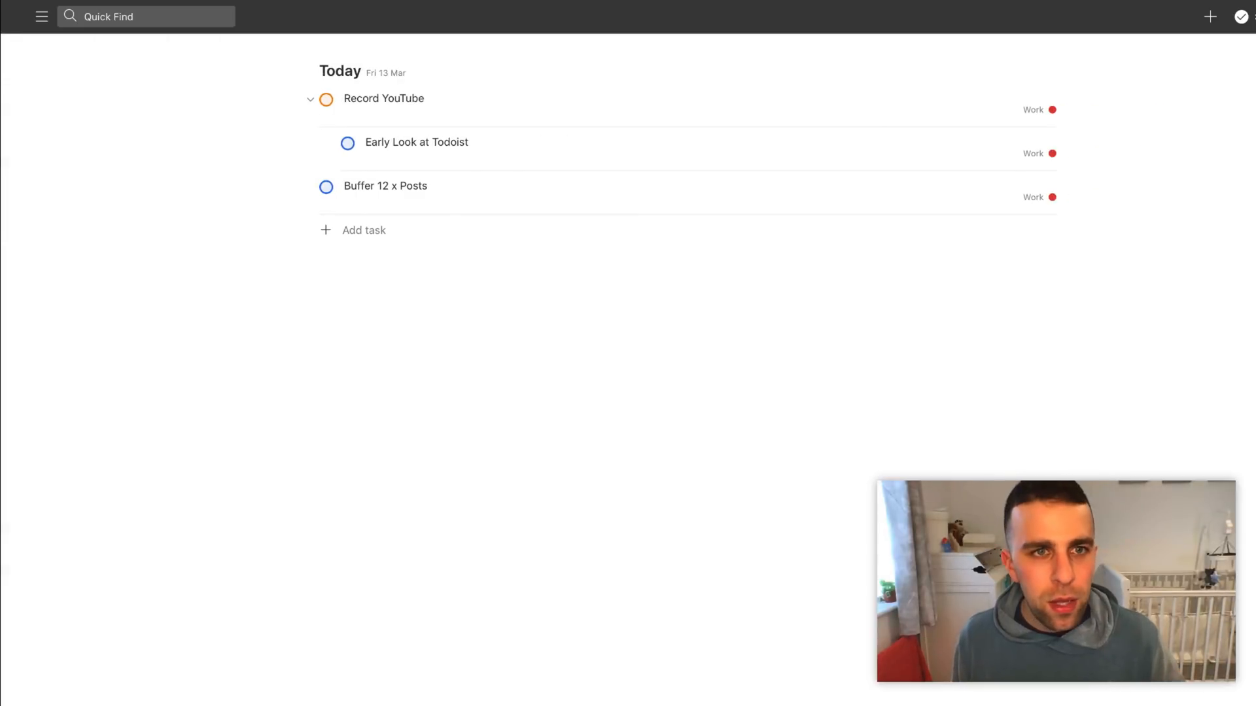
pyautogui.click(41, 16)
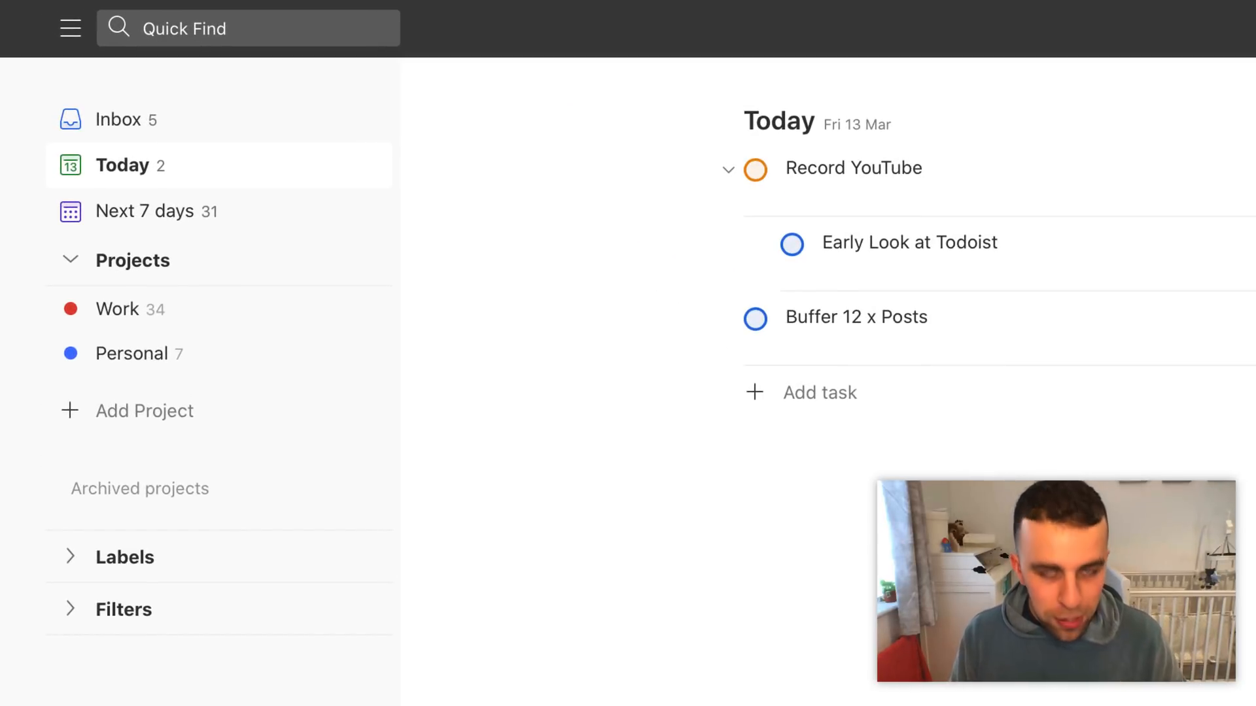
pyautogui.press('m')
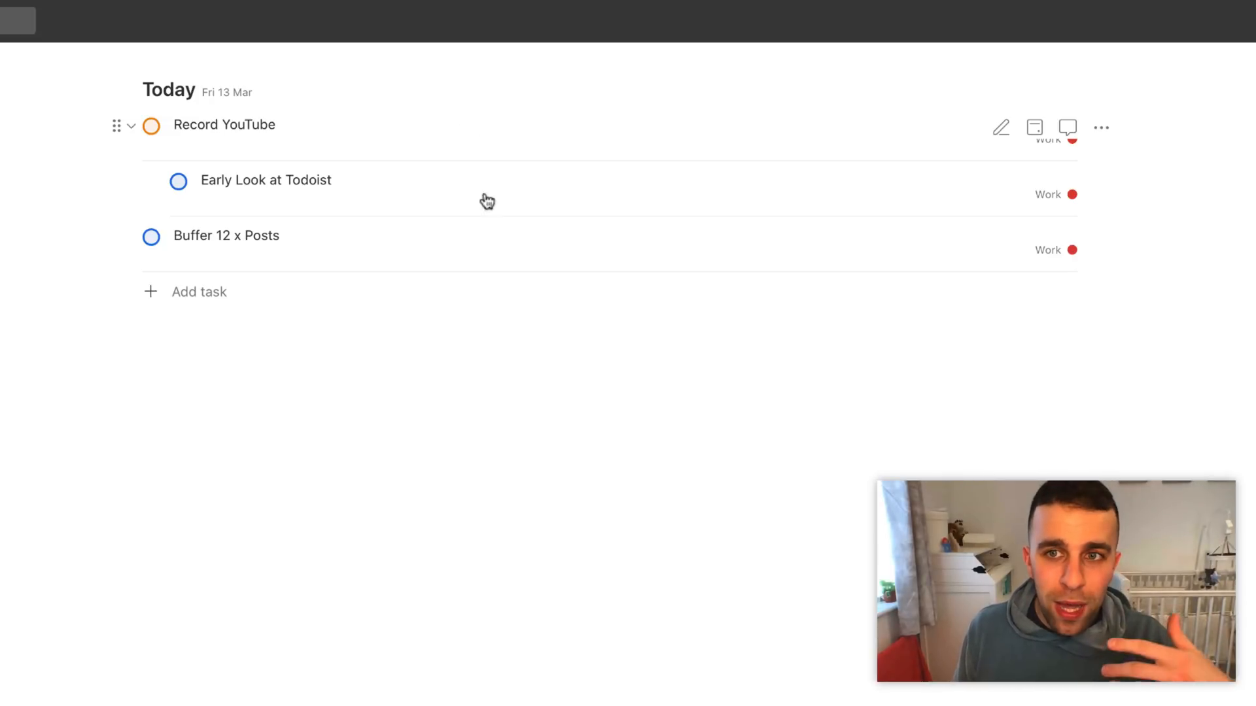
pyautogui.moveTo(918, 147)
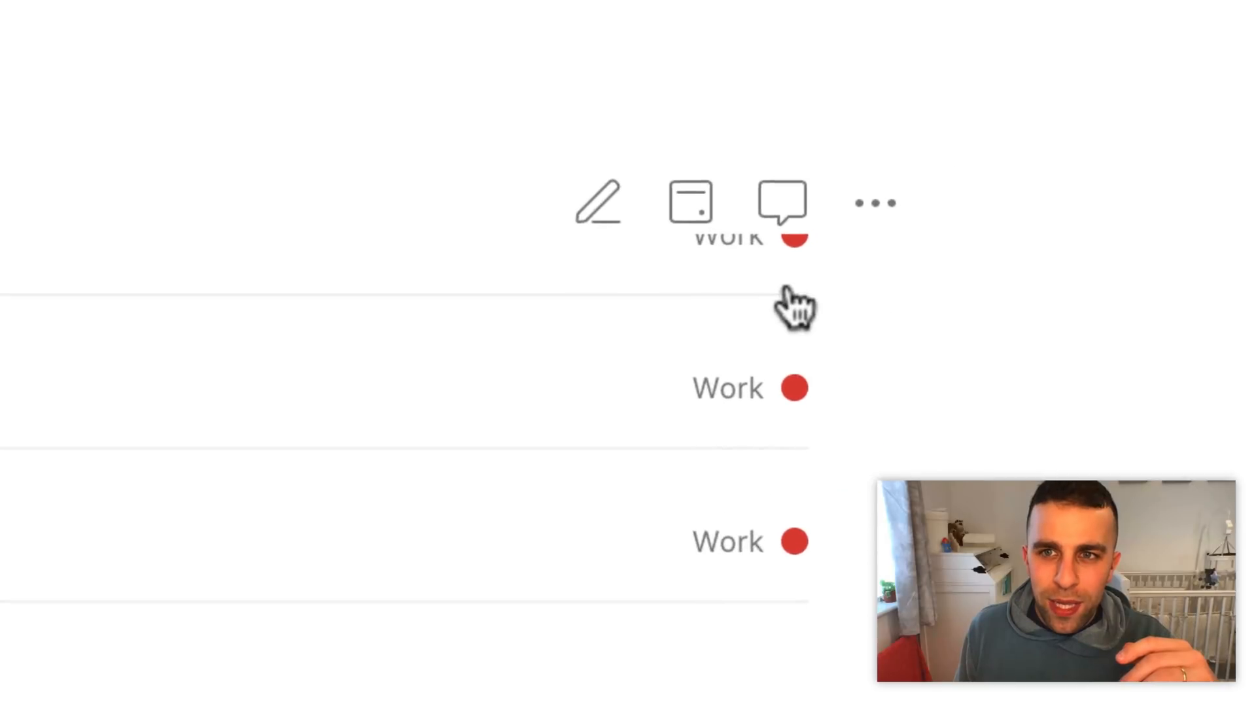
pyautogui.moveTo(633, 212)
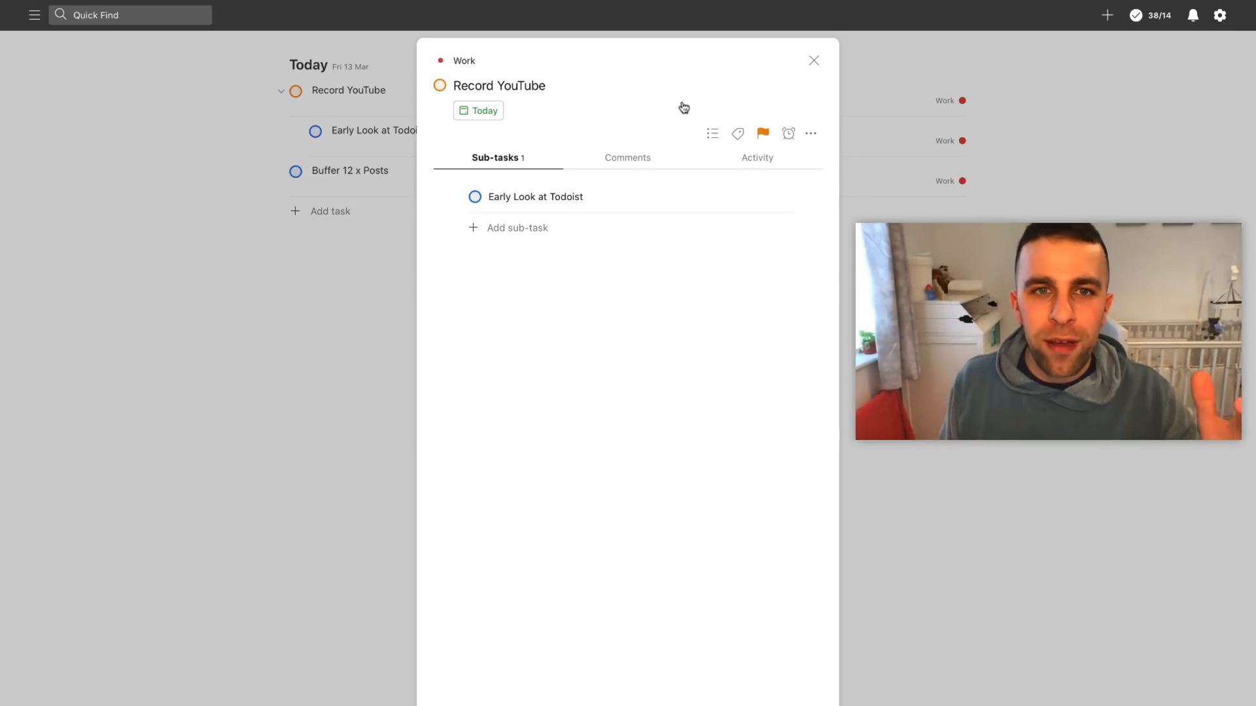
pyautogui.moveTo(793, 79)
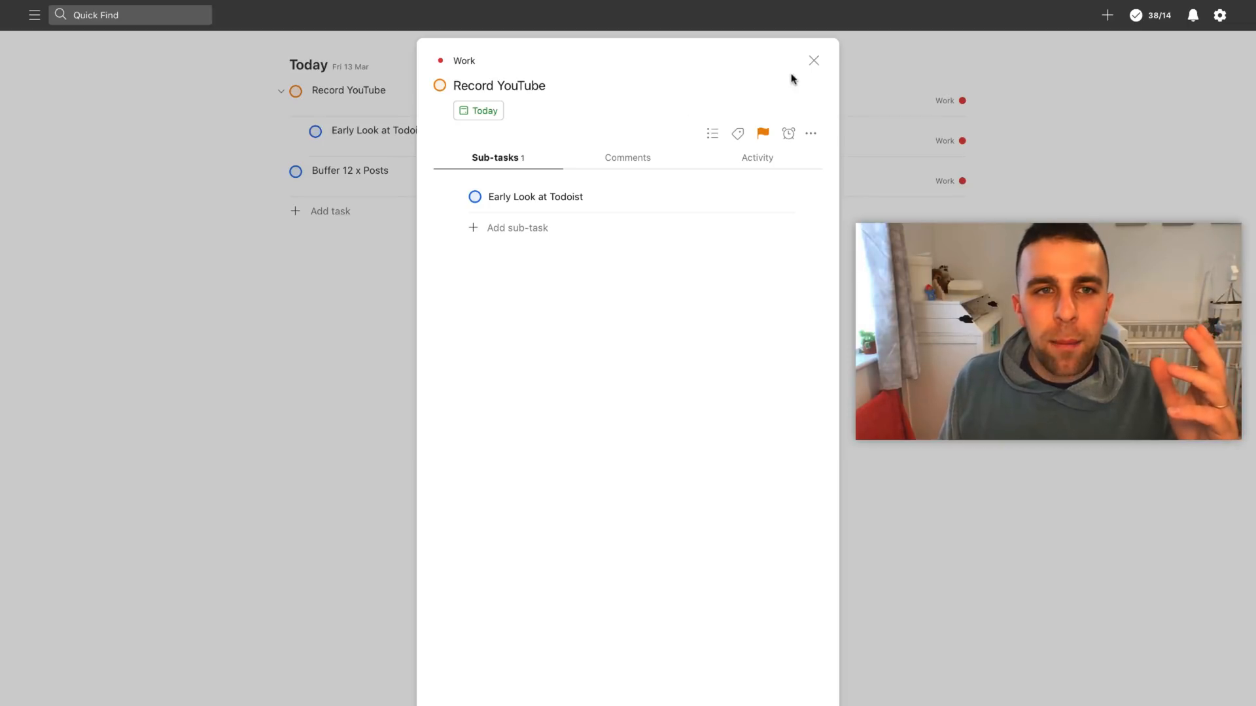
# Close the Record YouTube detail modal and hover the Buffer task's action icons
pyautogui.click(813, 60)
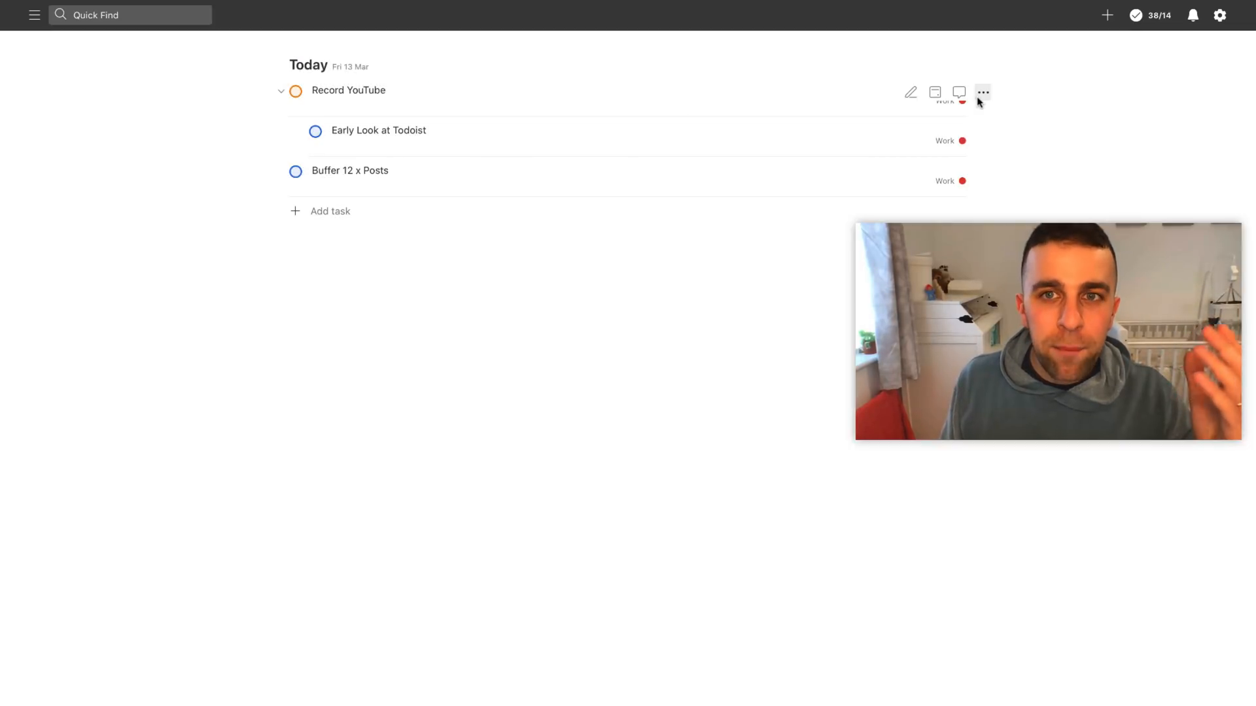
pyautogui.moveTo(807, 166)
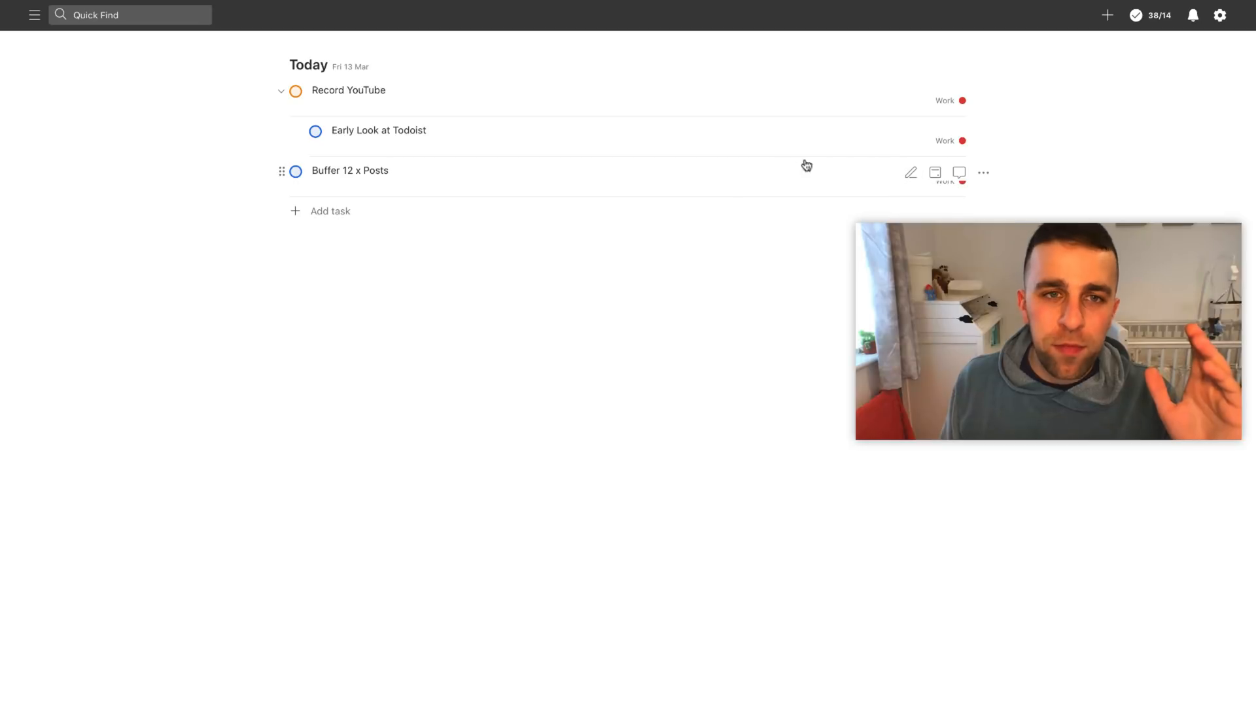
pyautogui.moveTo(921, 174)
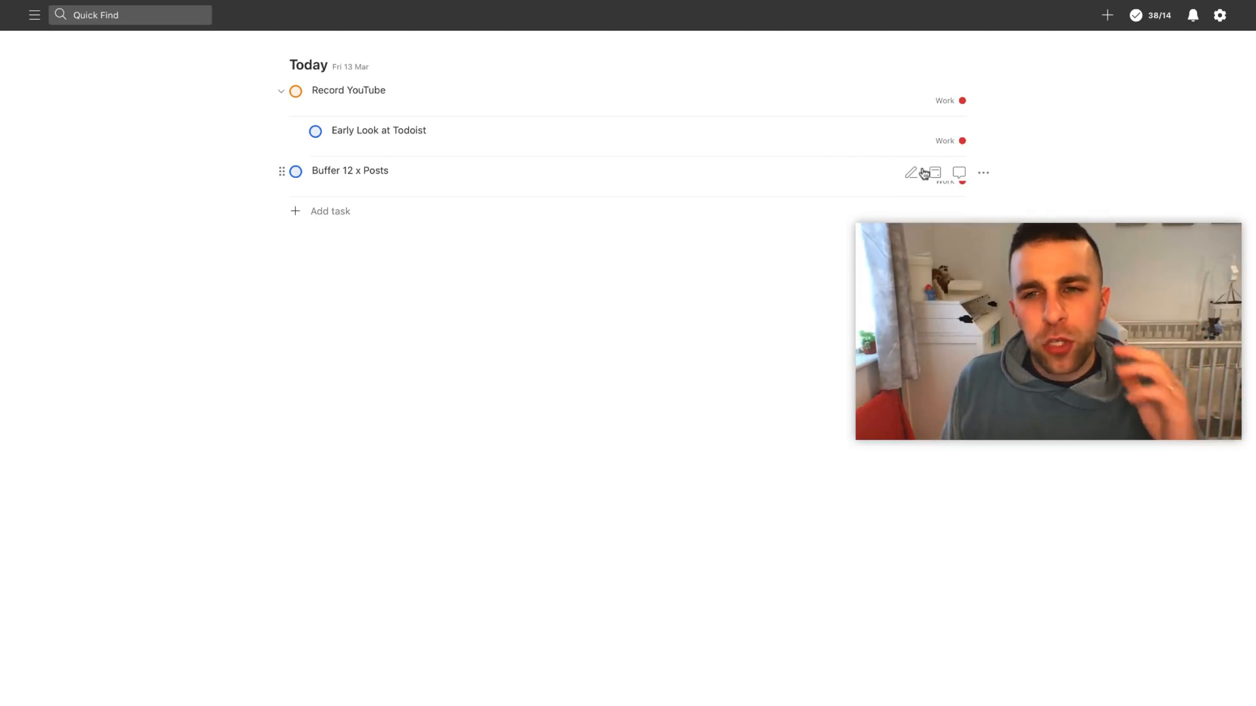
pyautogui.click(910, 172)
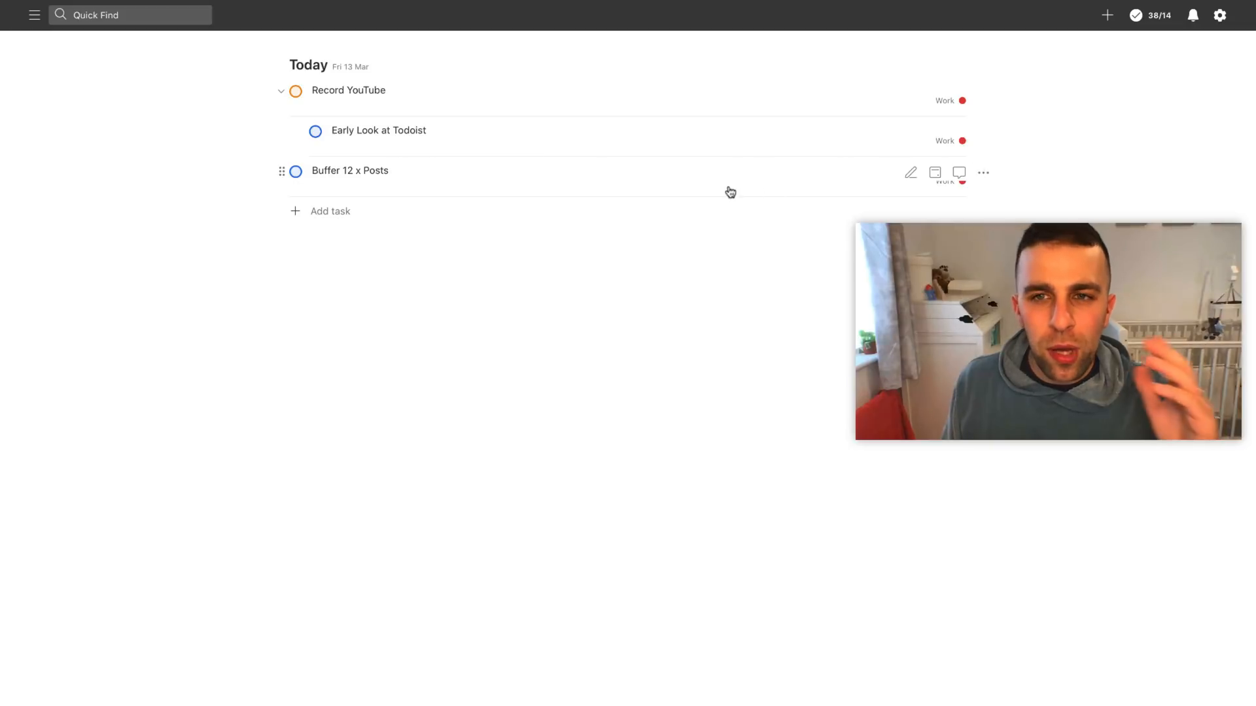
pyautogui.moveTo(631, 228)
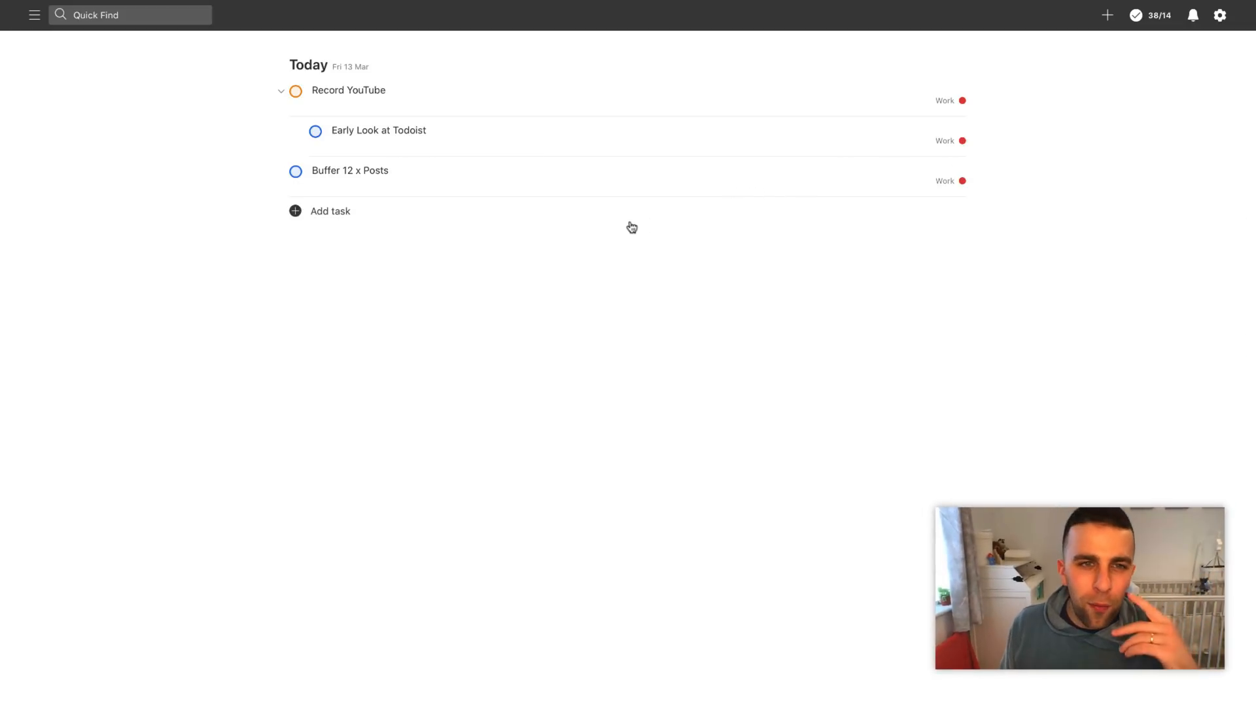
# Inspect Record YouTube's details, then reopen it to mark it complete
pyautogui.click(348, 91)
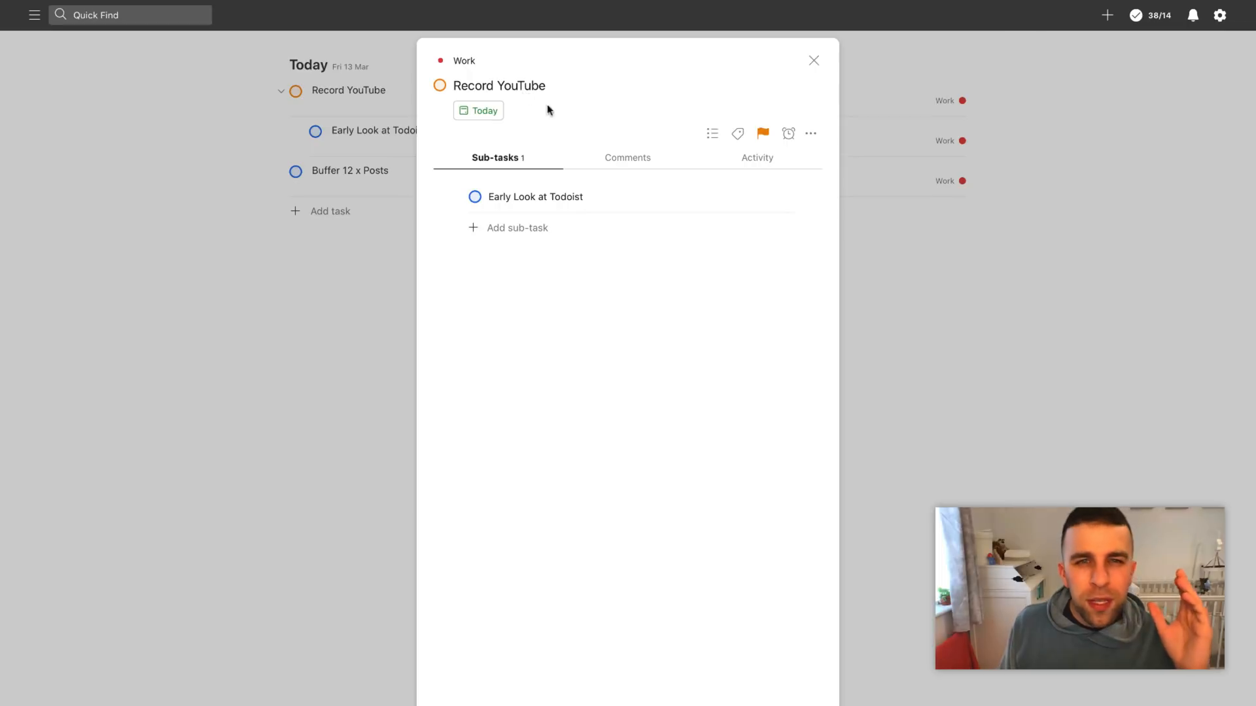
pyautogui.moveTo(590, 194)
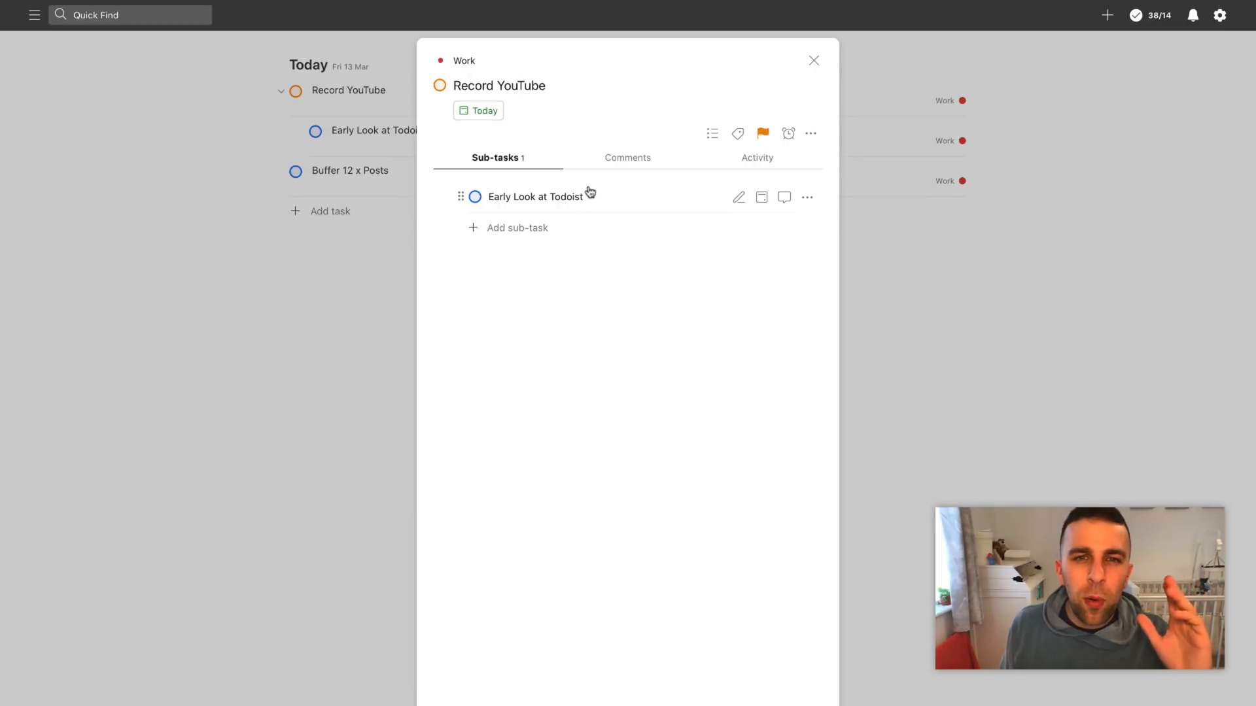
pyautogui.moveTo(652, 199)
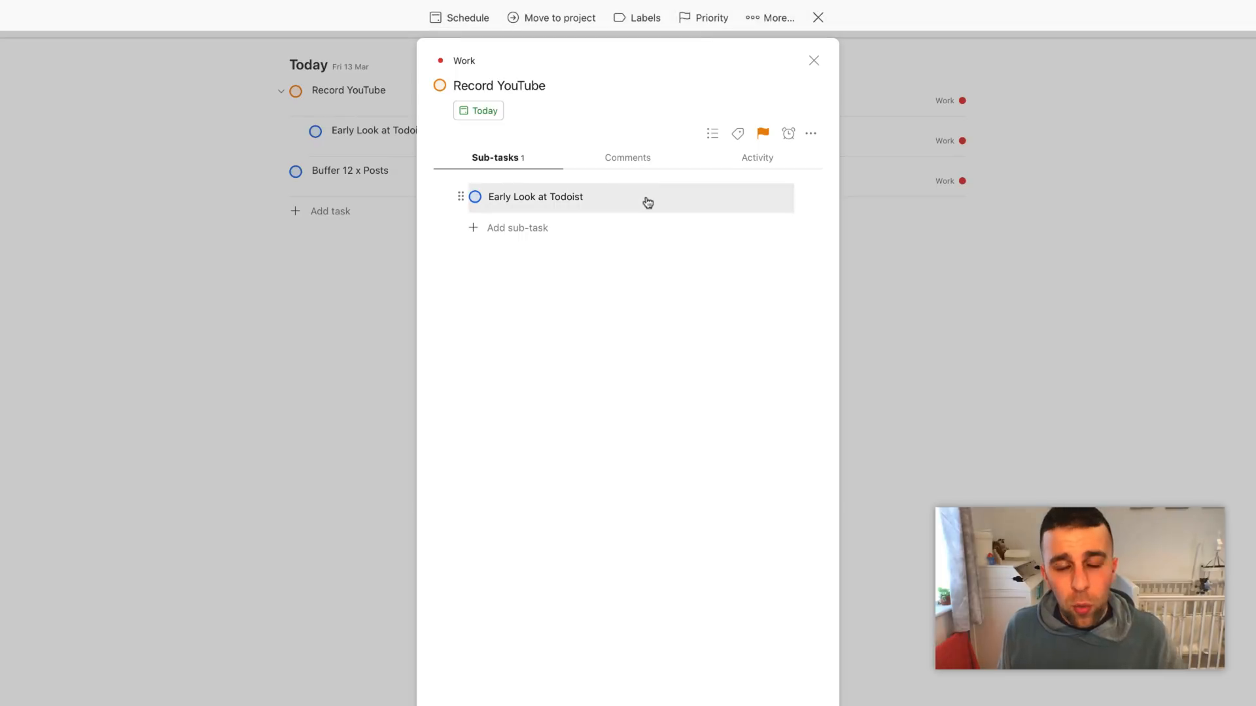
pyautogui.moveTo(573, 63)
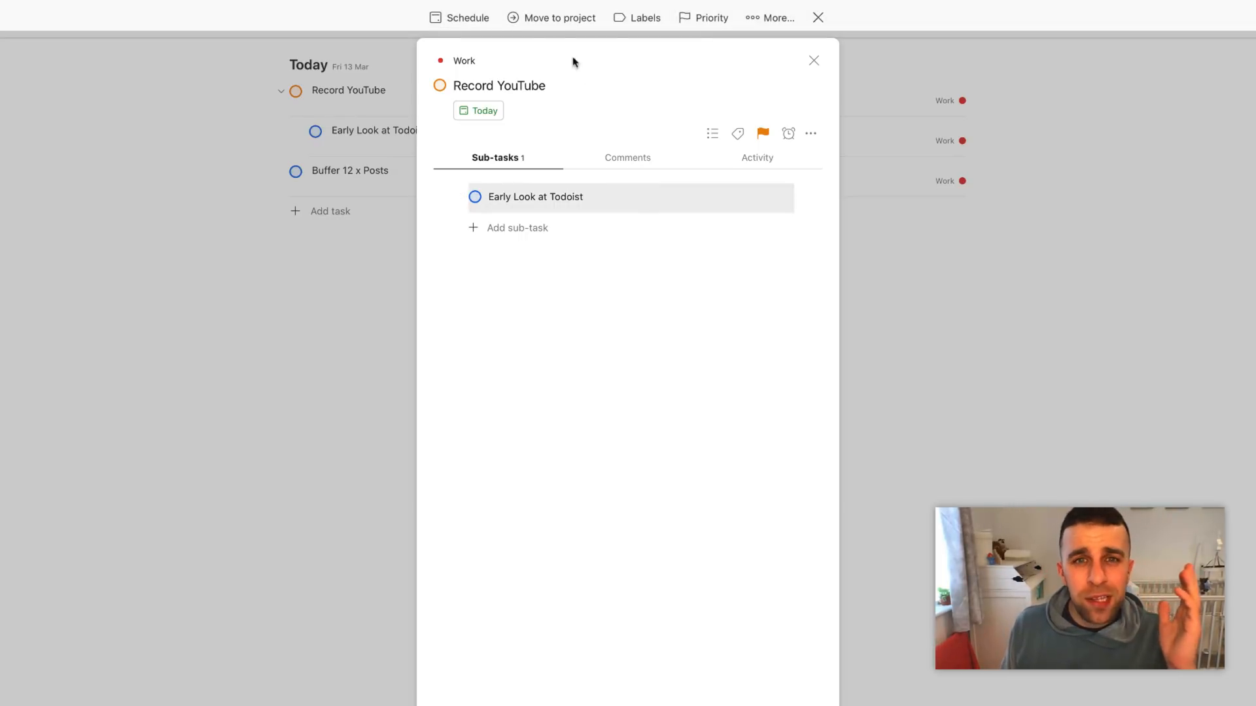
pyautogui.moveTo(559, 78)
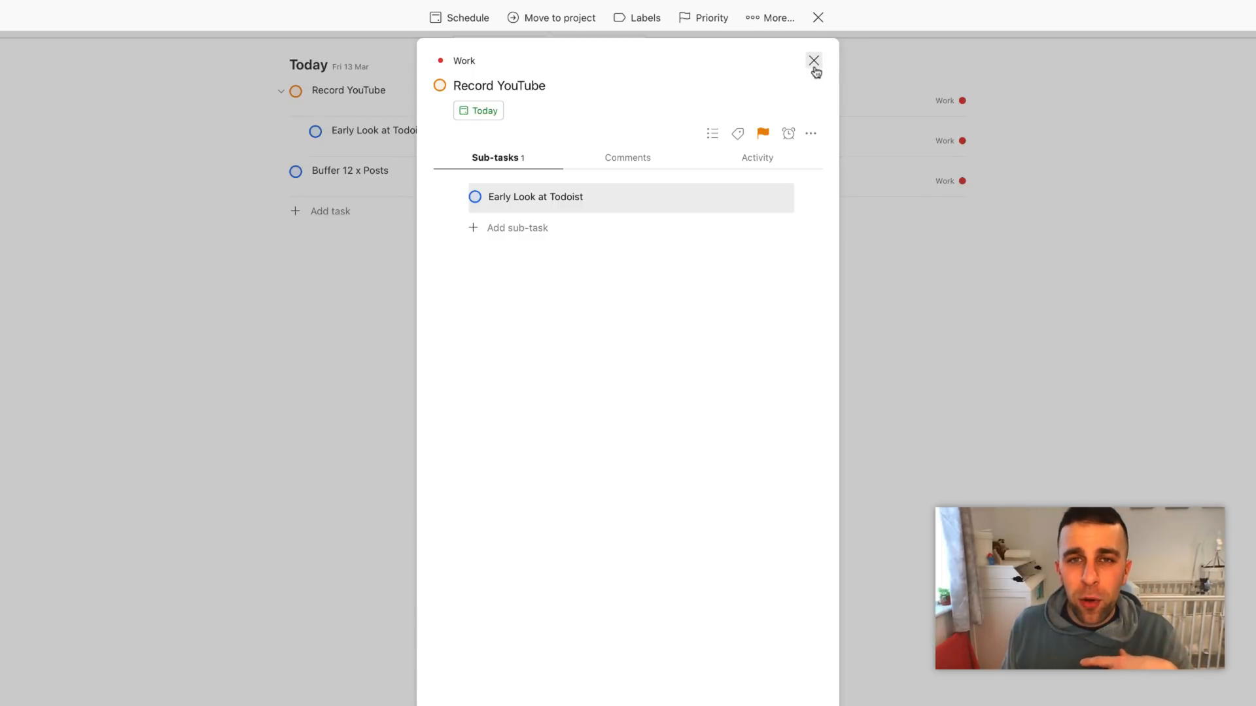
pyautogui.click(814, 61)
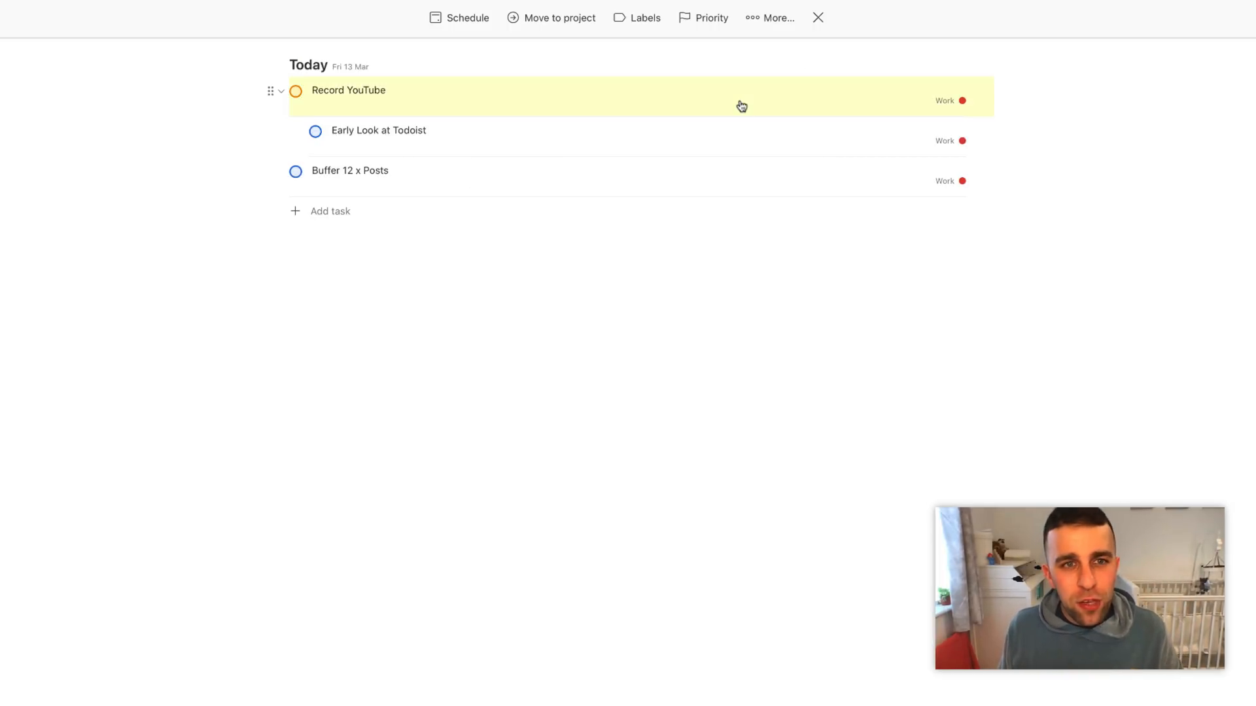
pyautogui.click(558, 17)
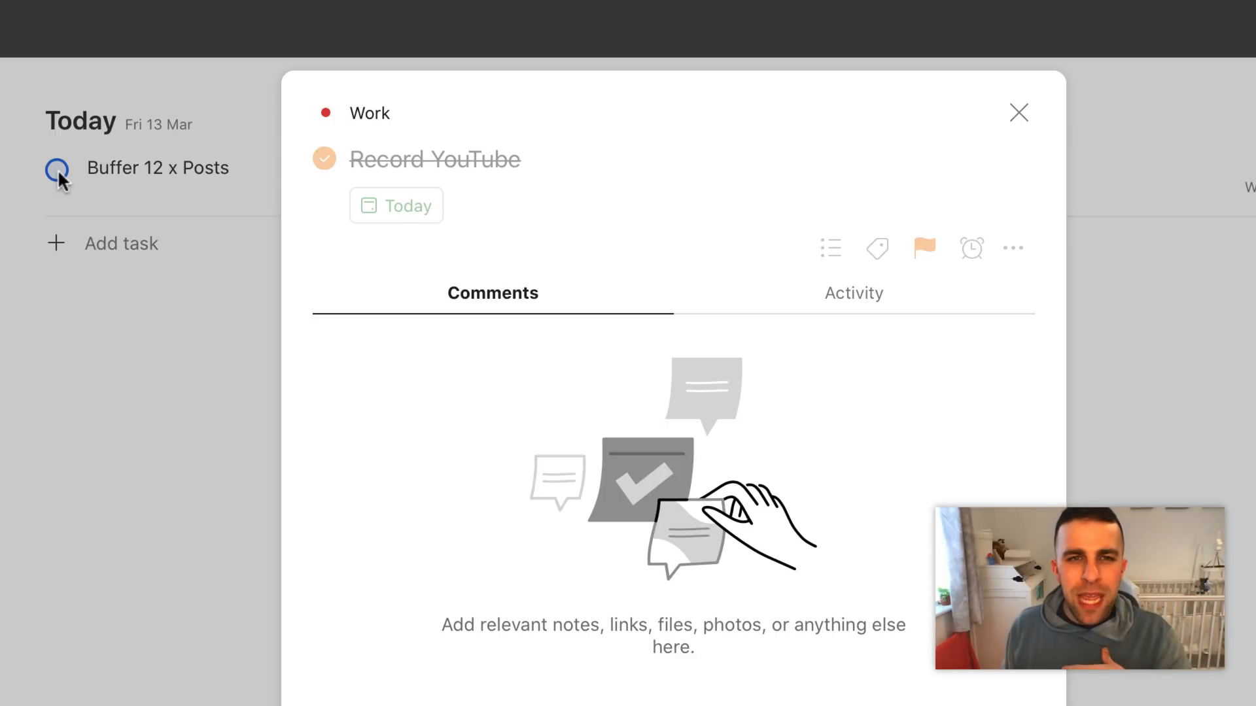
# Show the March 2020 due-date calendar with one task due Friday 13 Mar
pyautogui.click(1018, 113)
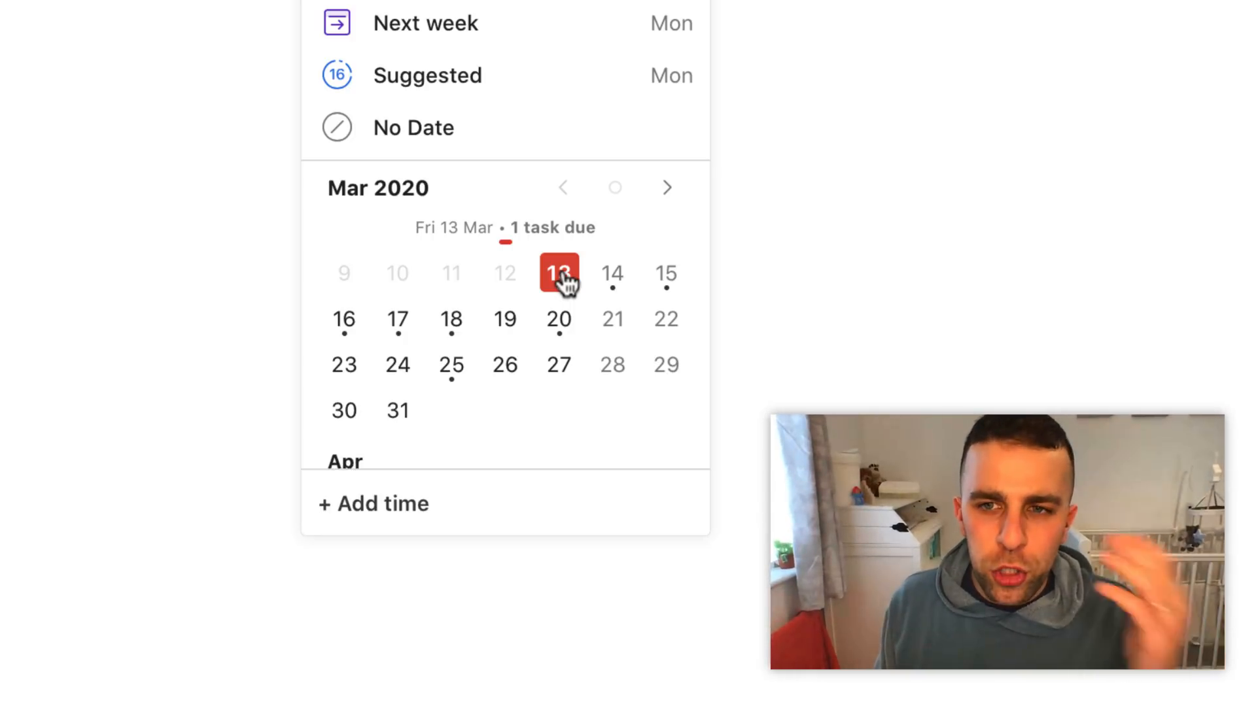
pyautogui.moveTo(612, 274)
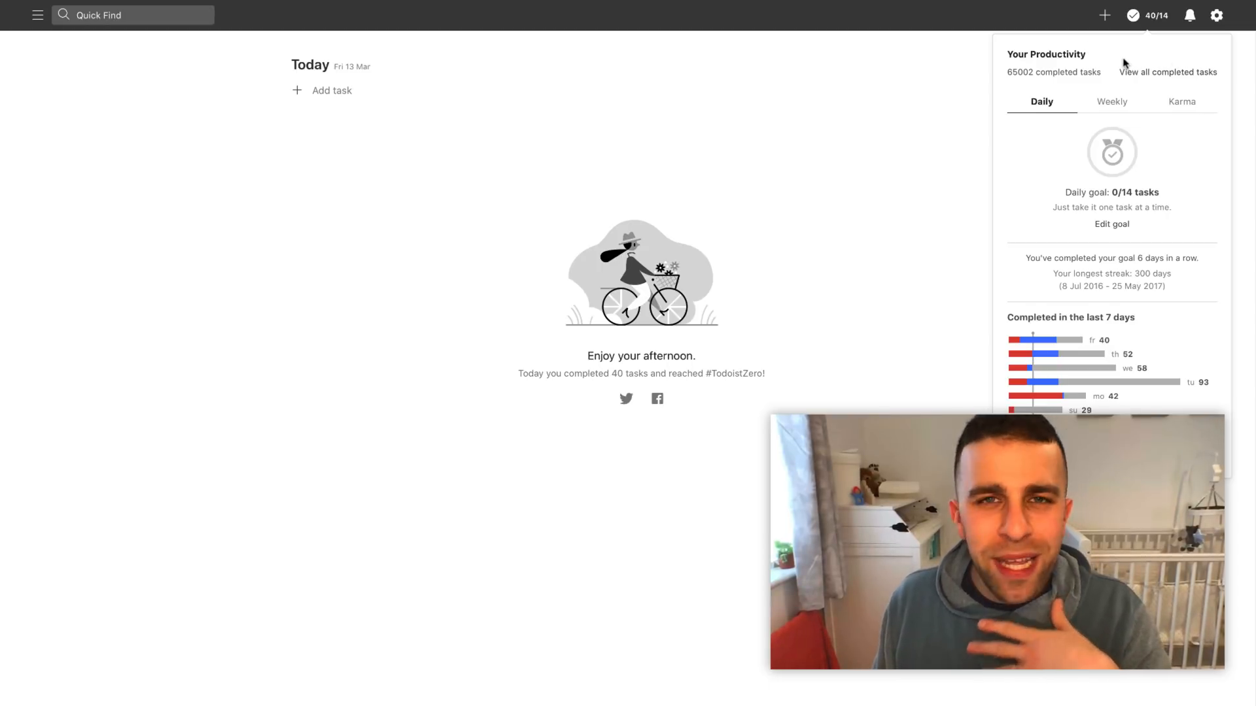
# Dismiss the productivity overview, check Next 7 days, and return to an empty Today at #TodoistZero
pyautogui.click(911, 154)
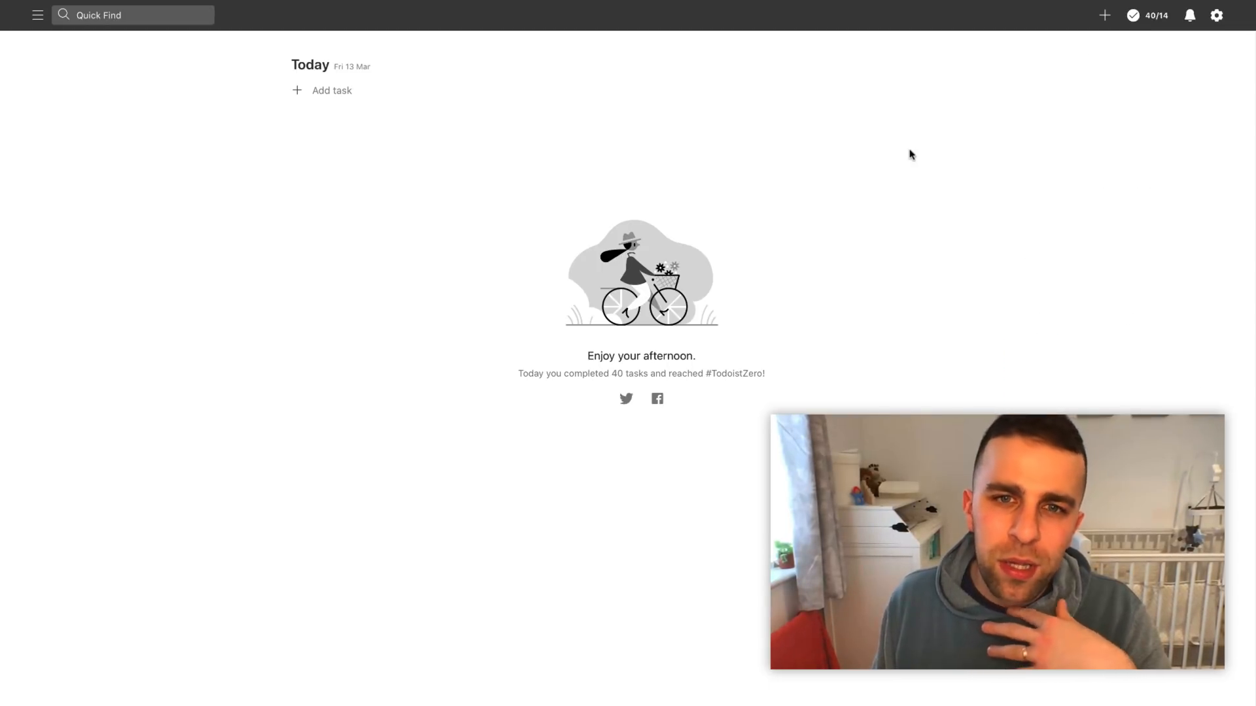
pyautogui.moveTo(897, 211)
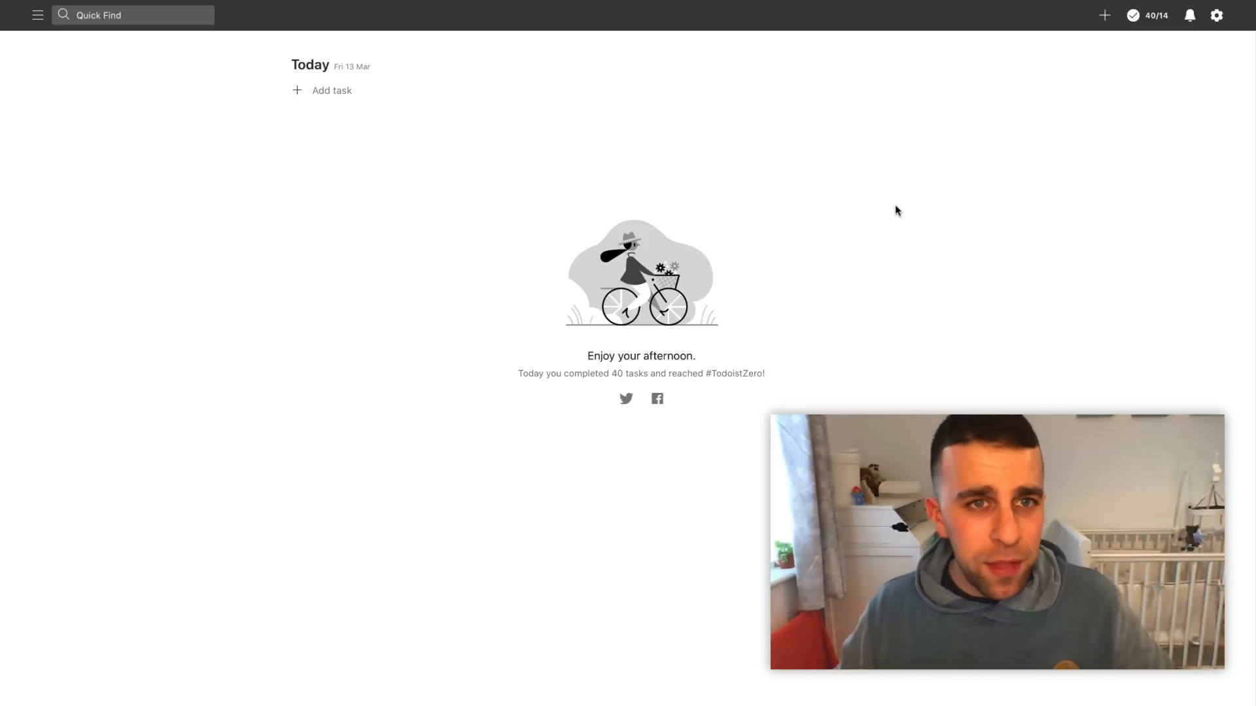
pyautogui.click(37, 15)
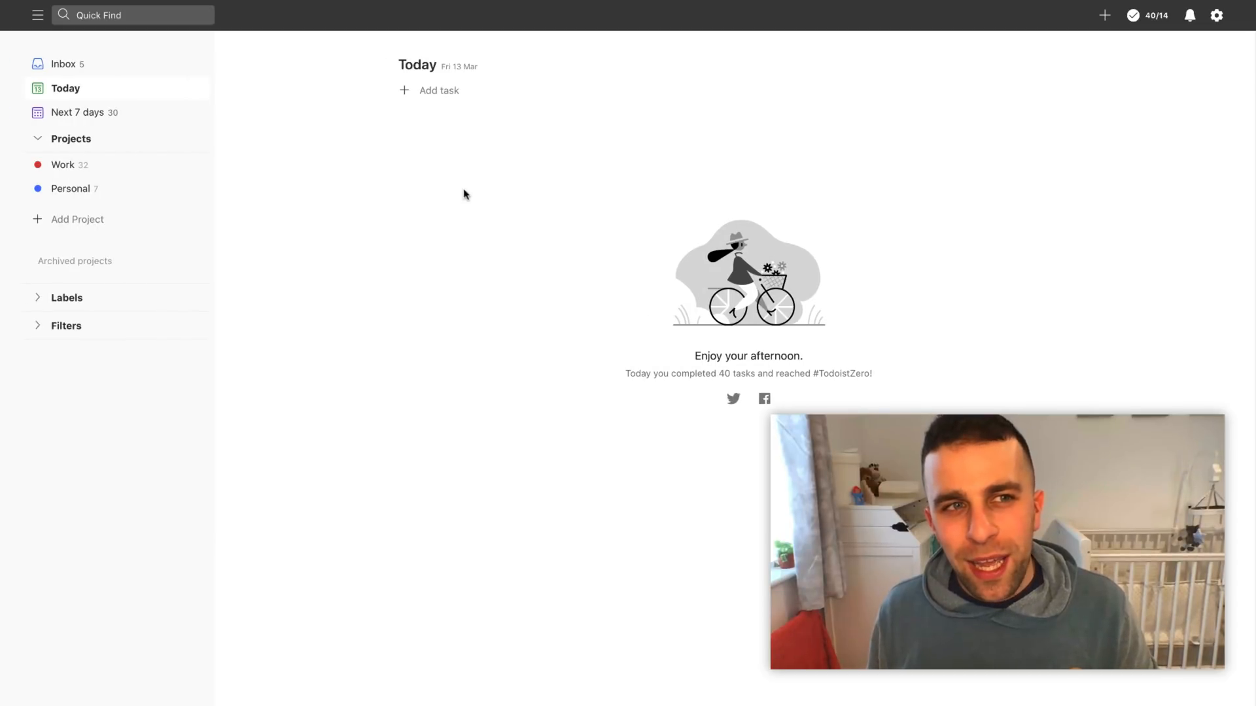
pyautogui.moveTo(128, 123)
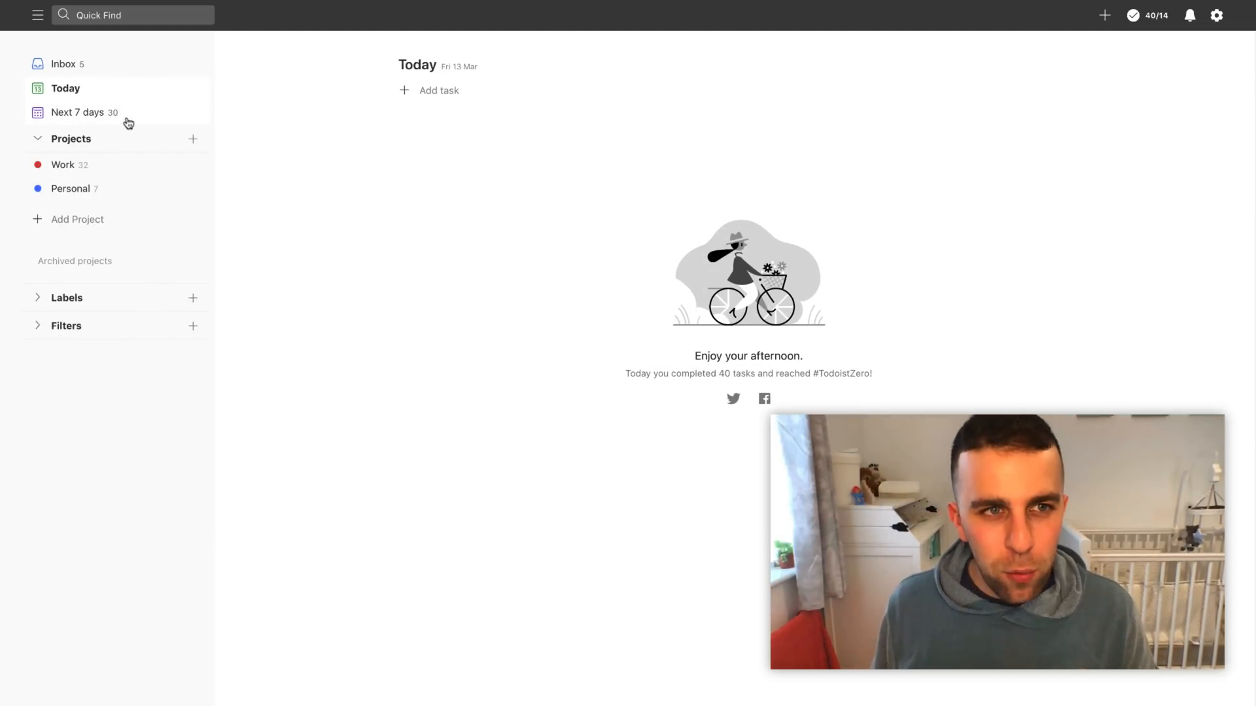
pyautogui.click(77, 113)
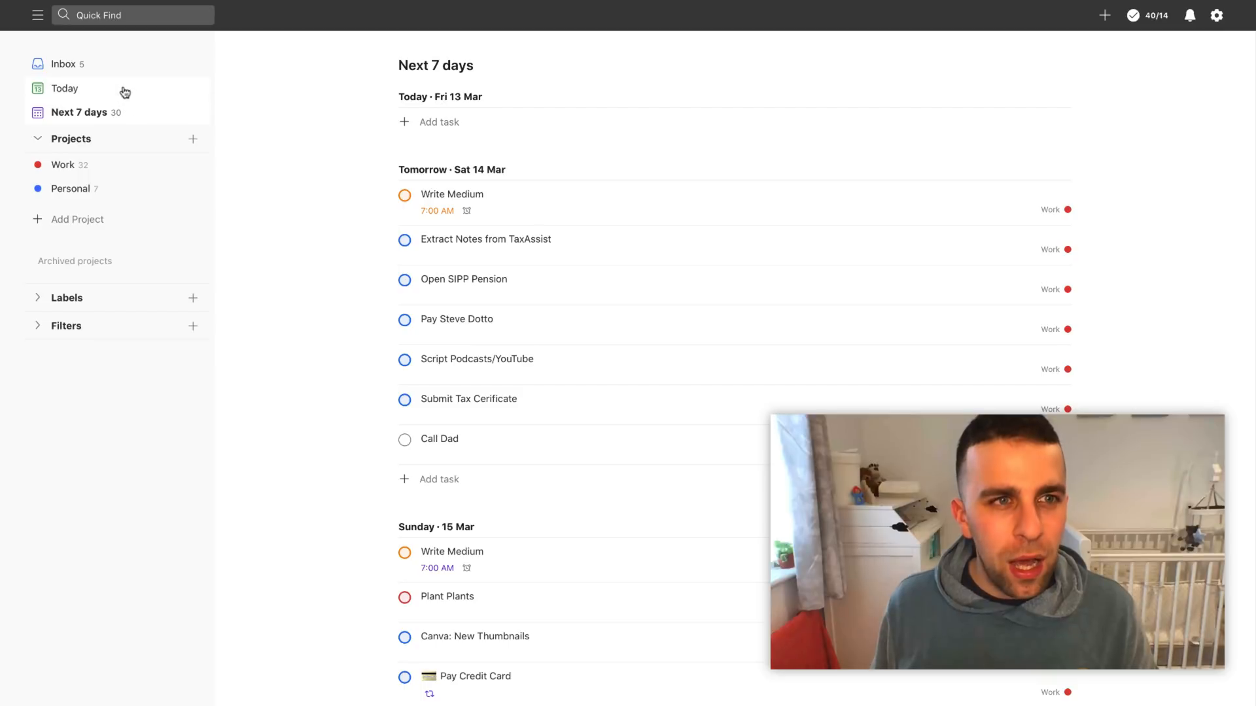
pyautogui.click(65, 88)
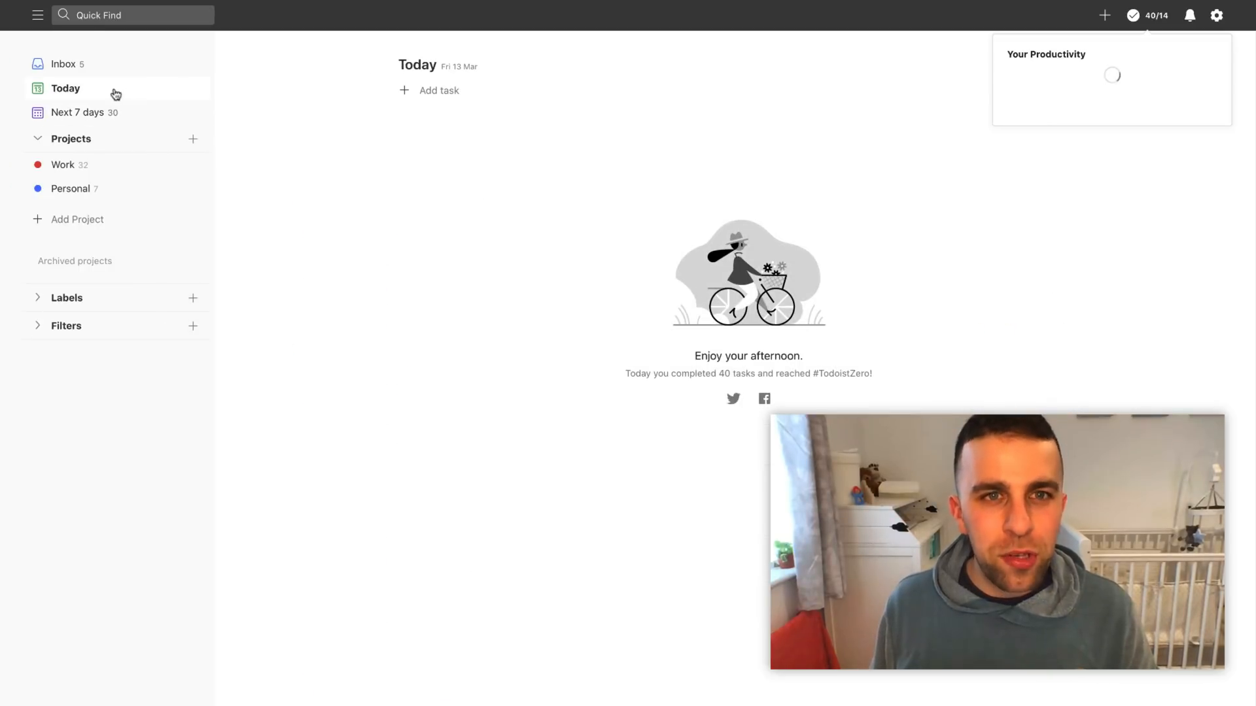
pyautogui.click(439, 91)
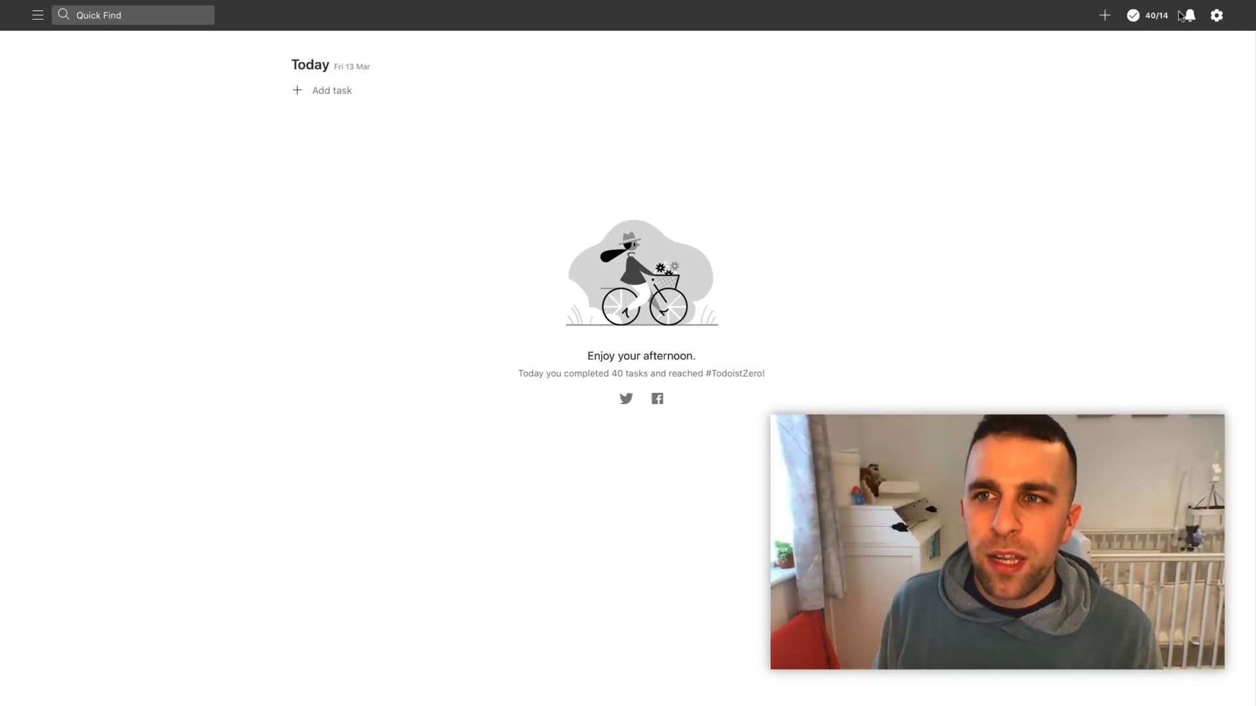
pyautogui.moveTo(1101, 311)
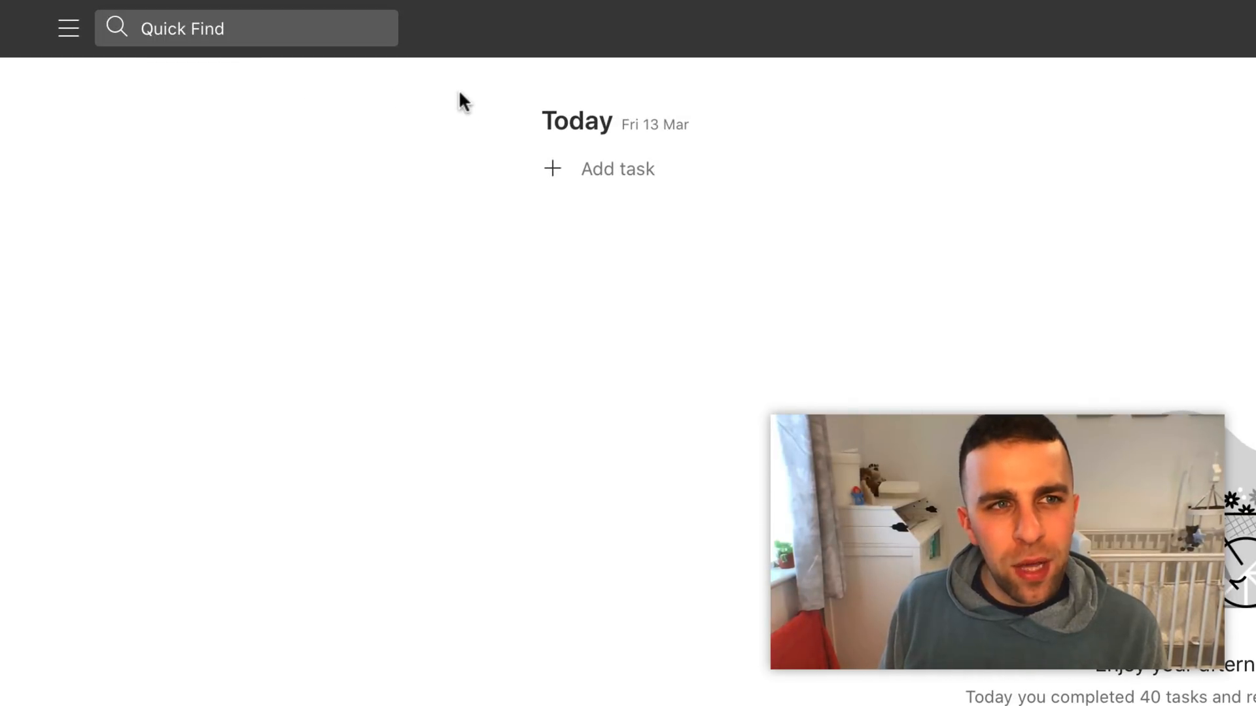
pyautogui.moveTo(250, 166)
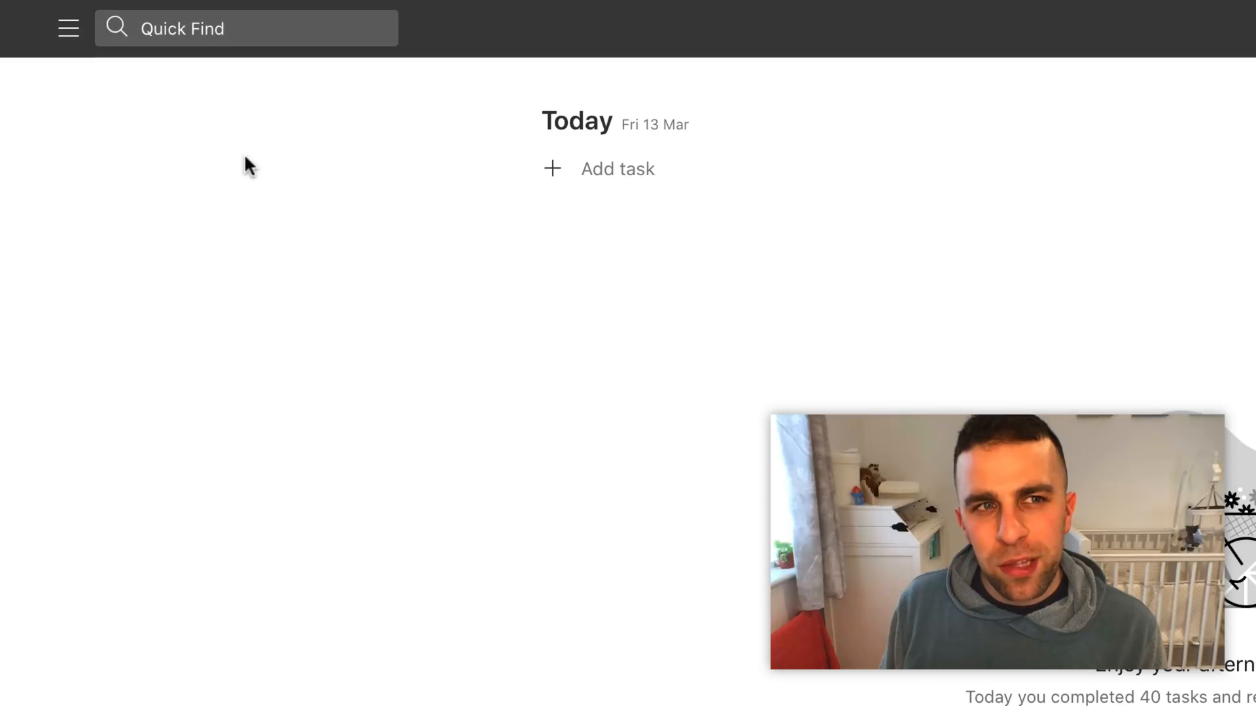
pyautogui.moveTo(358, 338)
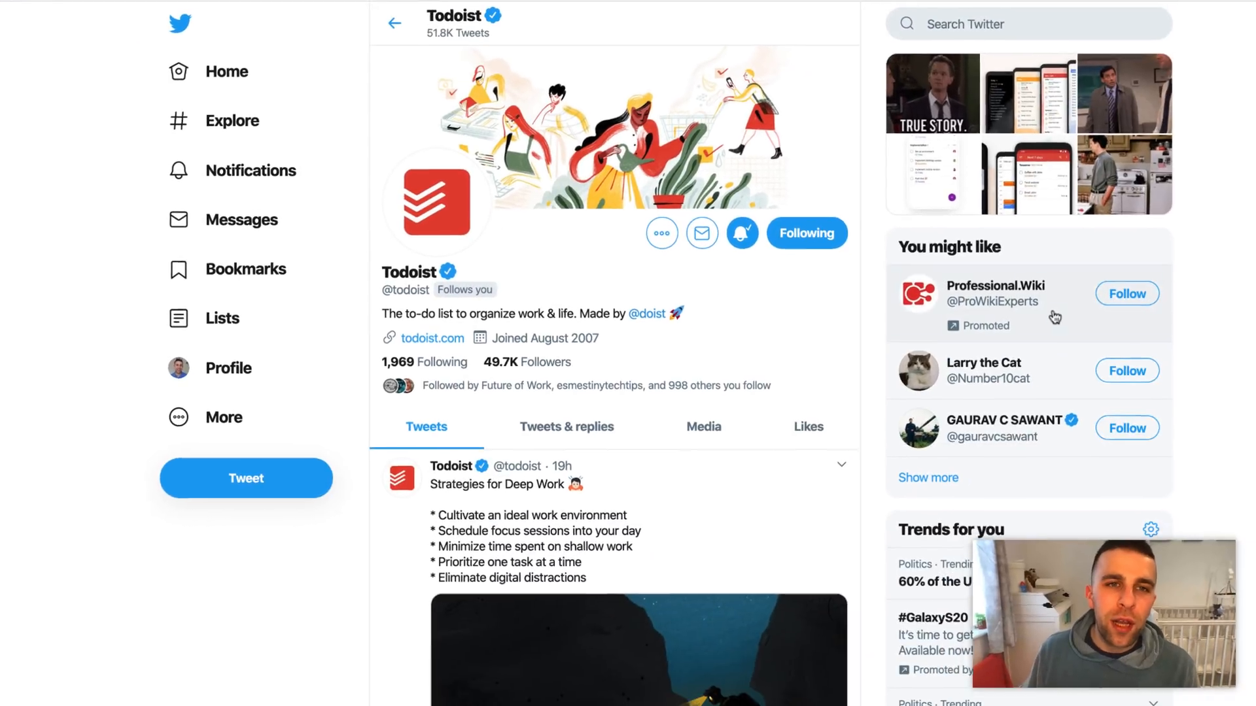
pyautogui.moveTo(856, 352)
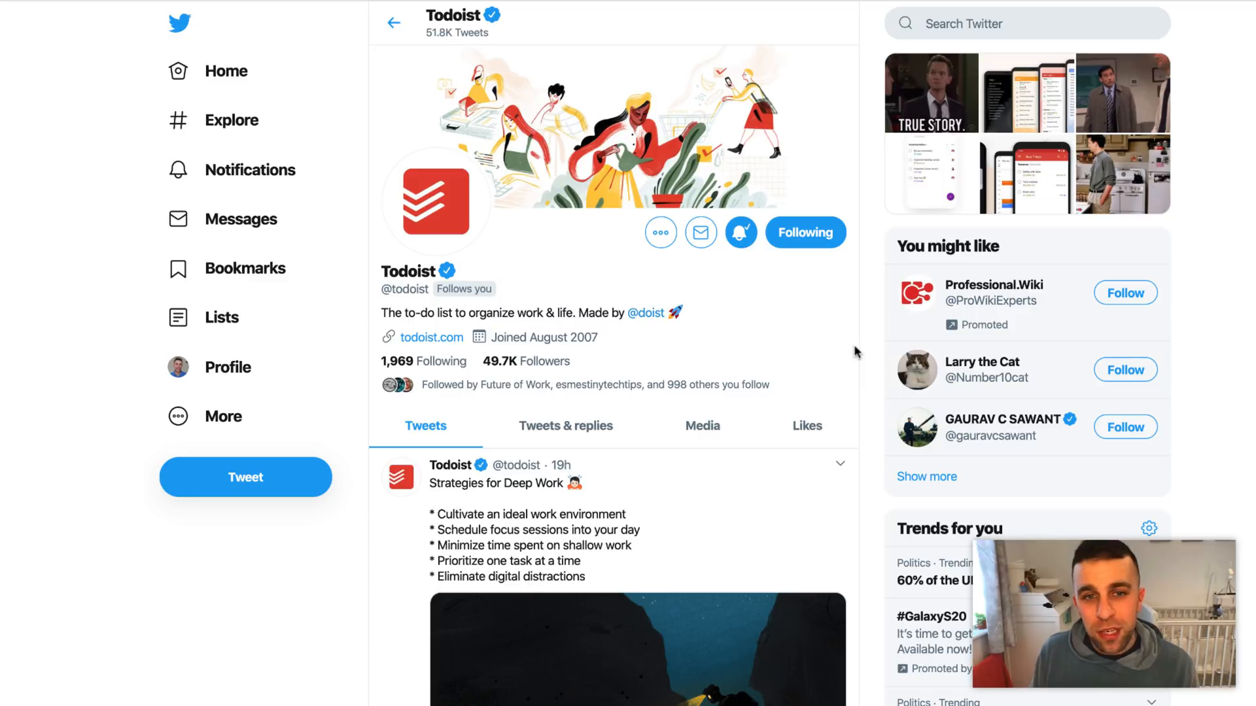
pyautogui.scroll(-3)
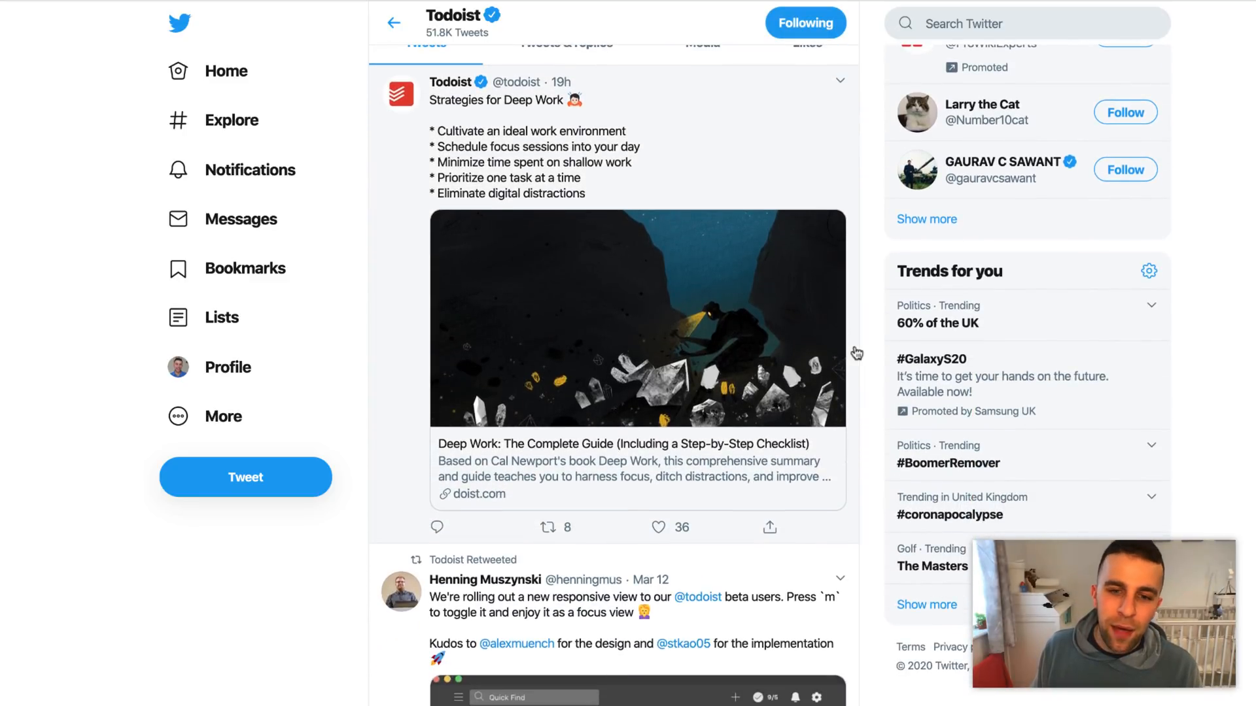
pyautogui.scroll(-3)
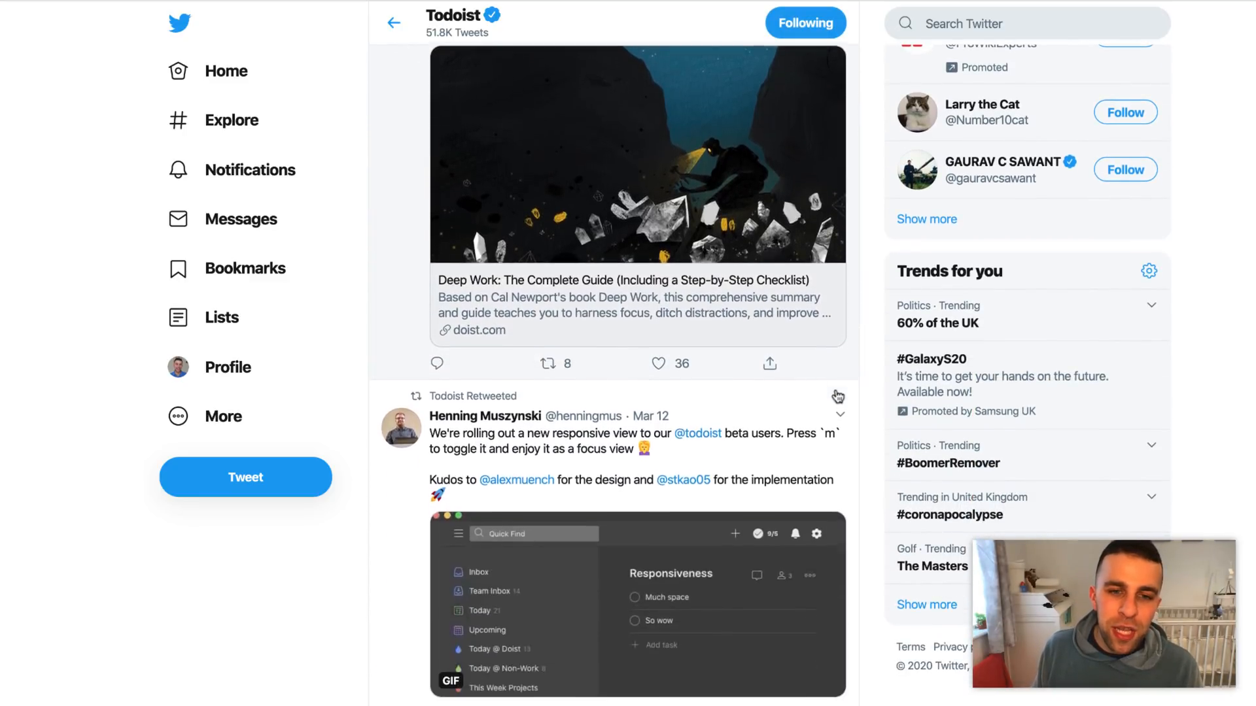
pyautogui.scroll(-3)
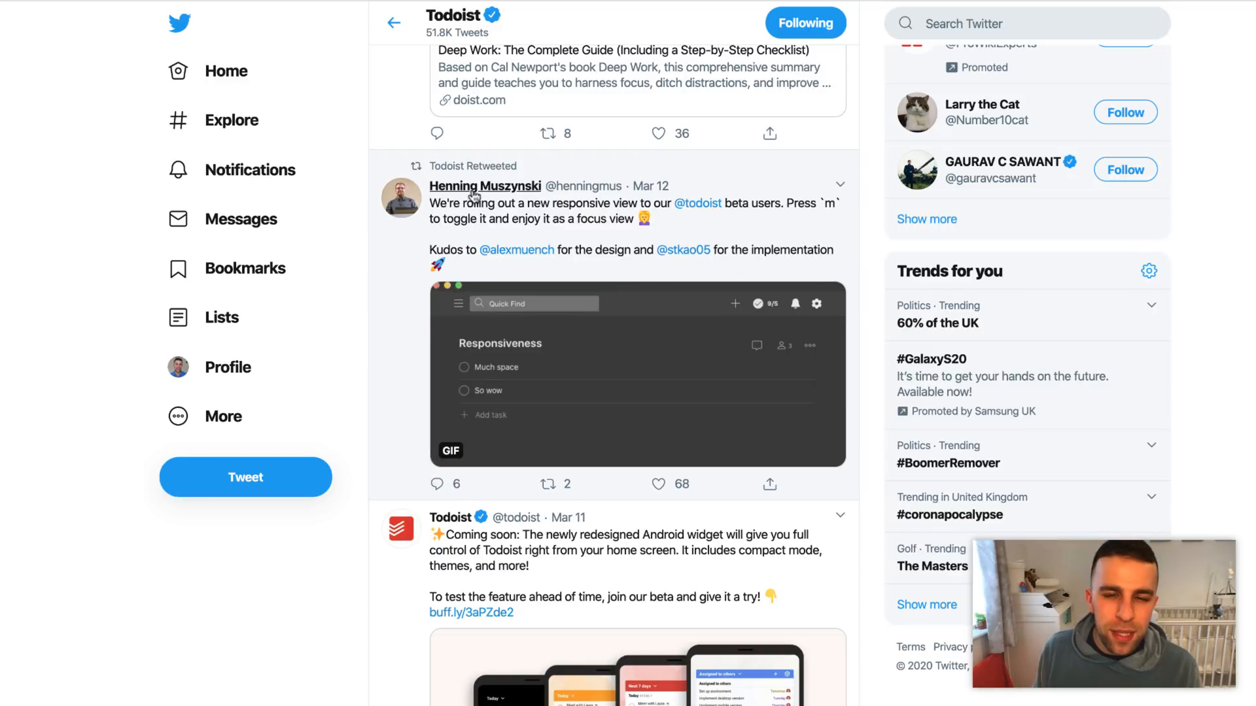
pyautogui.moveTo(484, 186)
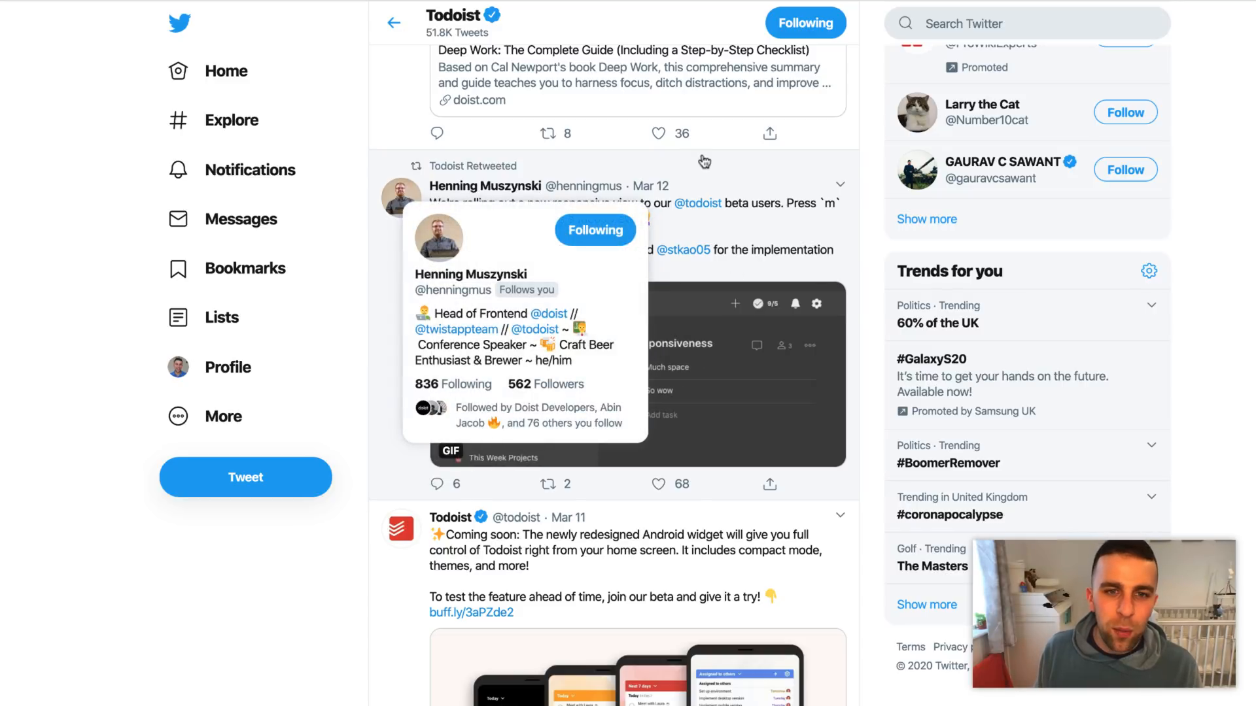
pyautogui.moveTo(705, 162)
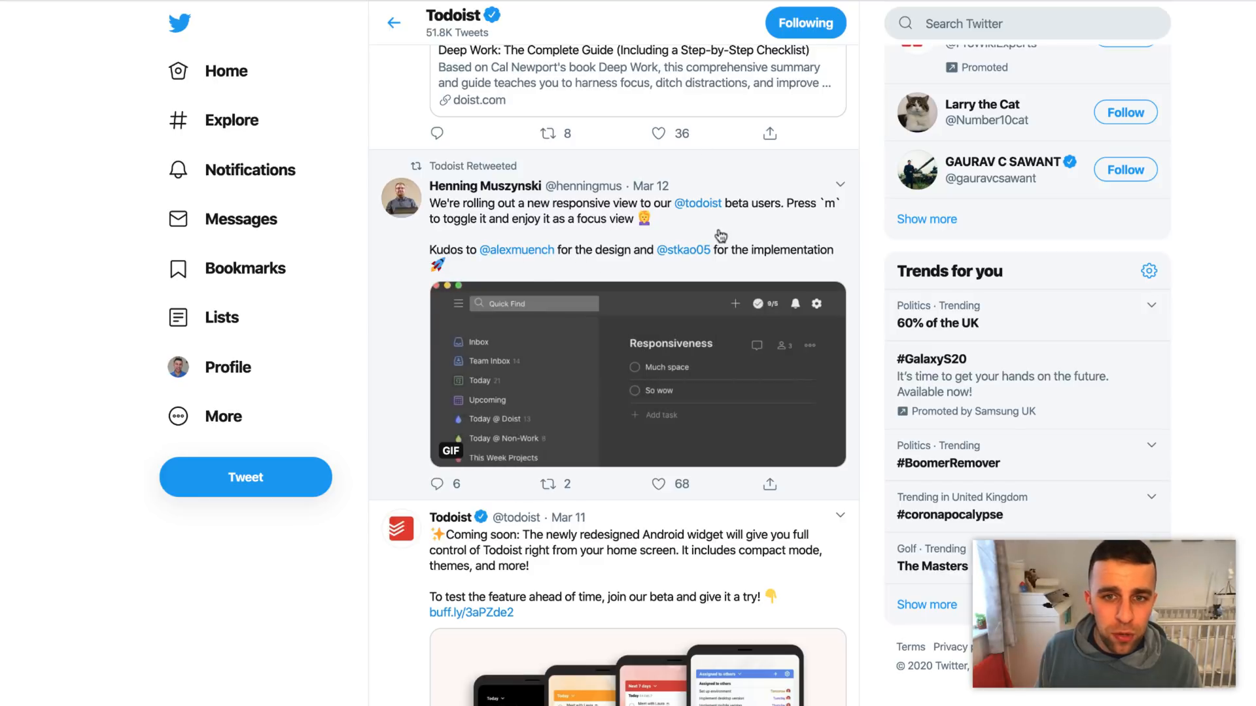
pyautogui.moveTo(683, 249)
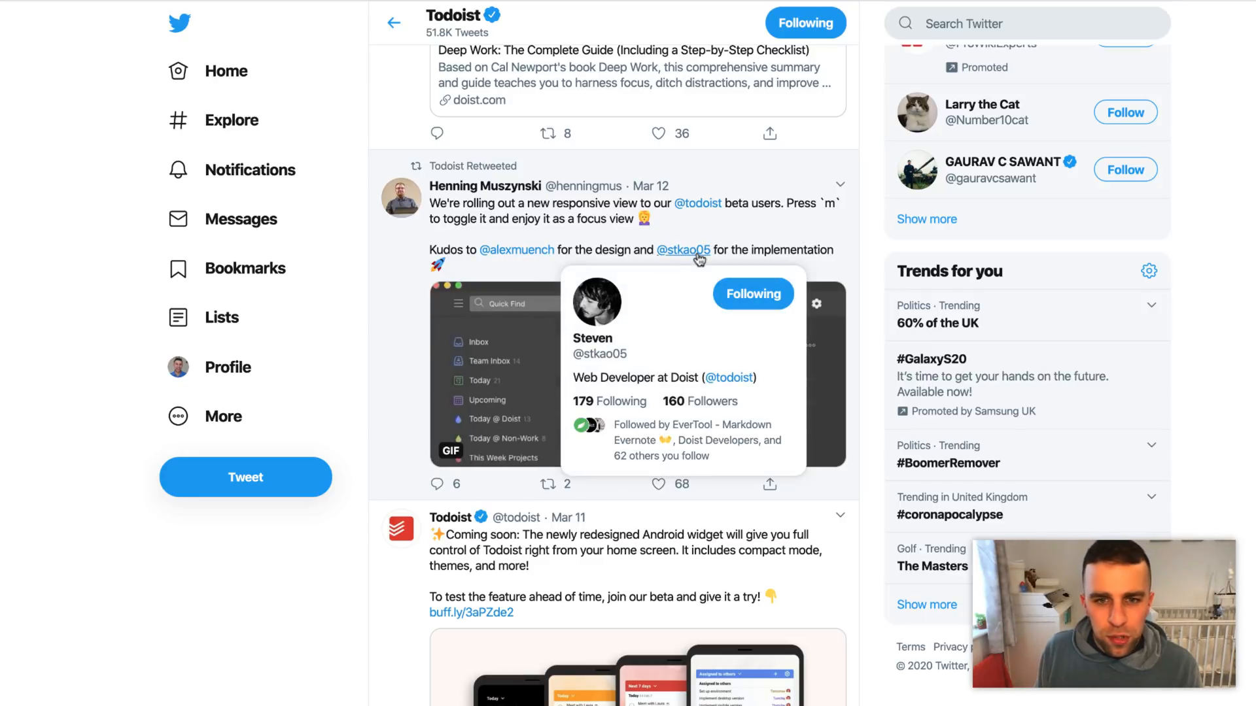
pyautogui.moveTo(537, 243)
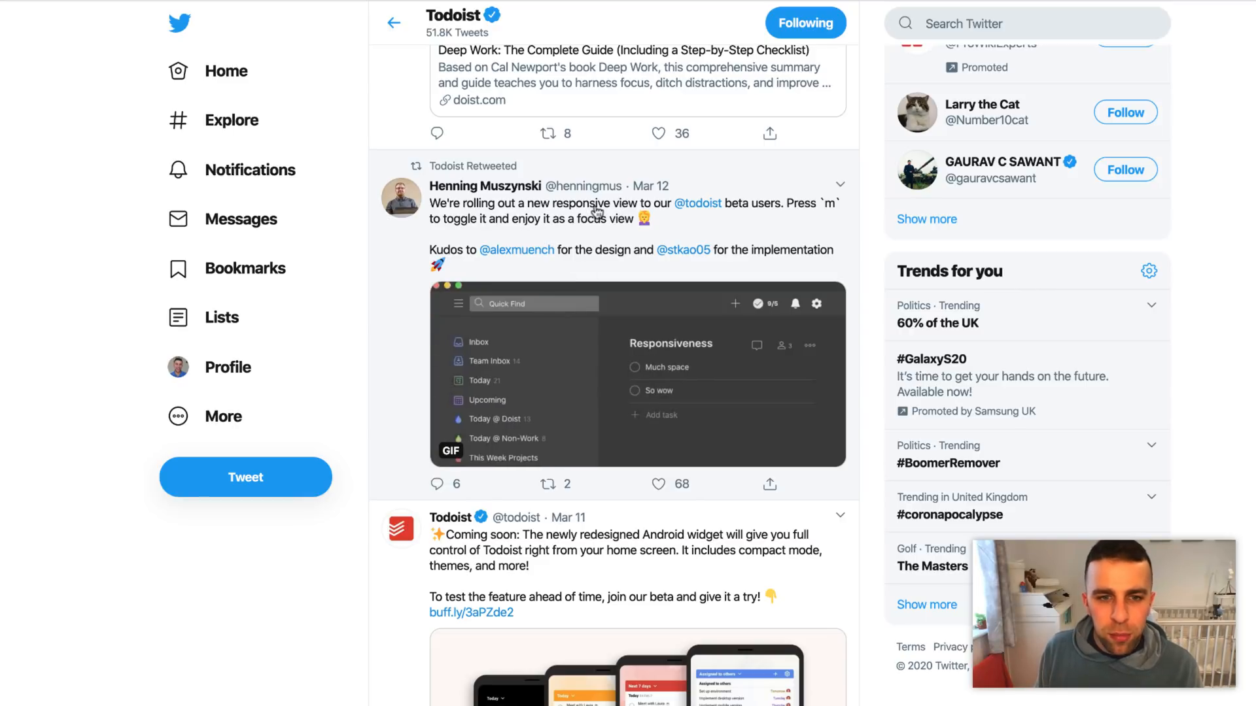
pyautogui.moveTo(479, 185)
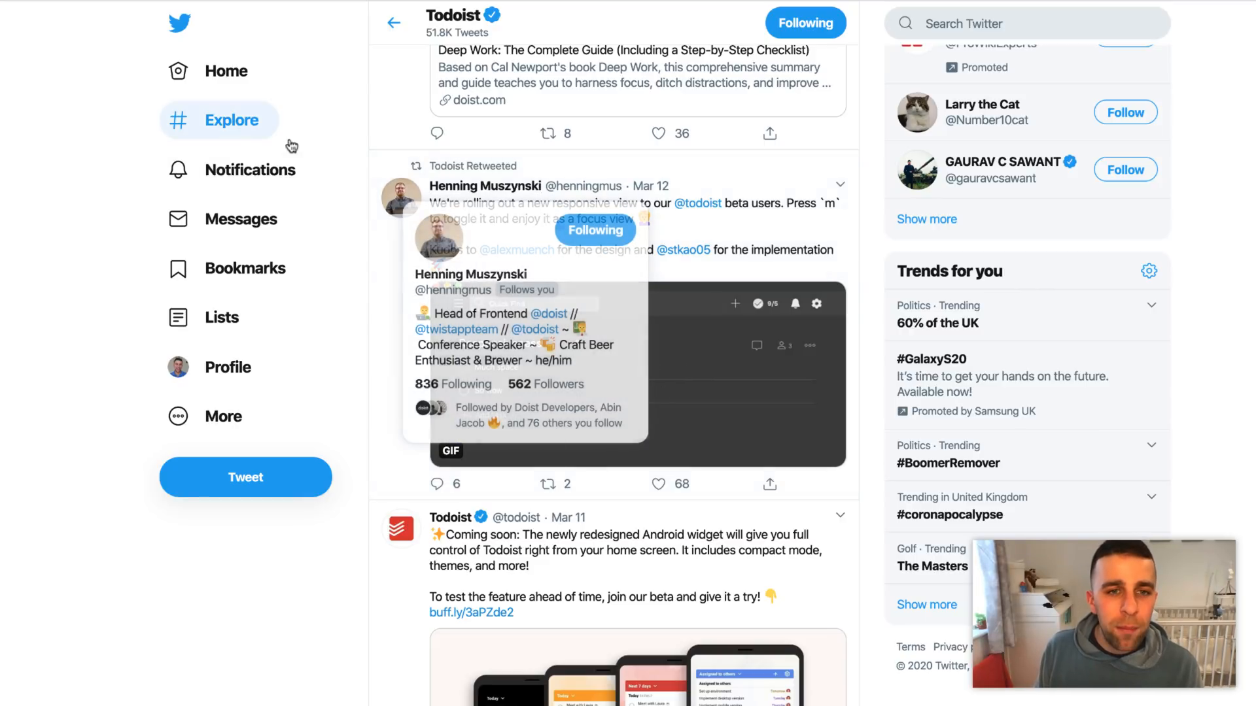
pyautogui.click(626, 549)
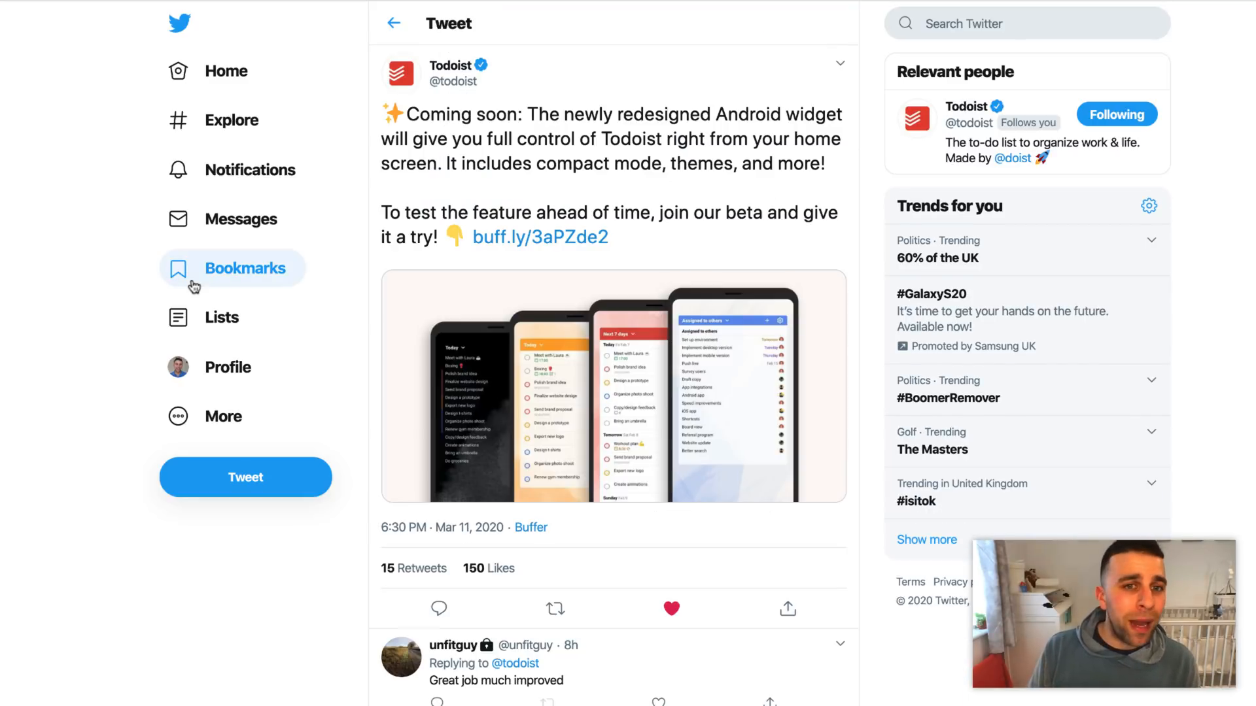
pyautogui.moveTo(445, 418)
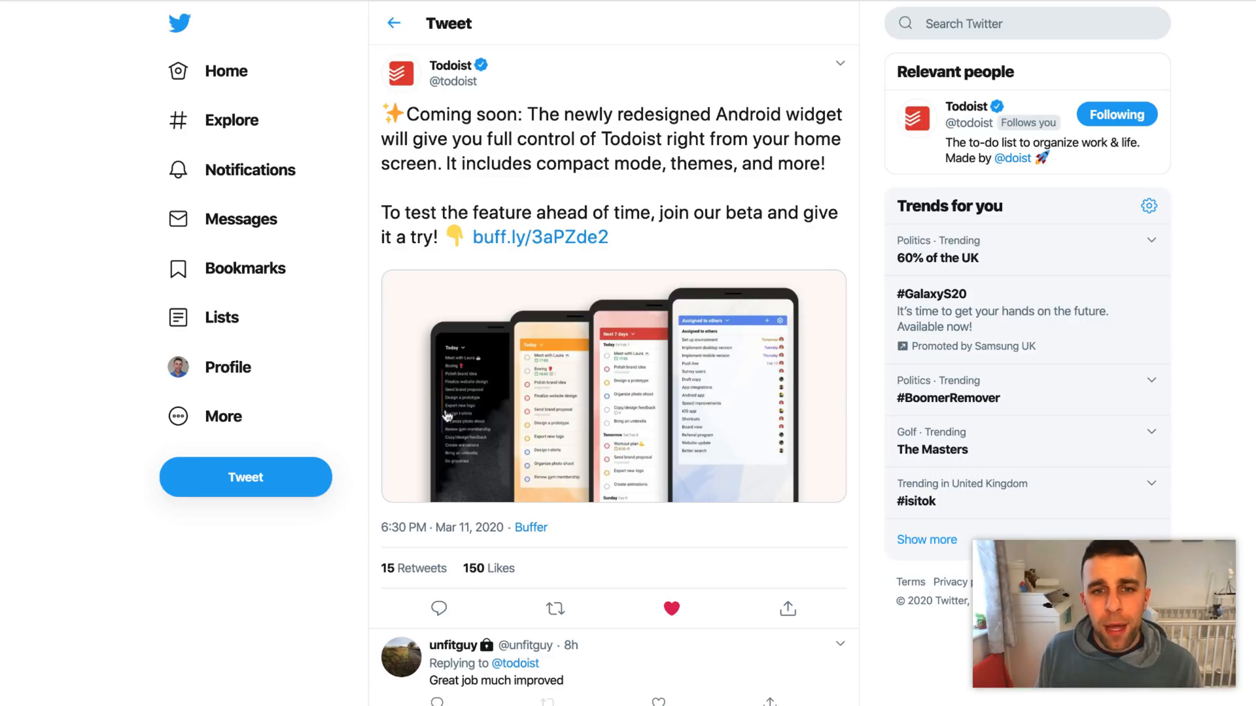
# View the Android widget tweet's image full-size with its four phone widget designs
pyautogui.click(612, 387)
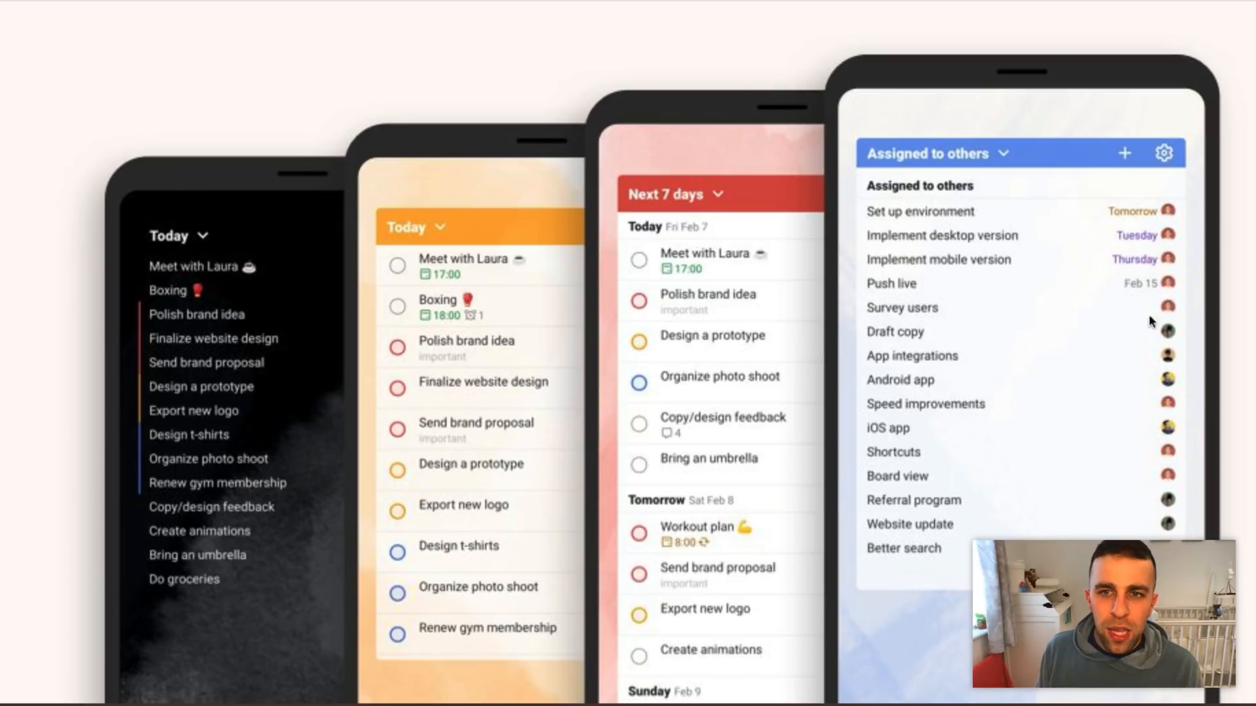
pyautogui.moveTo(1100, 391)
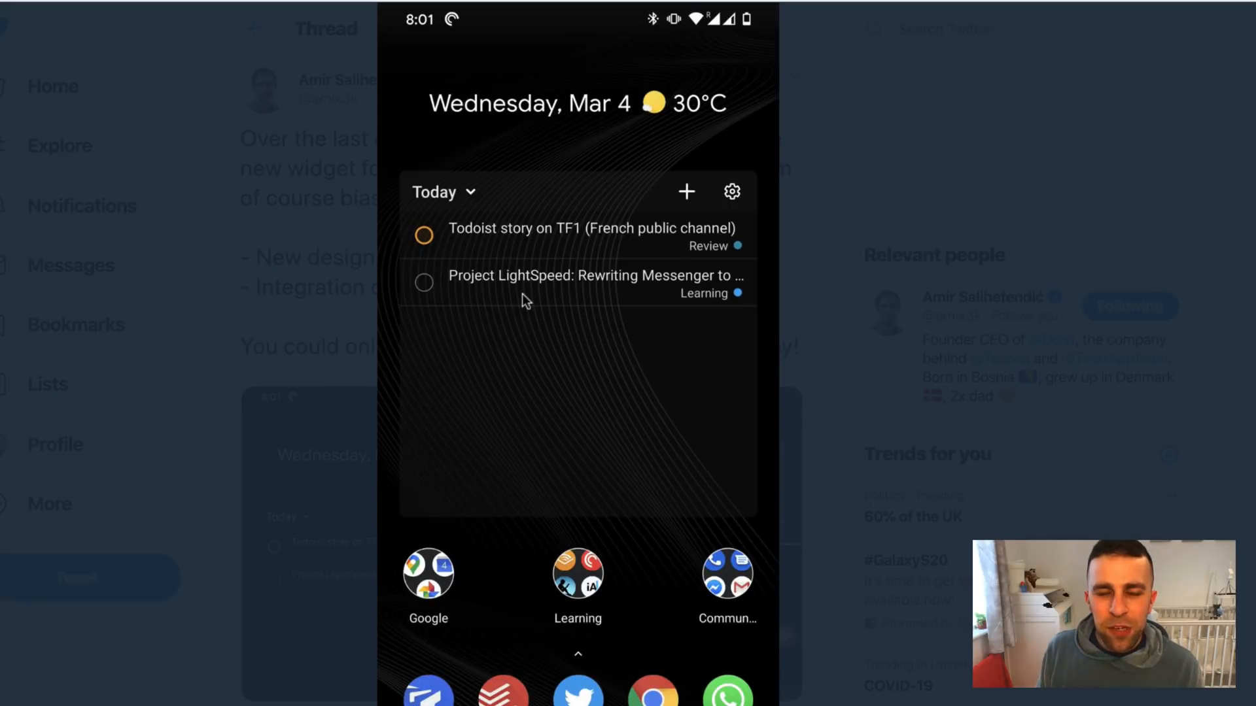
pyautogui.moveTo(694, 340)
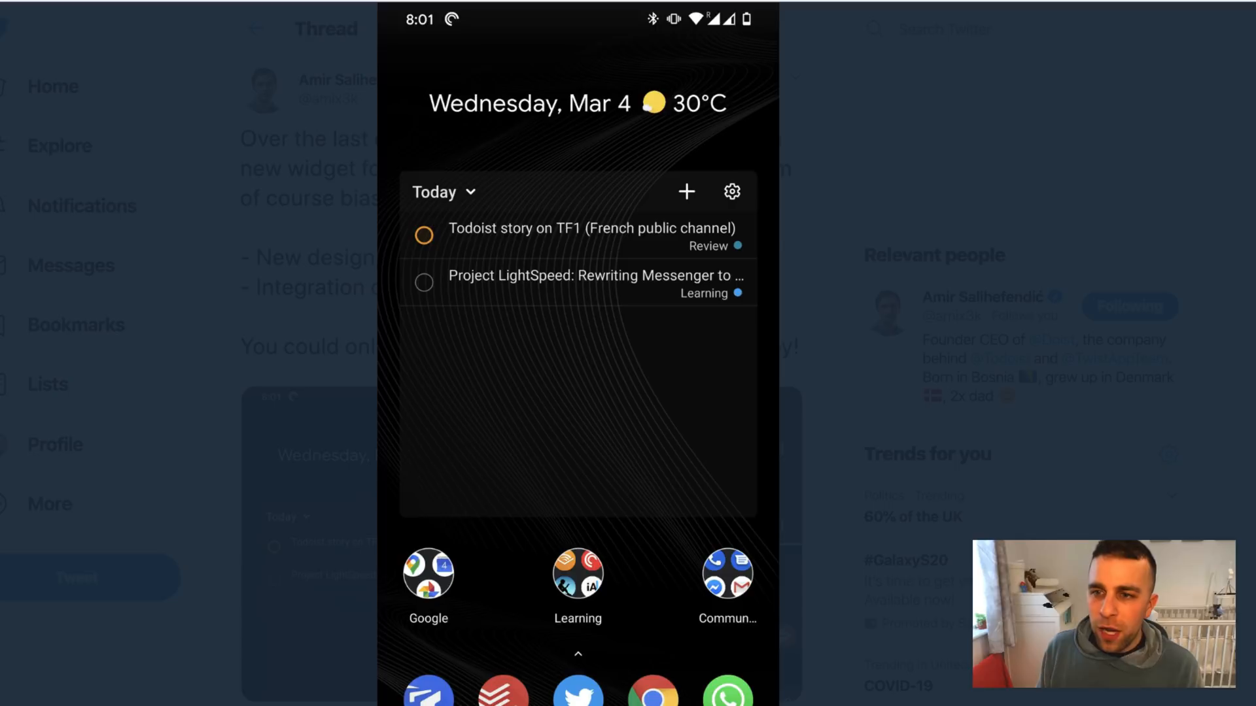
# Play the phone video of the Todoist widget quick-adding a priority 2 task for today
pyautogui.click(594, 283)
pyautogui.write('Quick Add from the widget 👍 today p2')
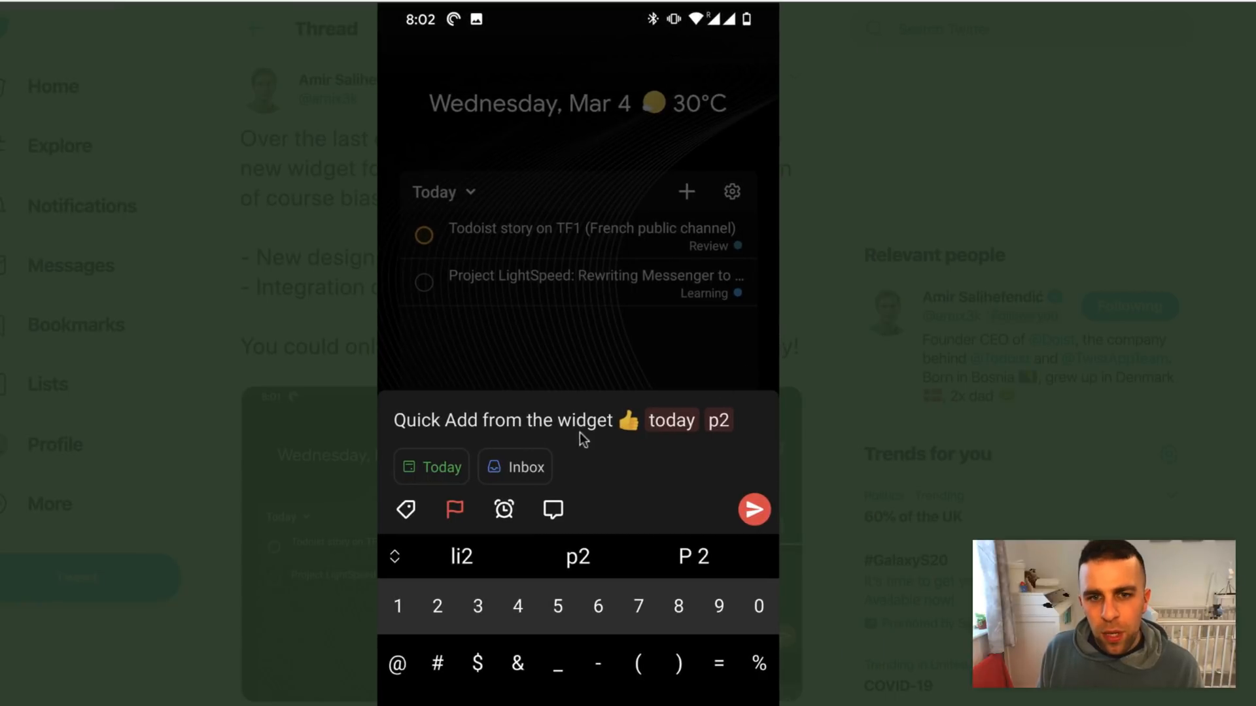
pyautogui.moveTo(898, 268)
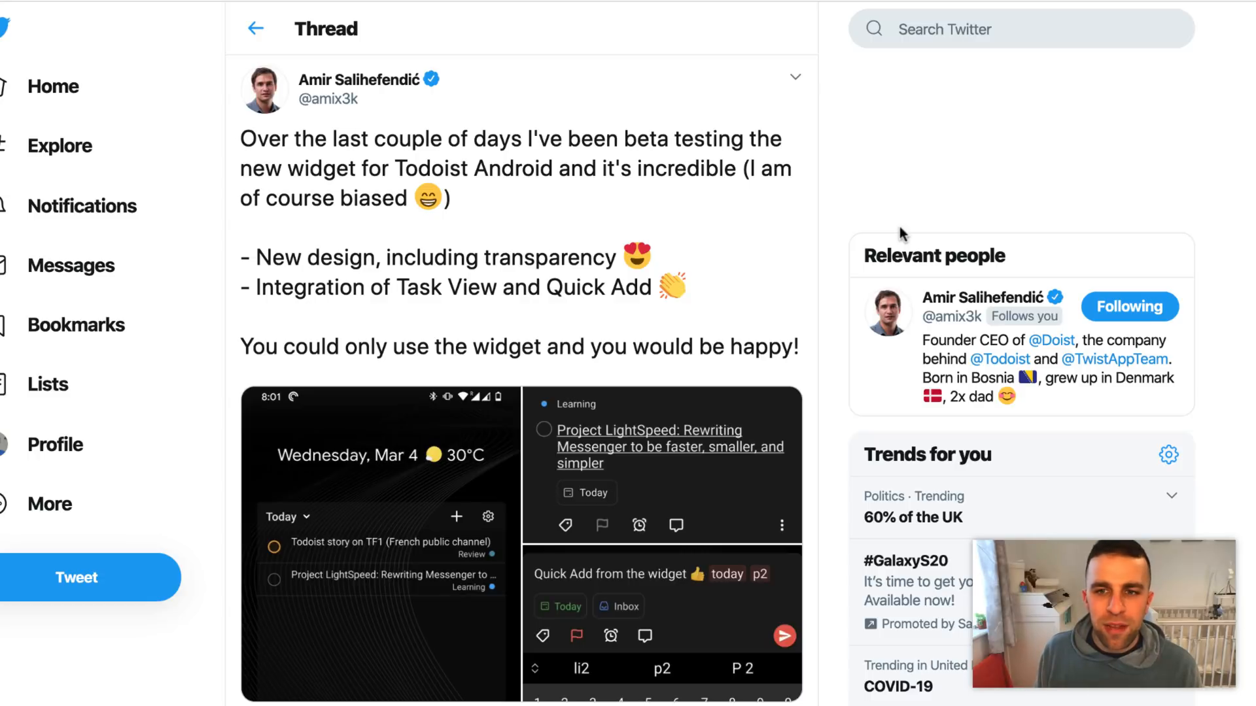
pyautogui.moveTo(794, 187)
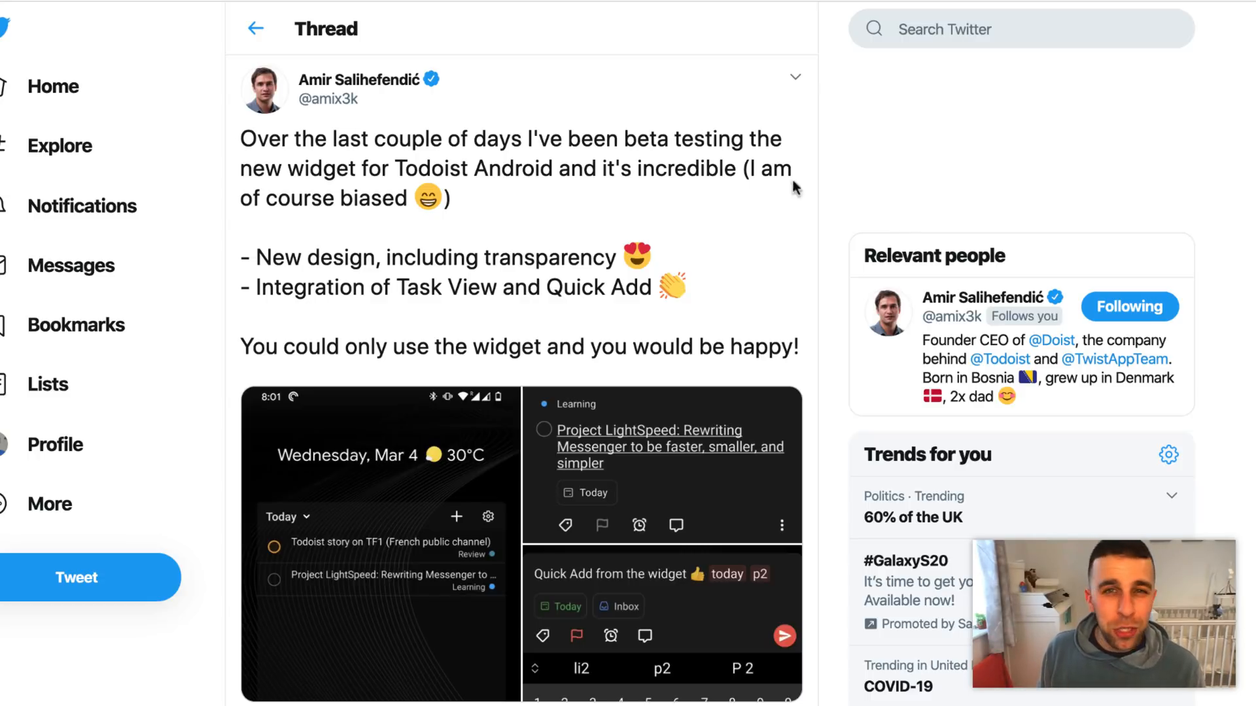
pyautogui.moveTo(315, 64)
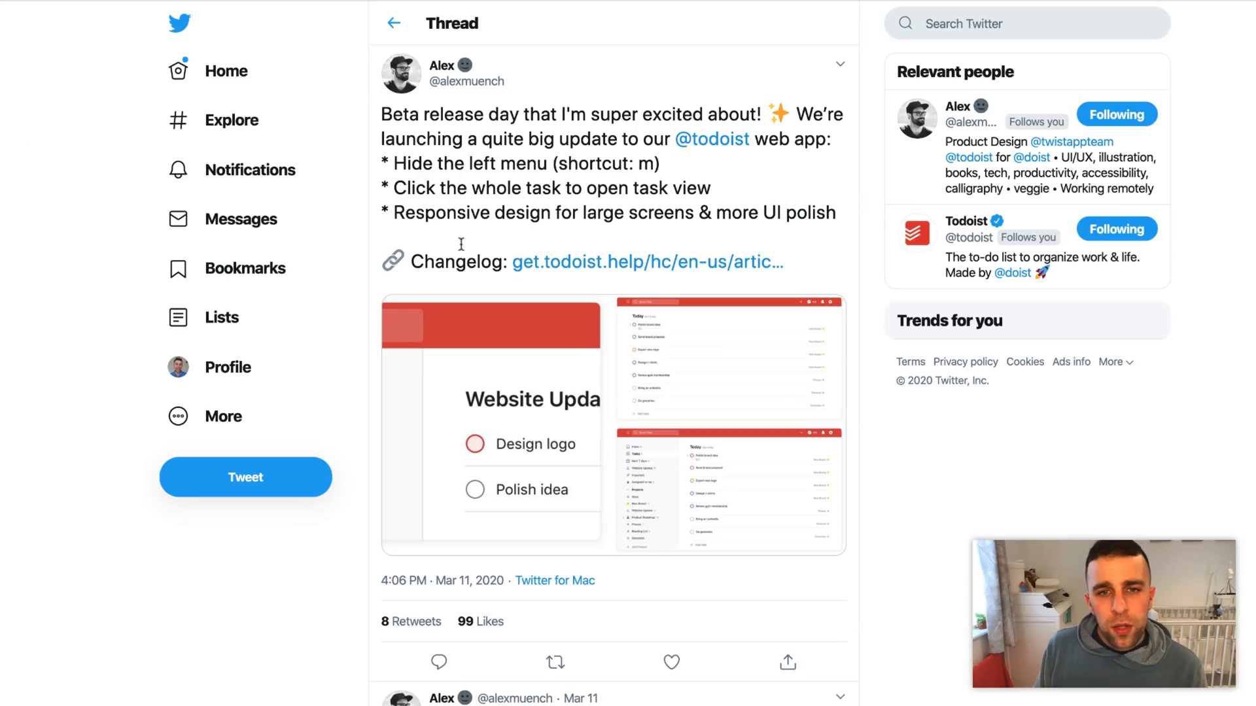
pyautogui.moveTo(576, 336)
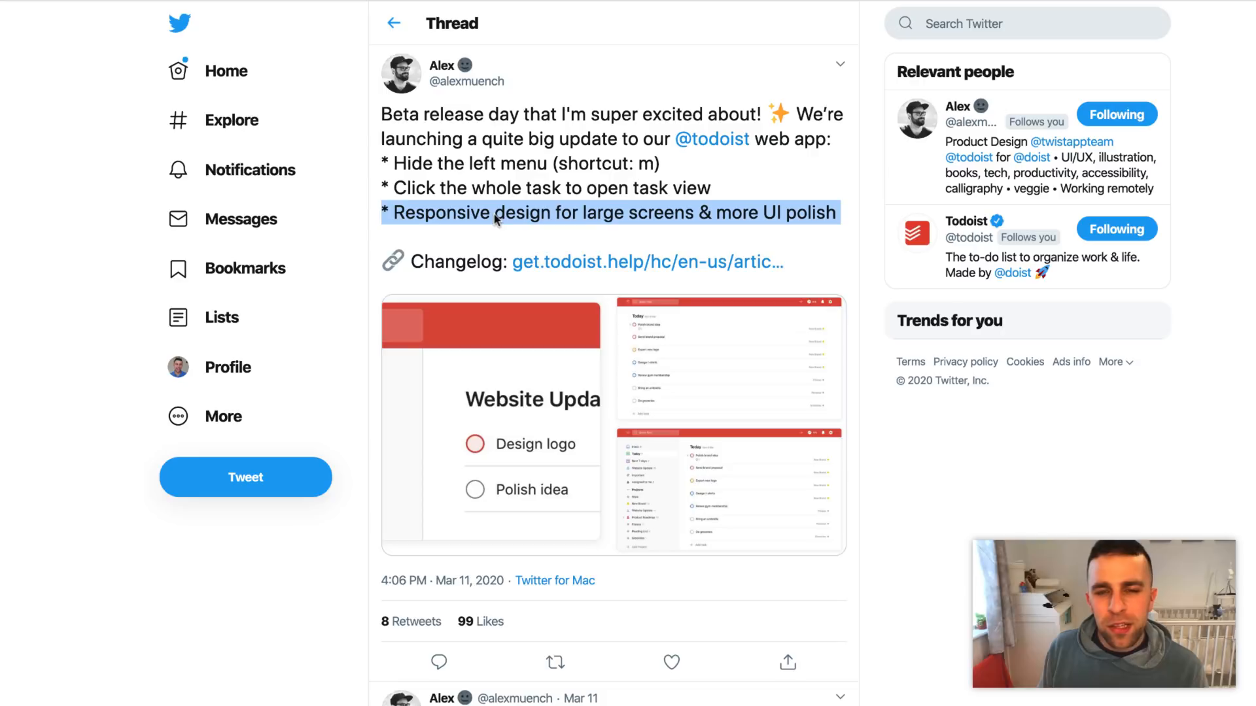
pyautogui.moveTo(801, 214)
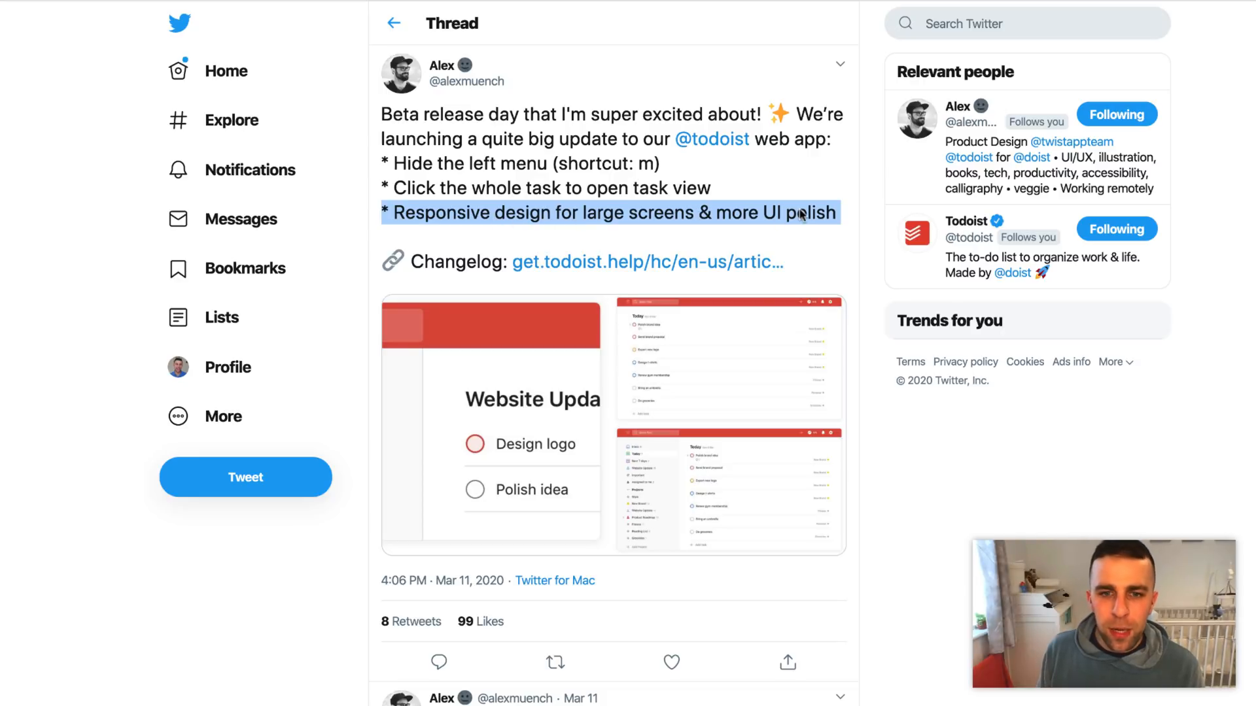
pyautogui.moveTo(713, 233)
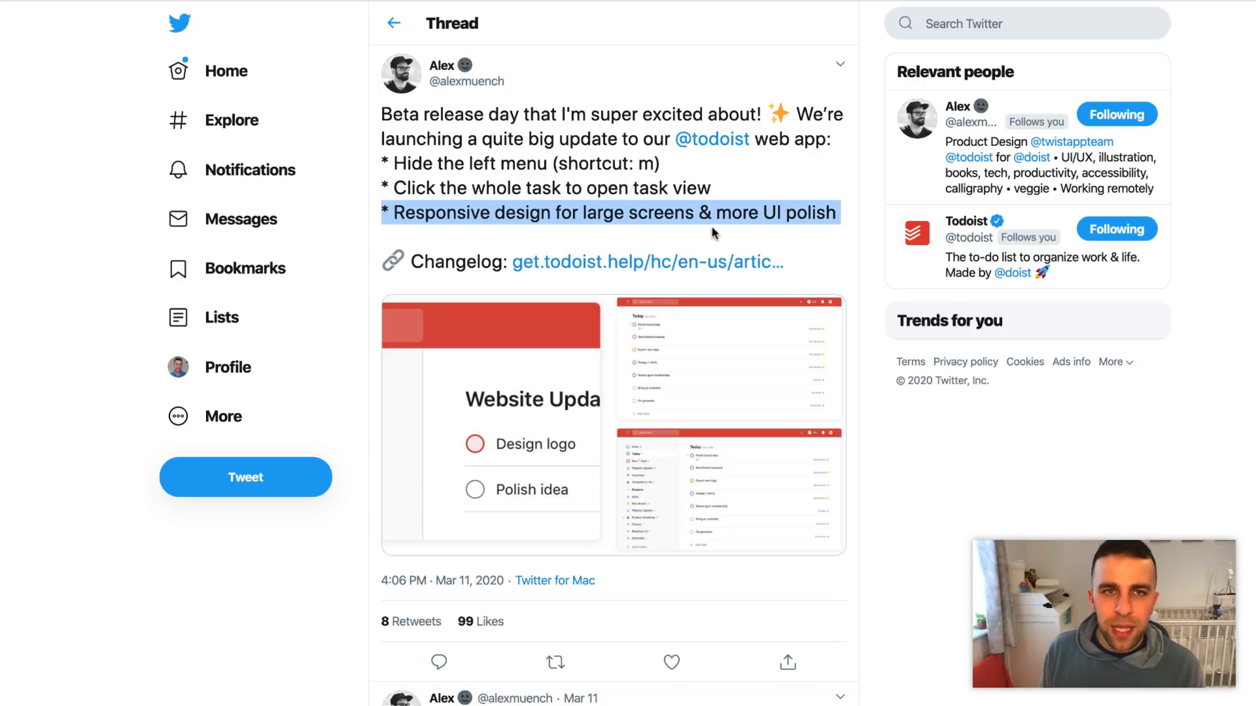
pyautogui.moveTo(660, 121)
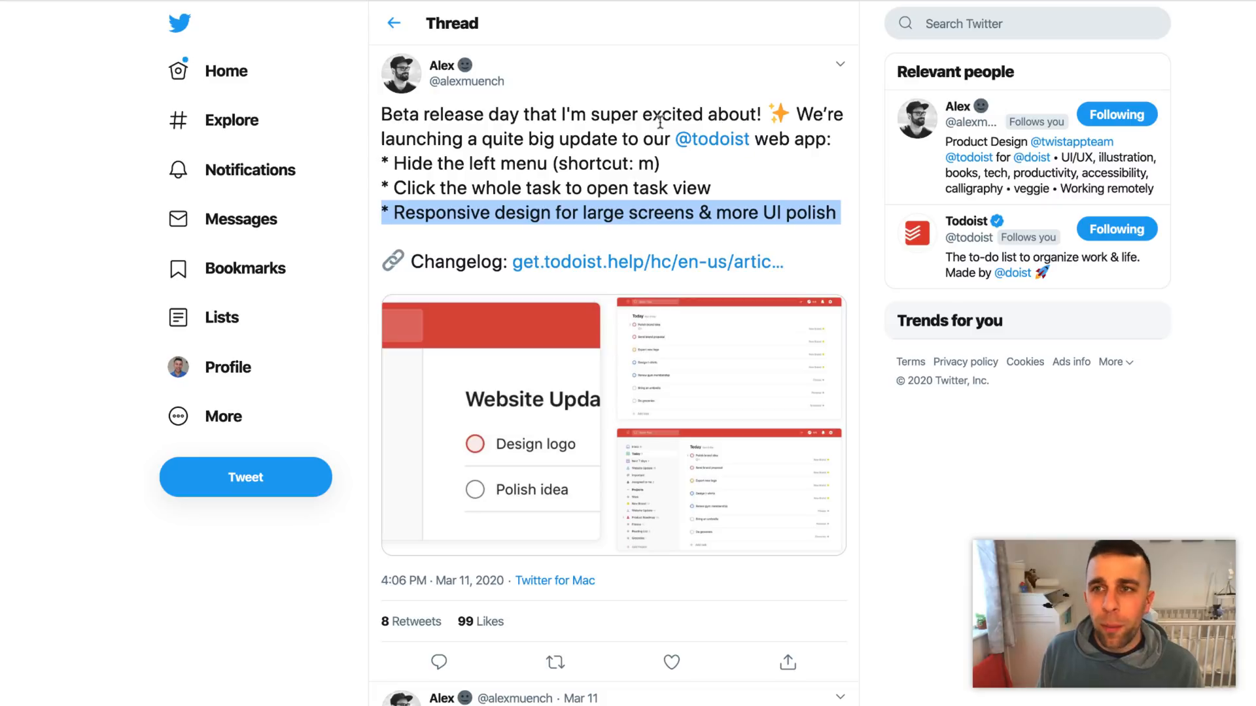
pyautogui.moveTo(589, 41)
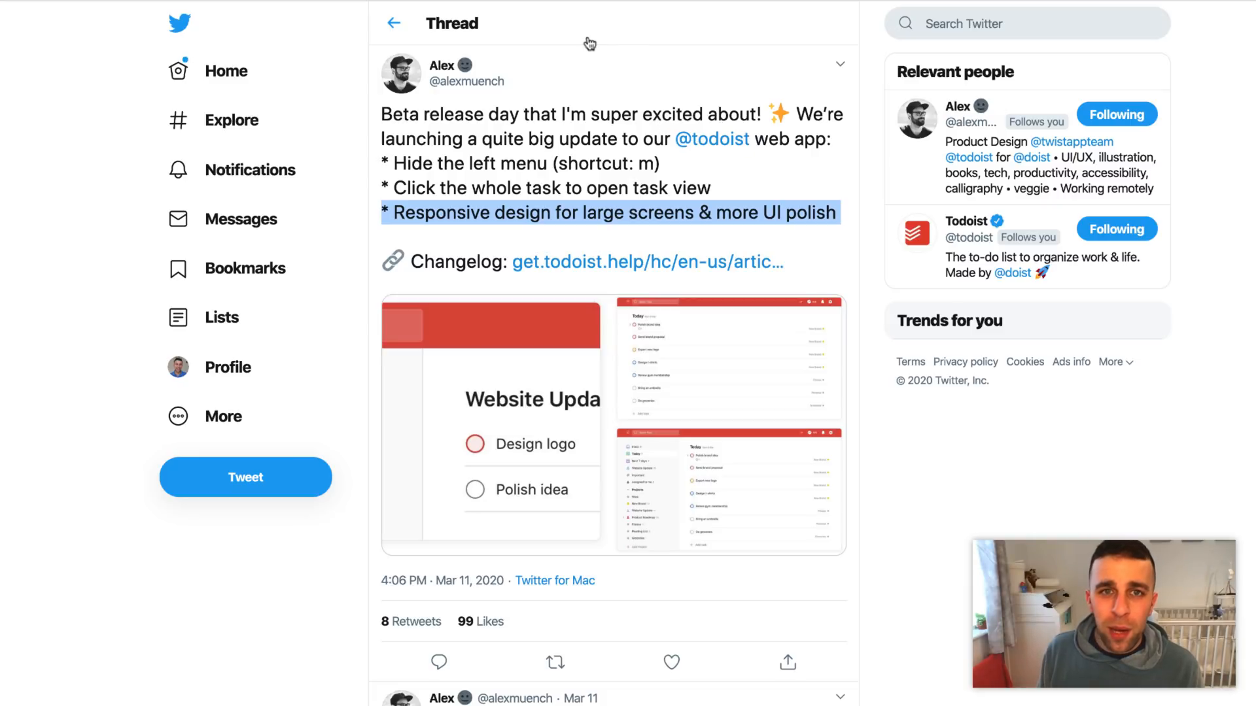
# Read the Beta release day changelog thread and the reply about Boards having no ETA
pyautogui.click(394, 22)
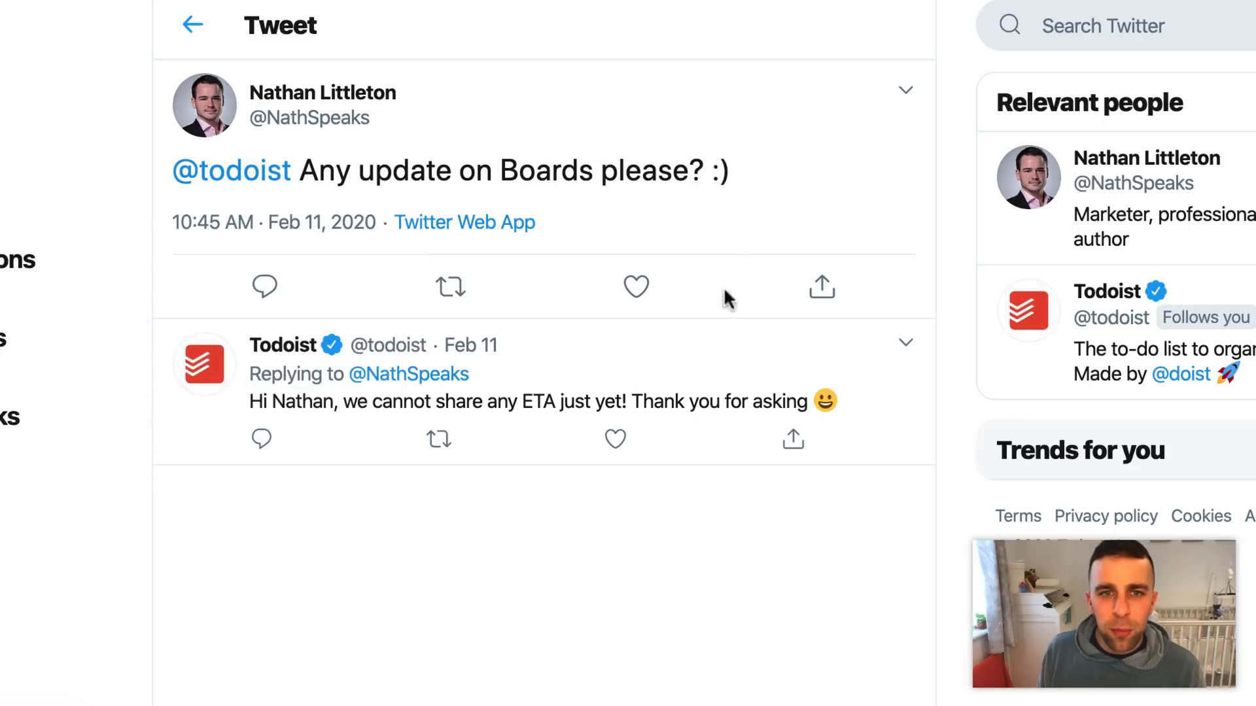
pyautogui.moveTo(383, 328)
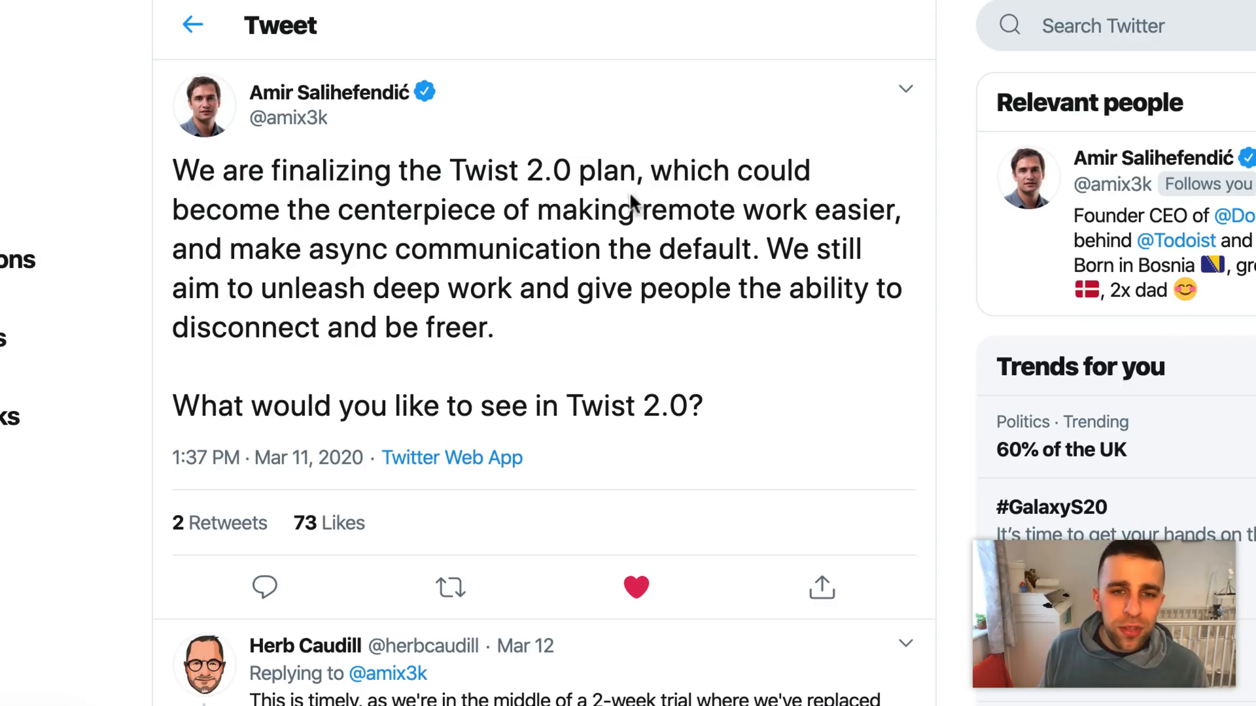
pyautogui.moveTo(584, 172)
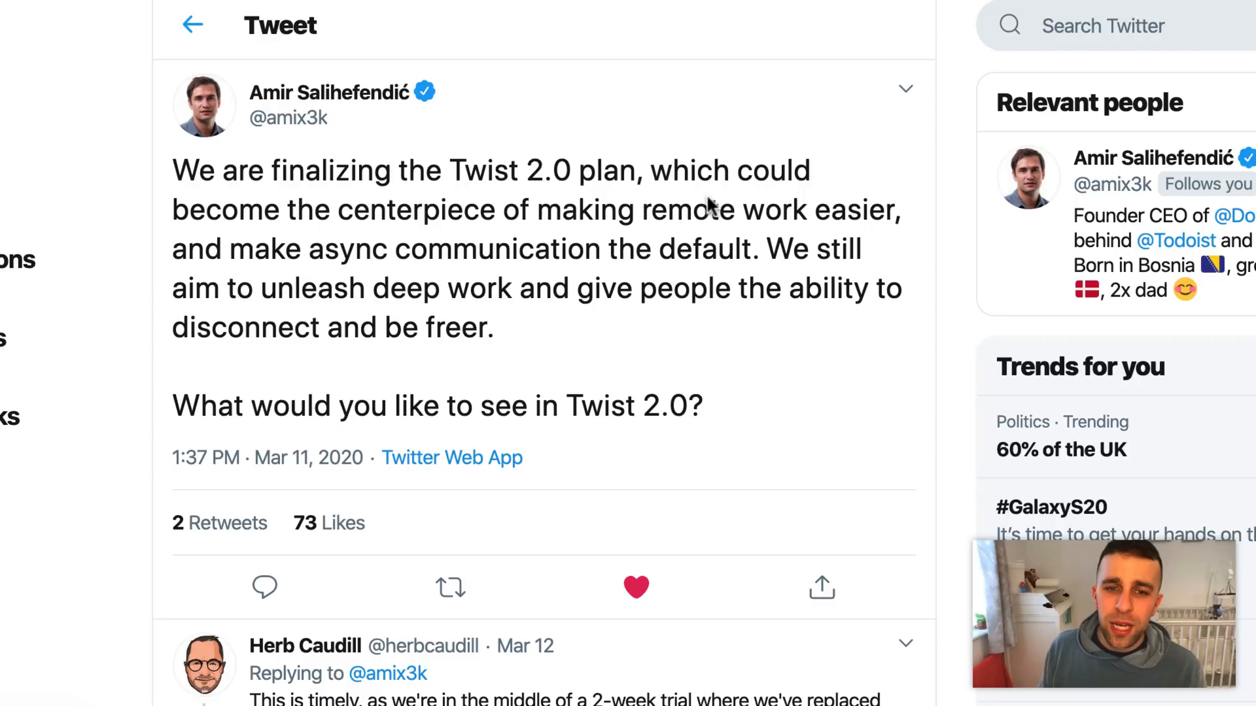
pyautogui.moveTo(711, 207)
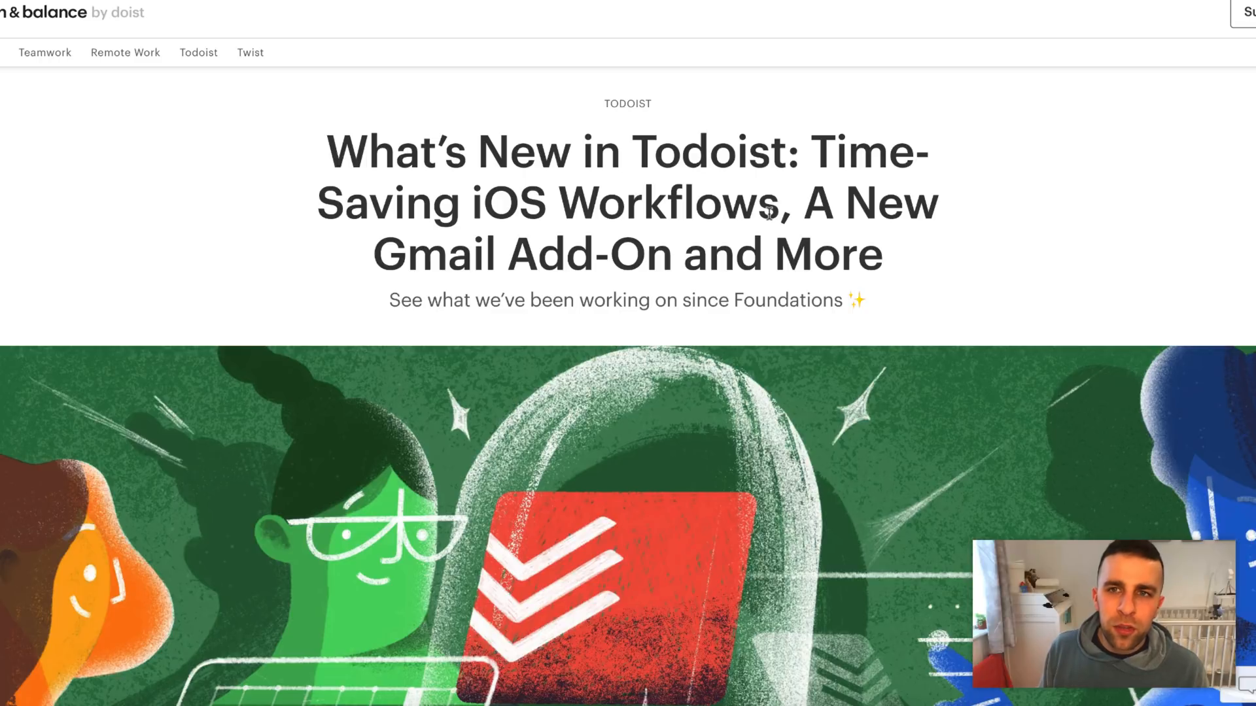
pyautogui.moveTo(602, 302)
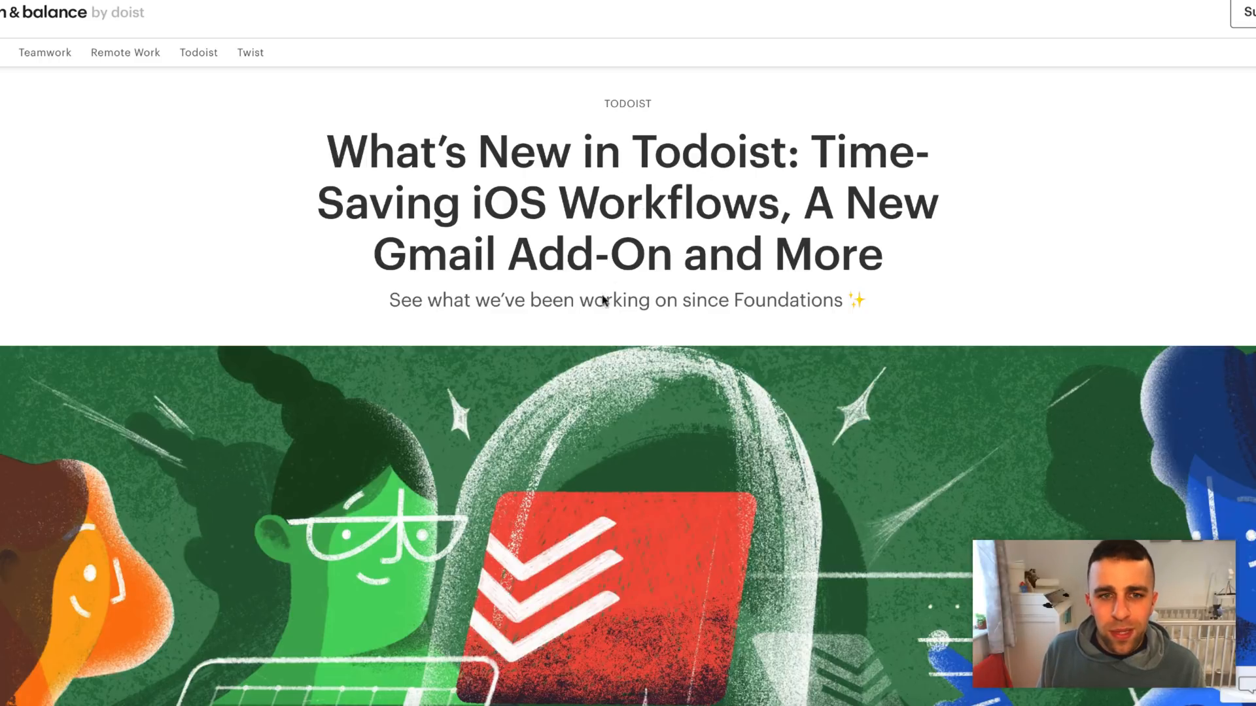
# Scroll the What's New post past iOS Shortcuts and Auto Dark Mode to syncing multiple Google Calendars
pyautogui.scroll(-3)
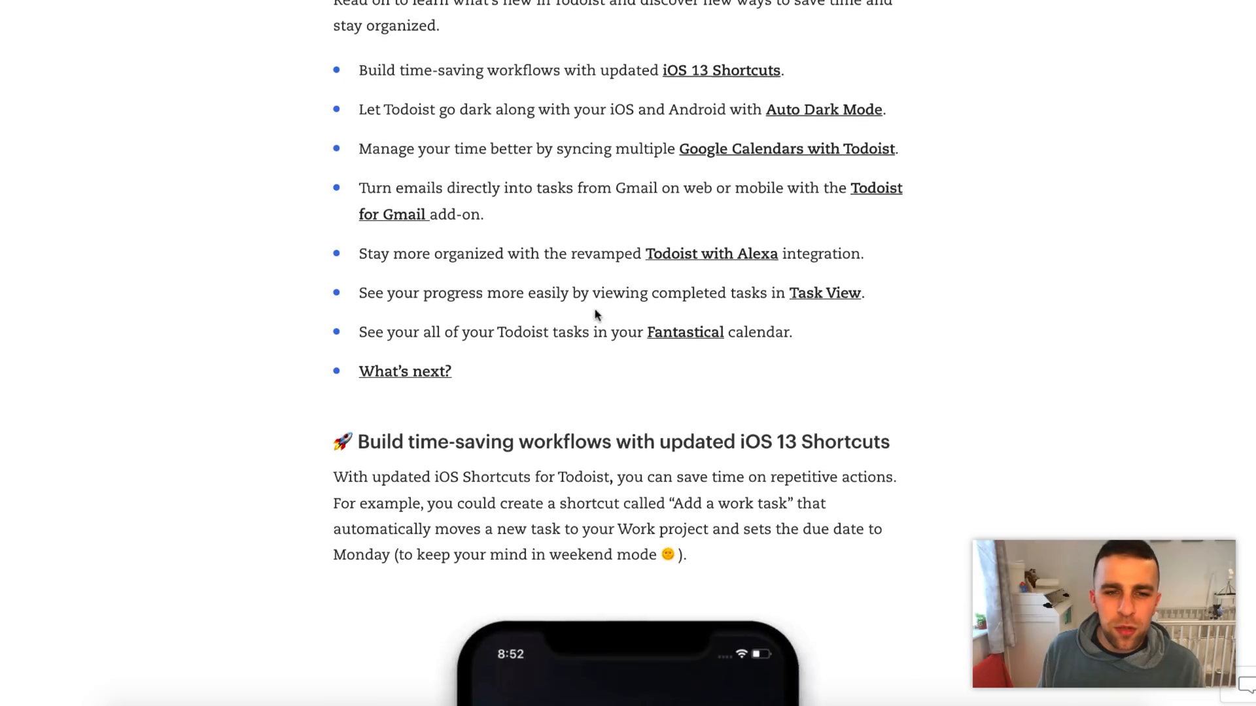
pyautogui.scroll(-3)
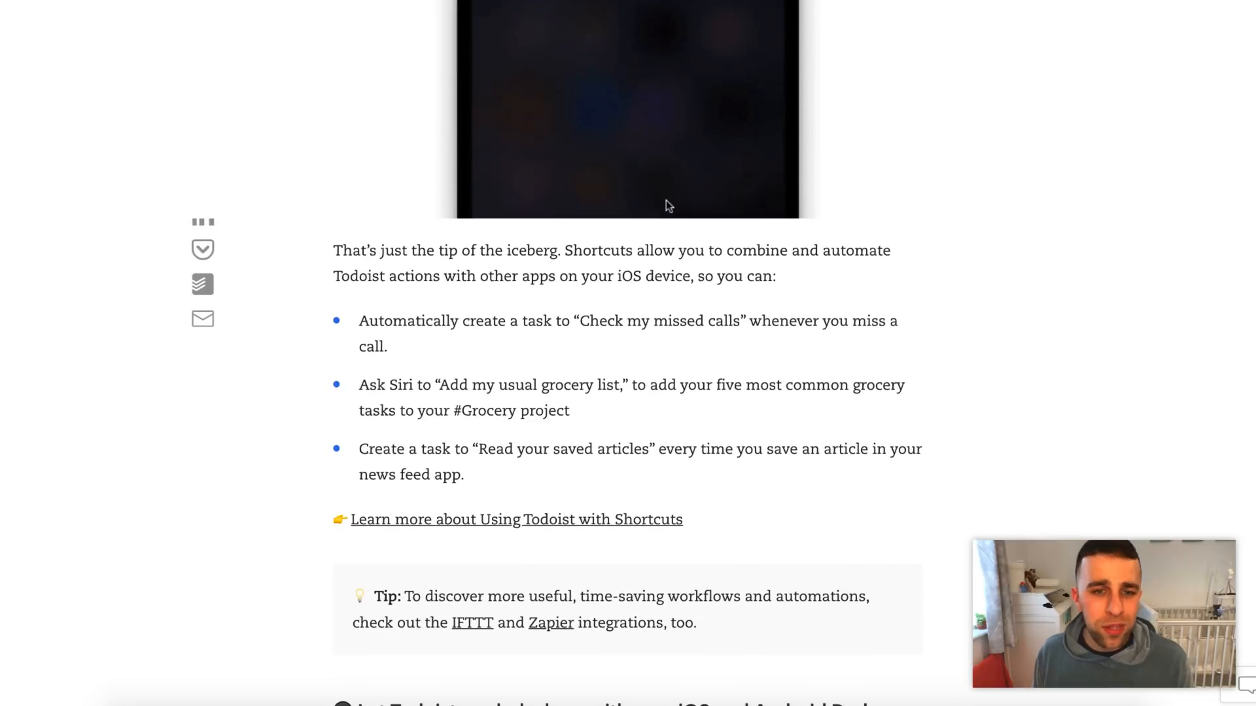
pyautogui.scroll(-3)
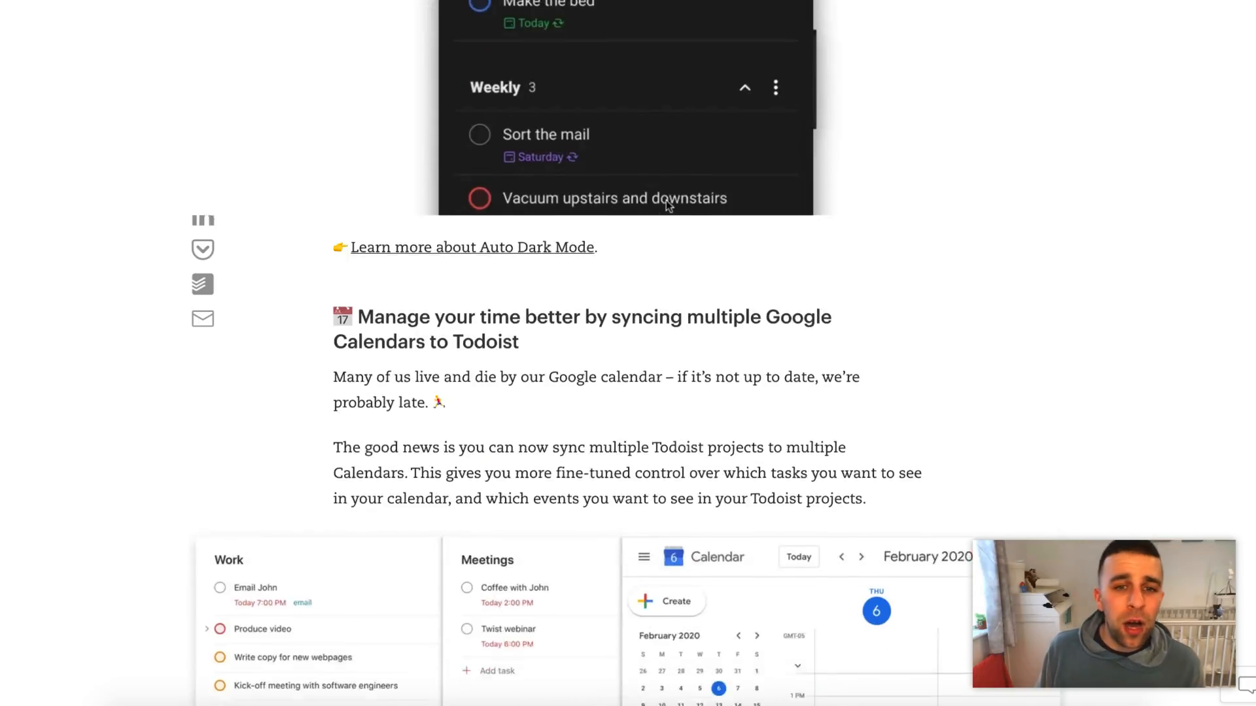
pyautogui.scroll(-3)
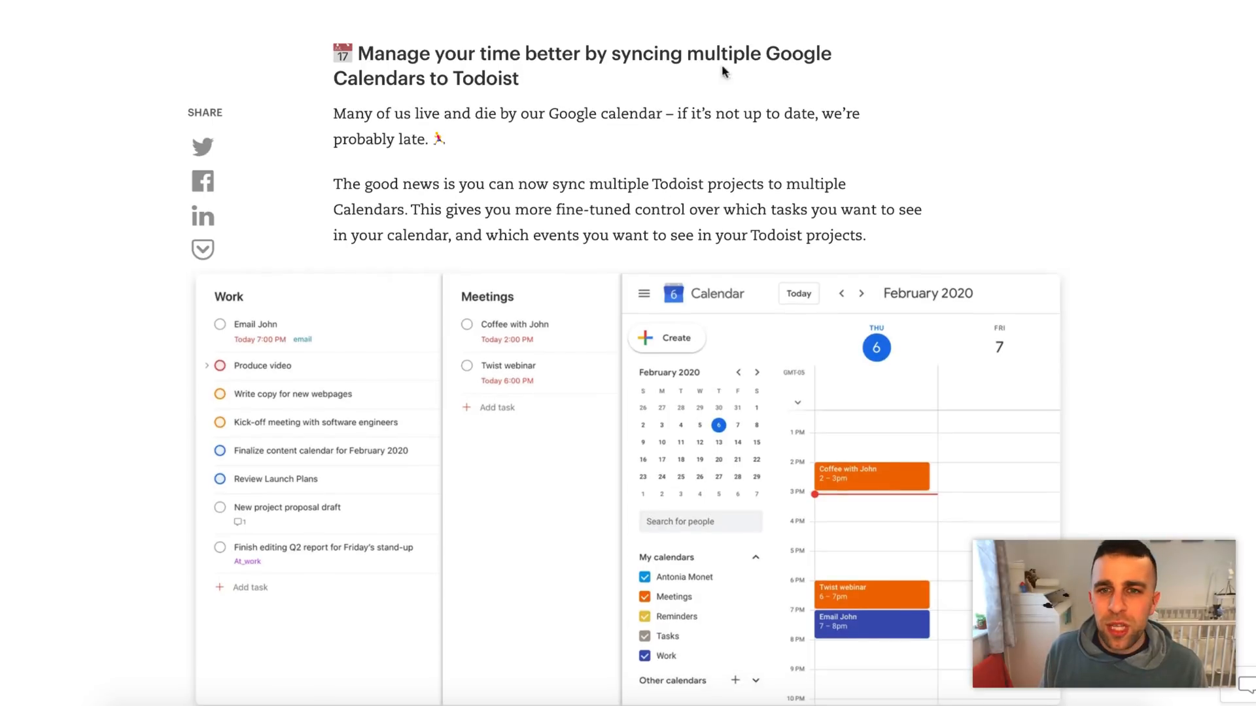
pyautogui.moveTo(623, 263)
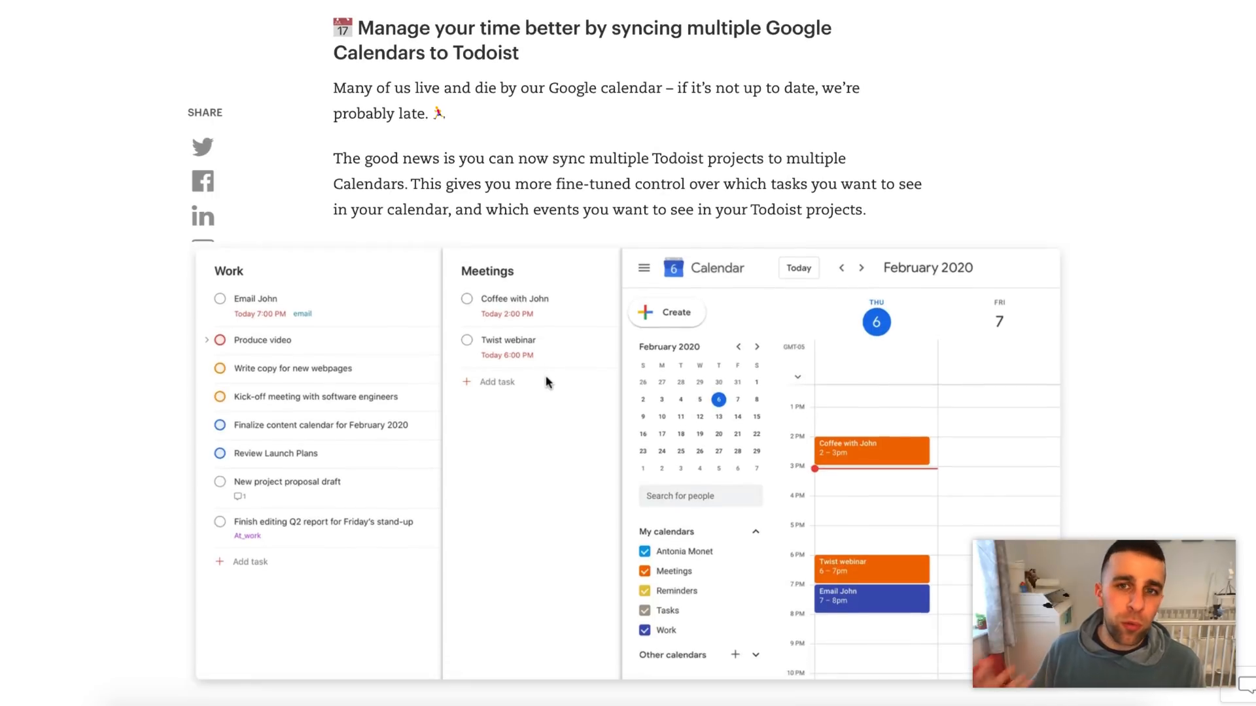
# Scroll past the Google Calendar integration screenshot to the Gmail add-on section
pyautogui.scroll(-3)
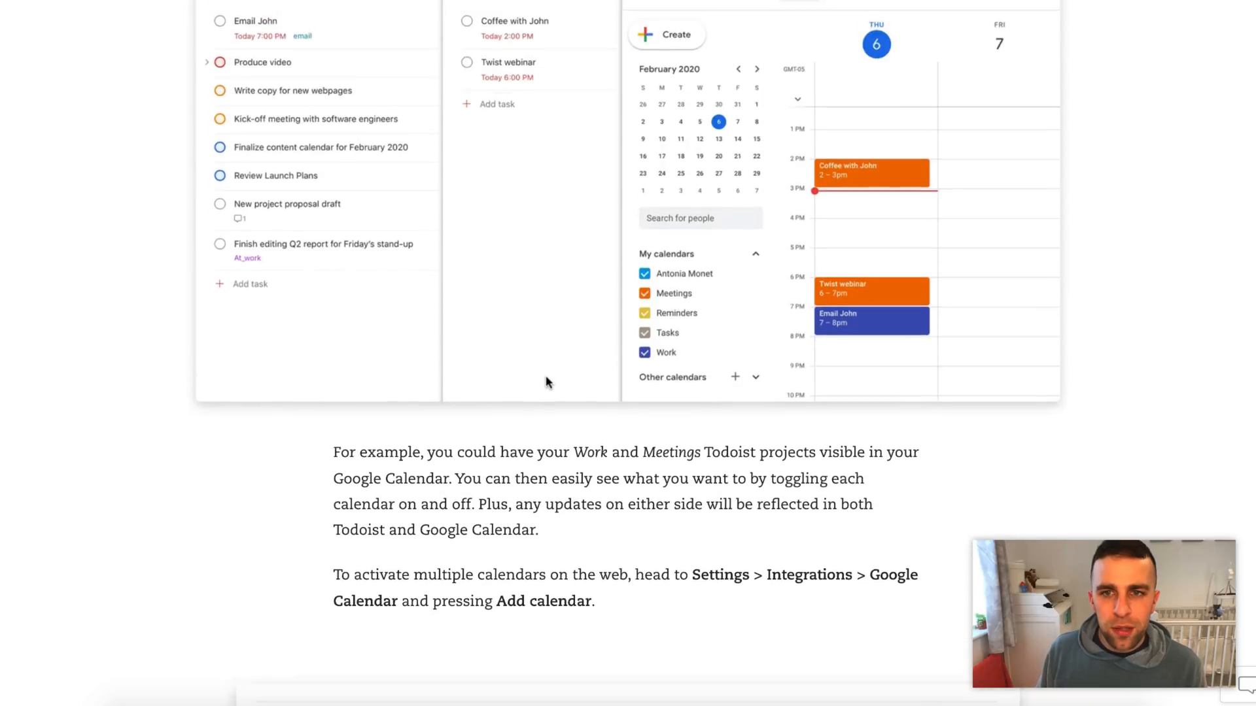
pyautogui.scroll(-3)
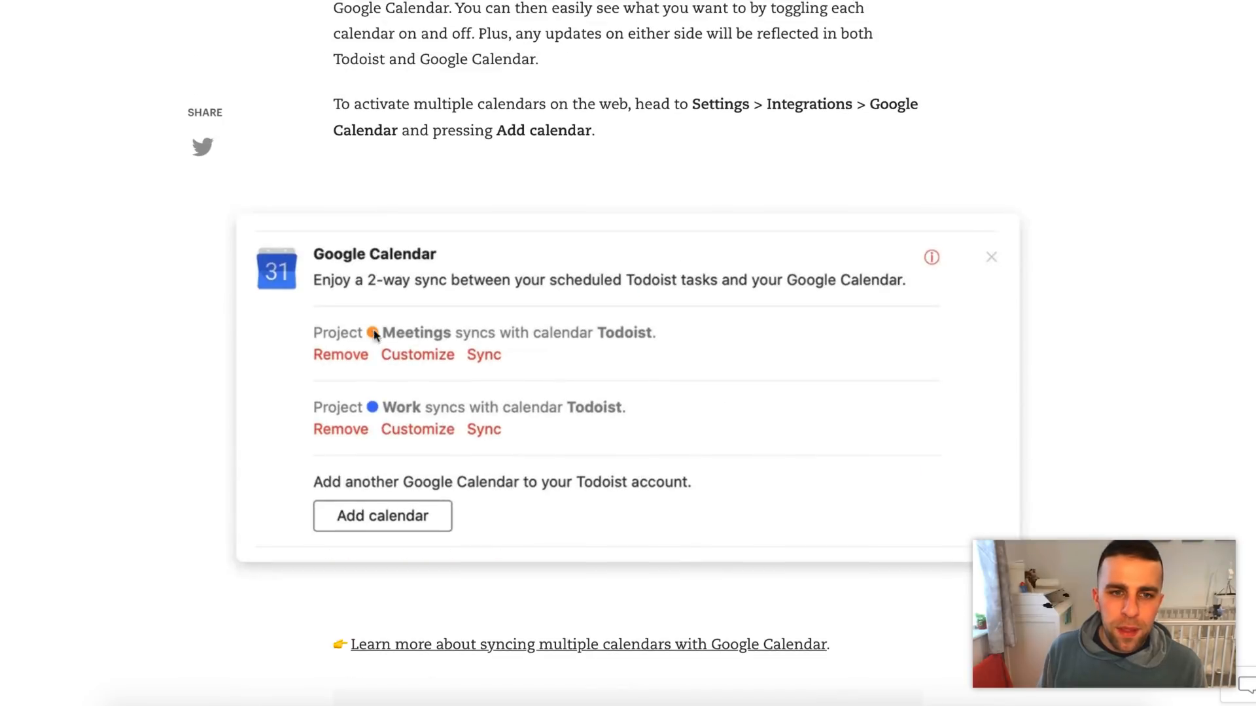
pyautogui.moveTo(401, 332)
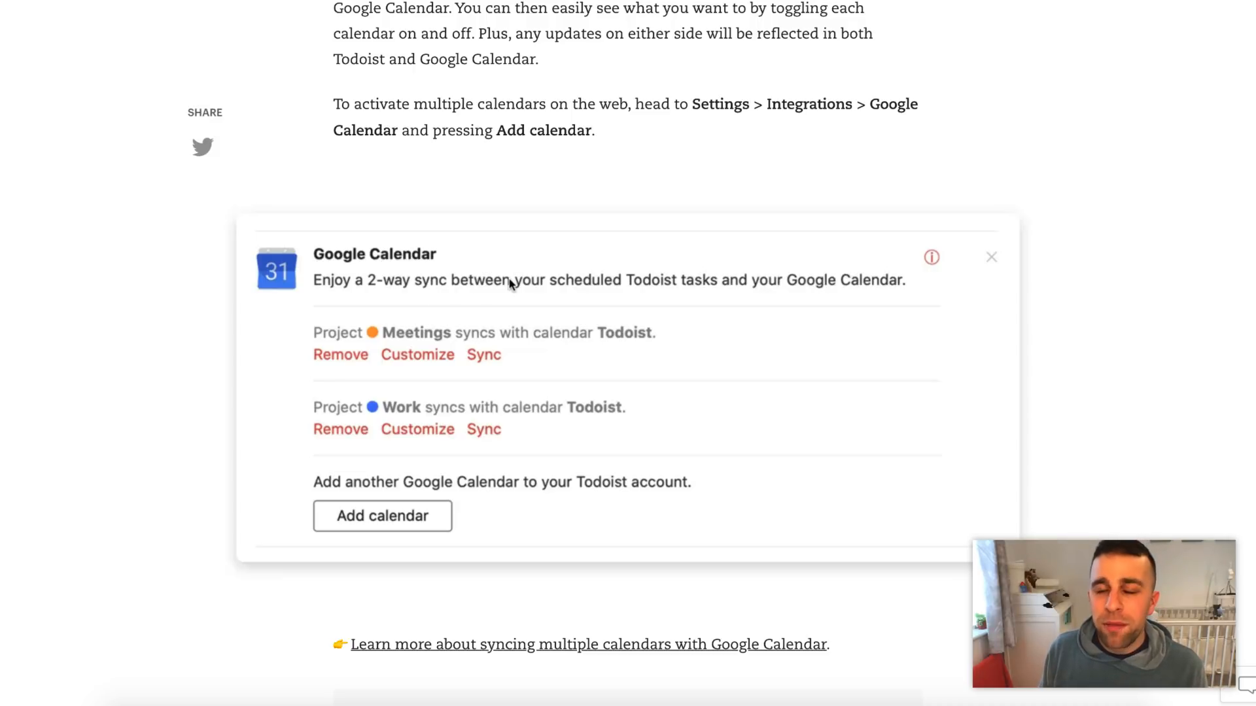
pyautogui.scroll(-3)
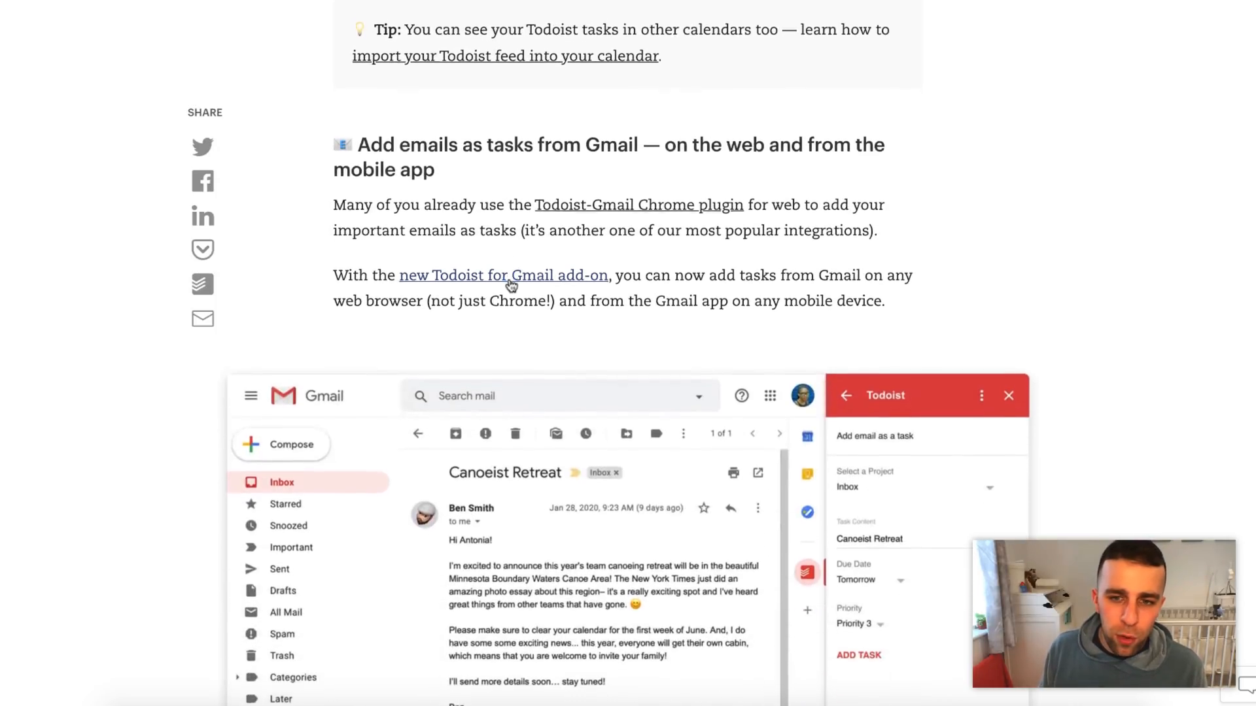
# Scroll through the Gmail and Task View sections down to the Fantastical calendar section
pyautogui.scroll(-3)
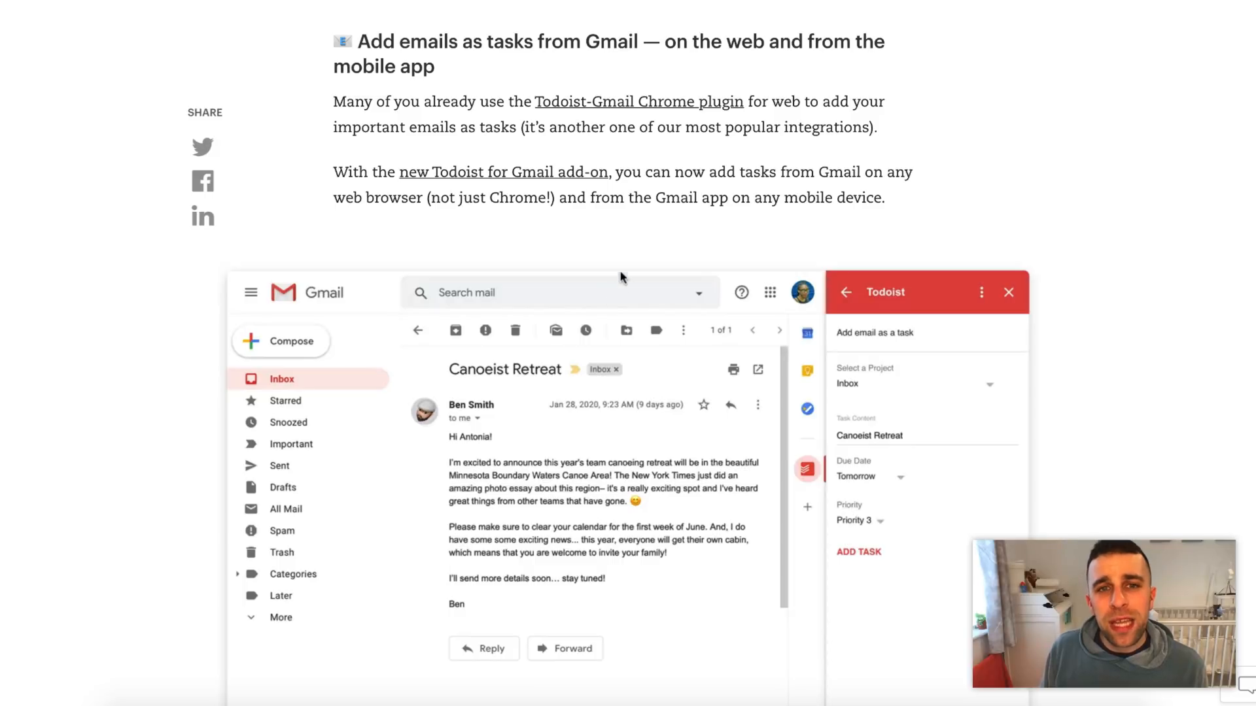
pyautogui.moveTo(626, 266)
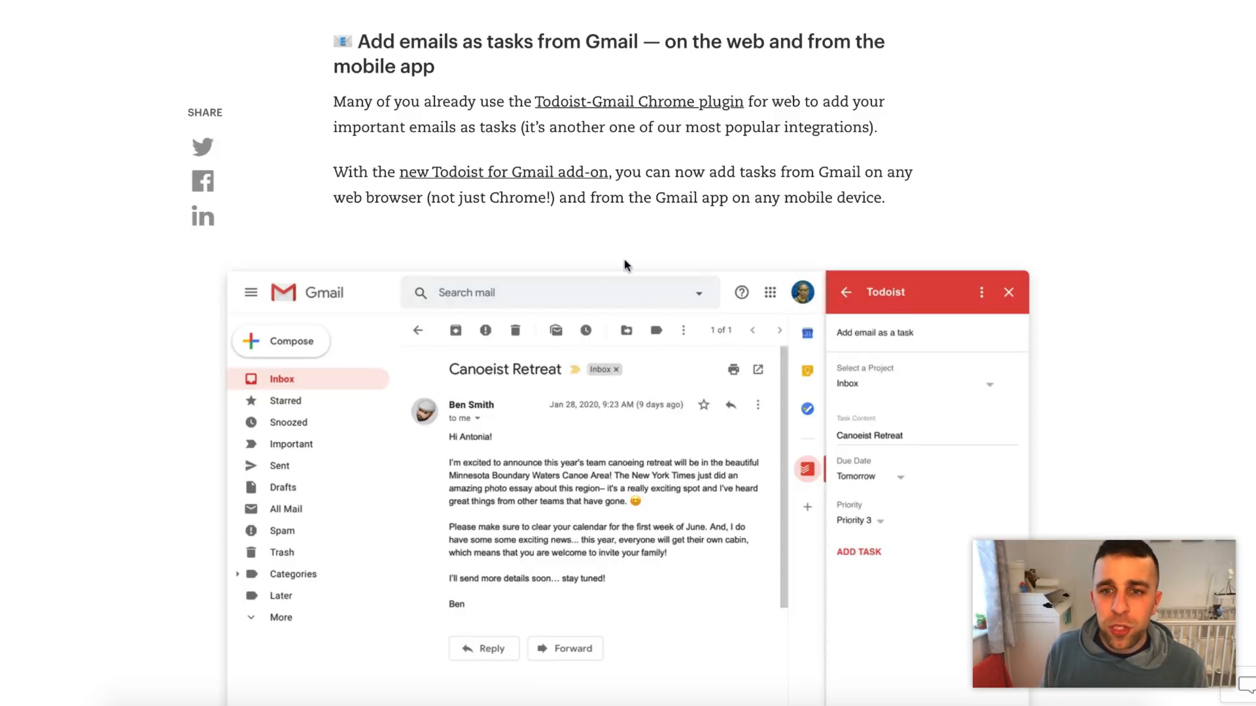
pyautogui.moveTo(811, 424)
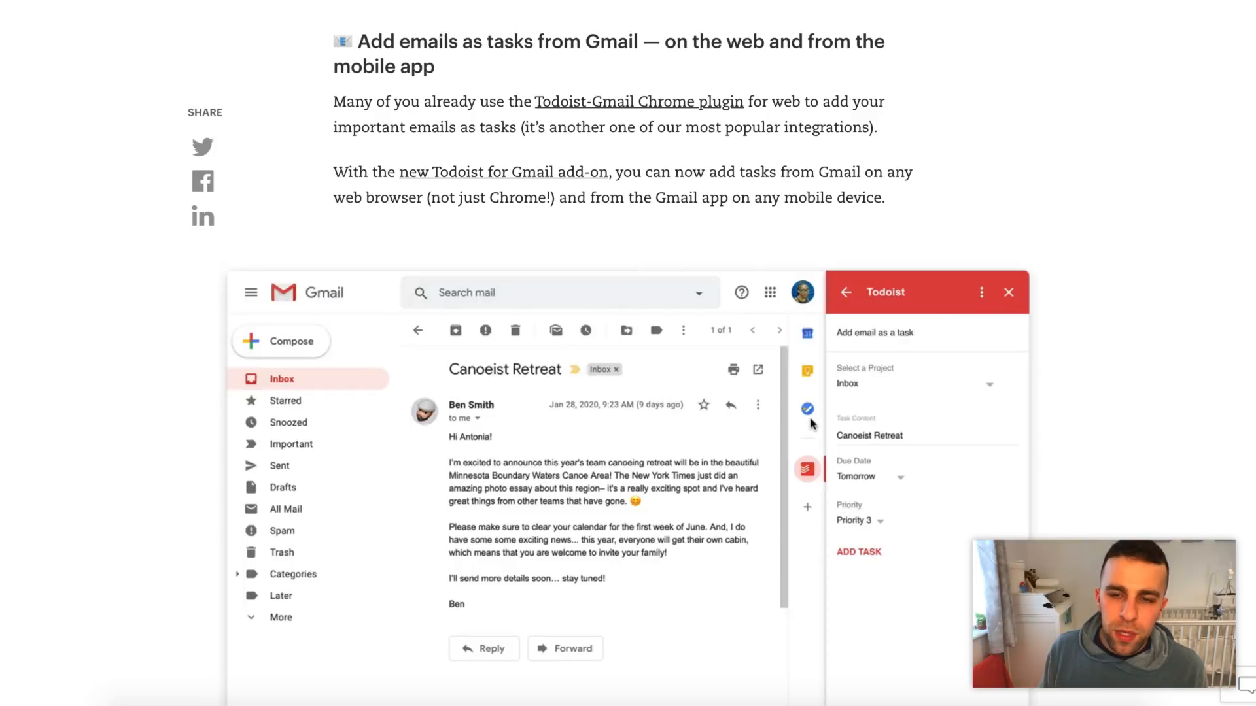
pyautogui.moveTo(807, 404)
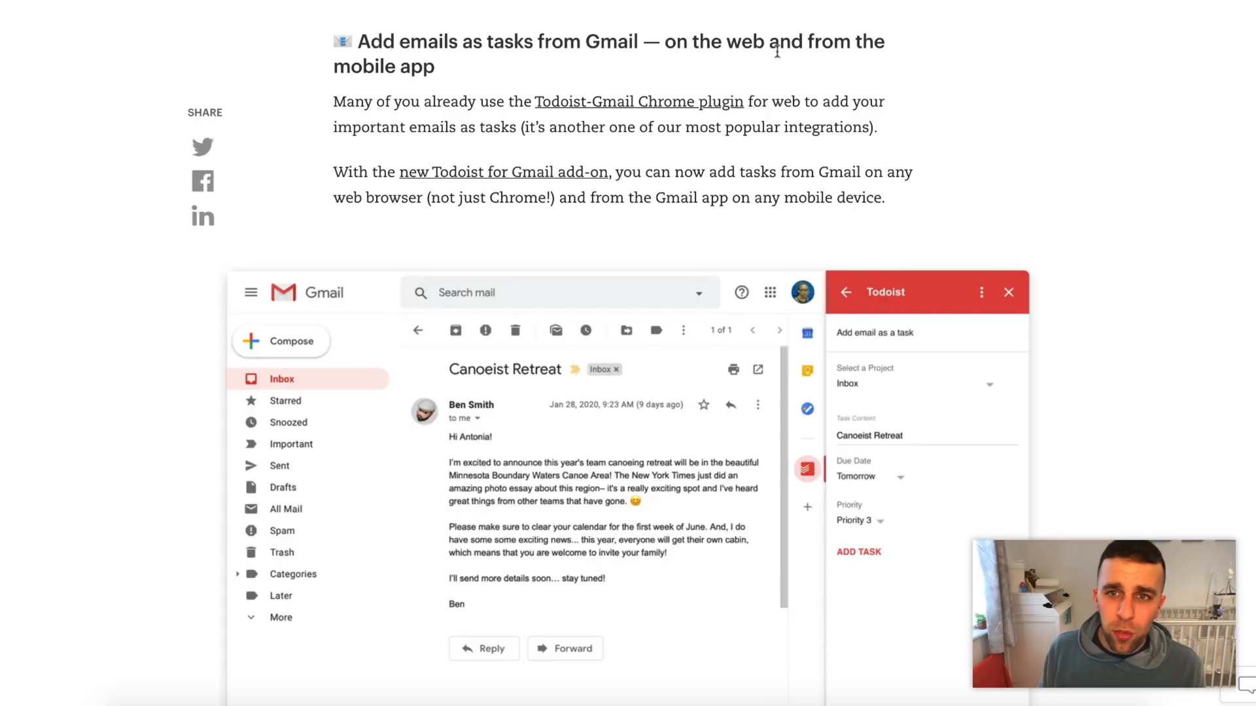
pyautogui.scroll(-3)
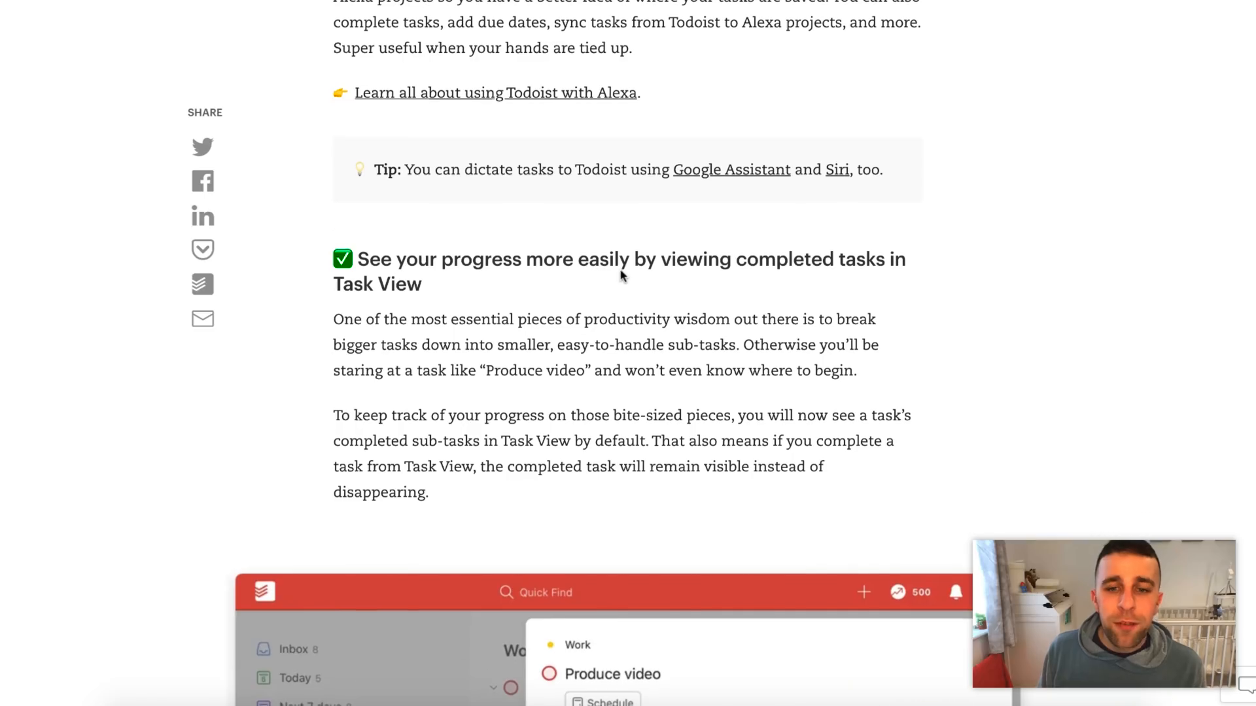
pyautogui.scroll(-3)
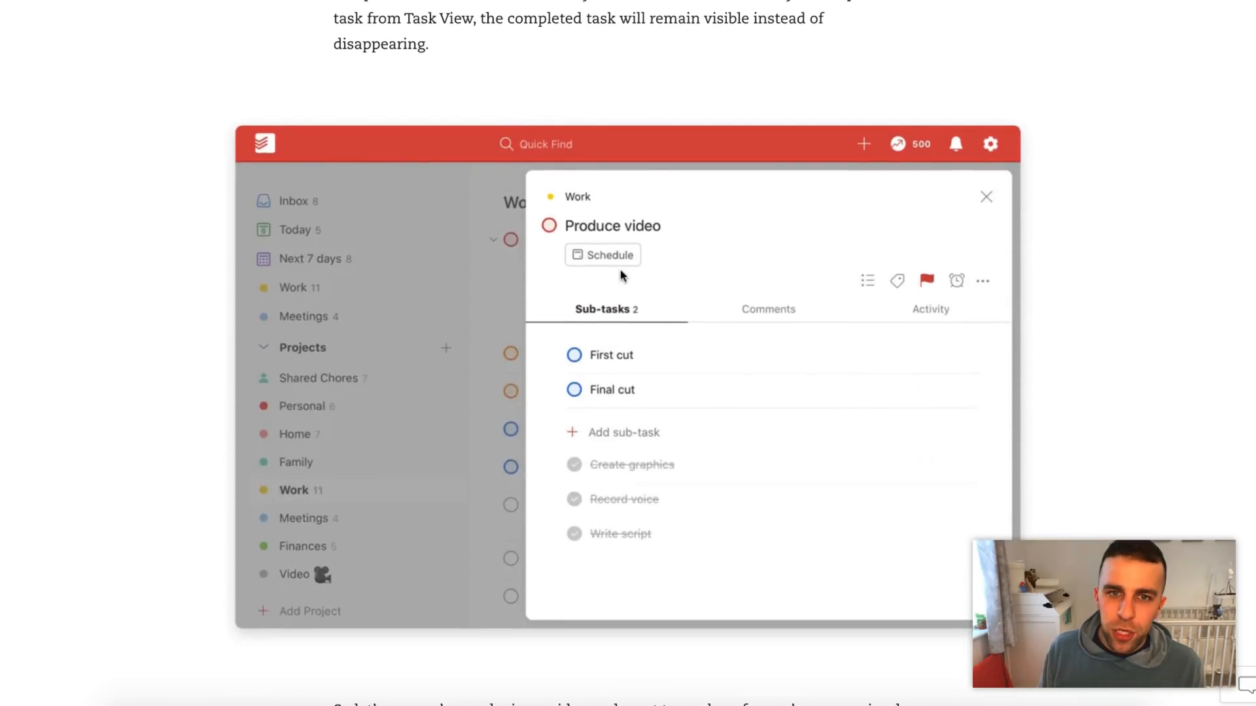
pyautogui.scroll(-3)
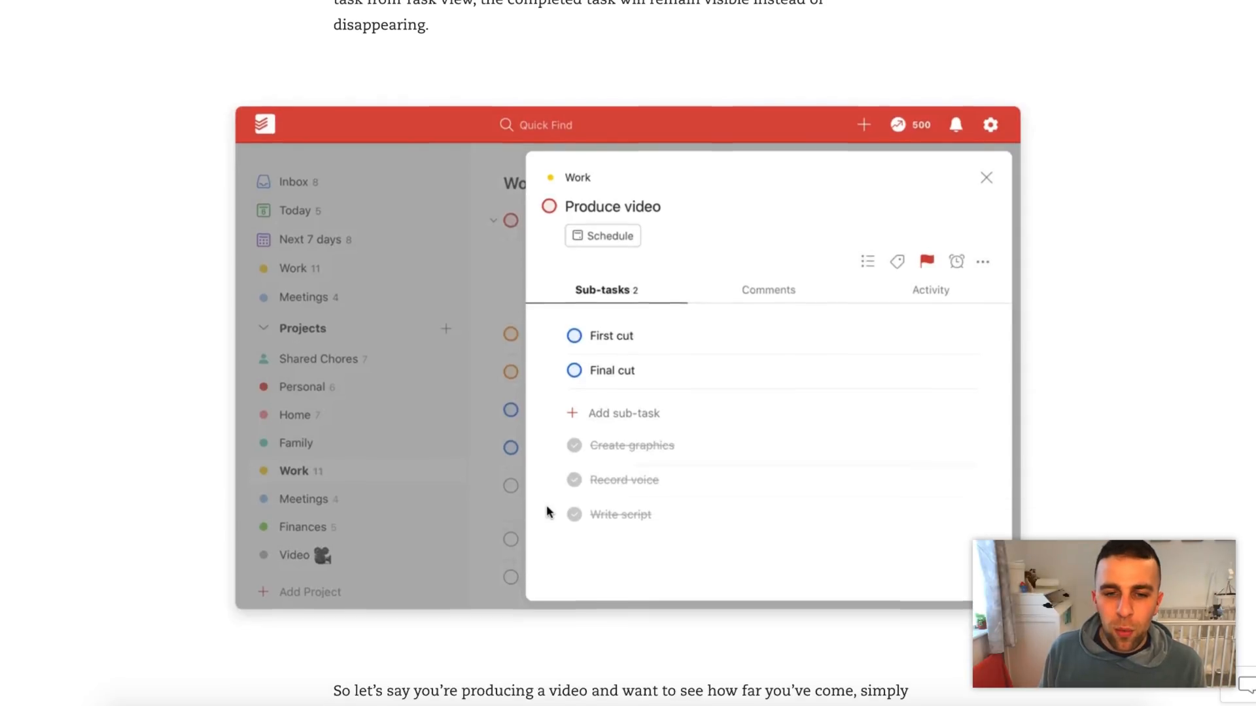
pyautogui.scroll(-3)
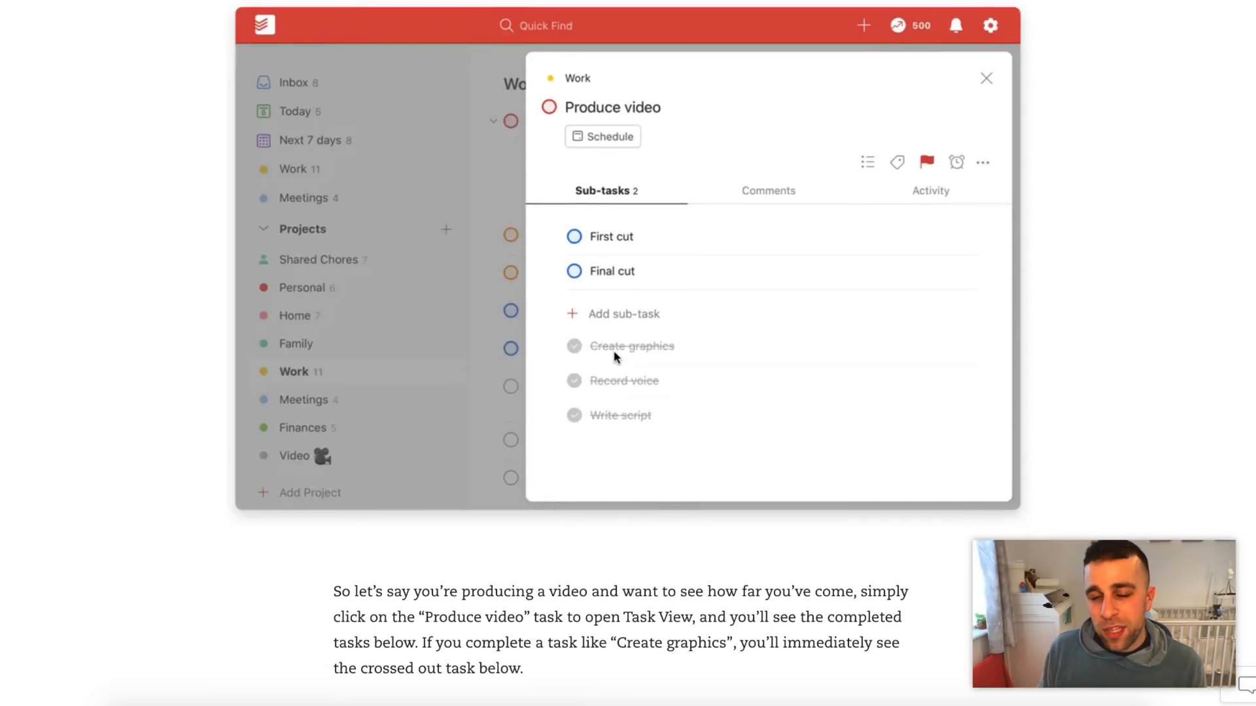
pyautogui.moveTo(623, 460)
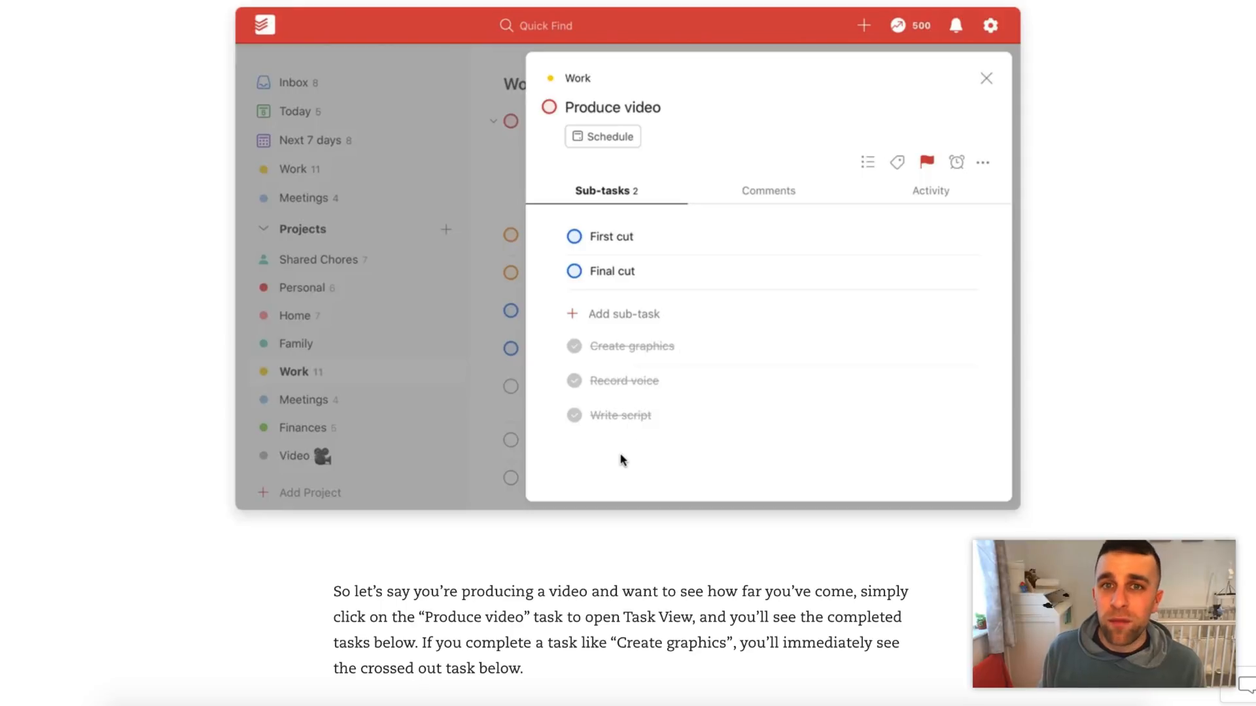
pyautogui.scroll(-3)
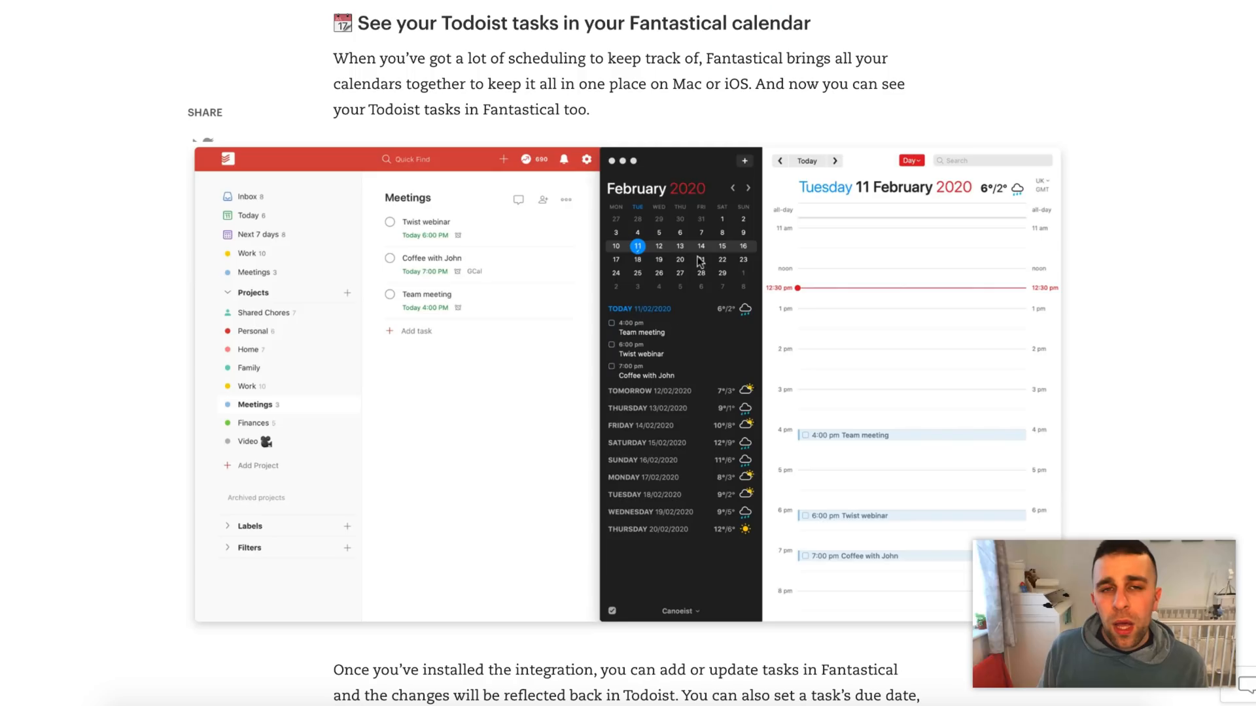
pyautogui.moveTo(676, 247)
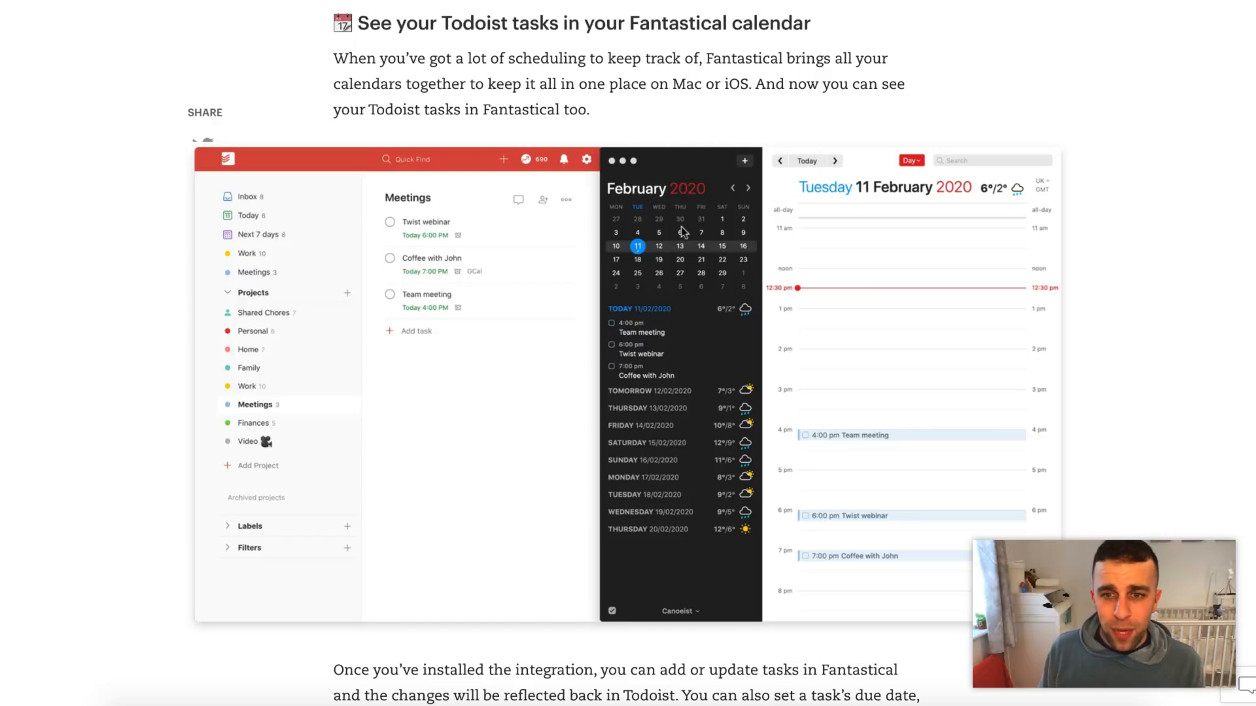
# Scroll past the Fantastical screenshot to the What's Next heading
pyautogui.scroll(-3)
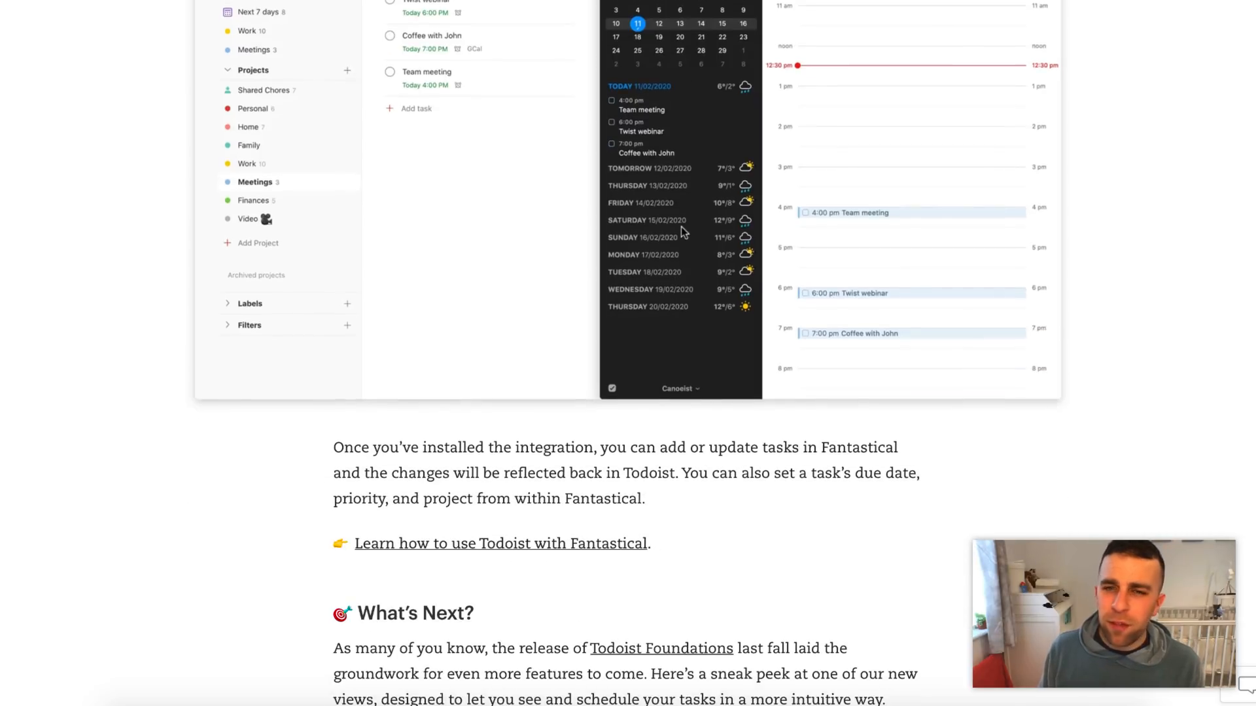
# Scroll the What's New article down to the Upcoming view mockup and its caption
pyautogui.scroll(-3)
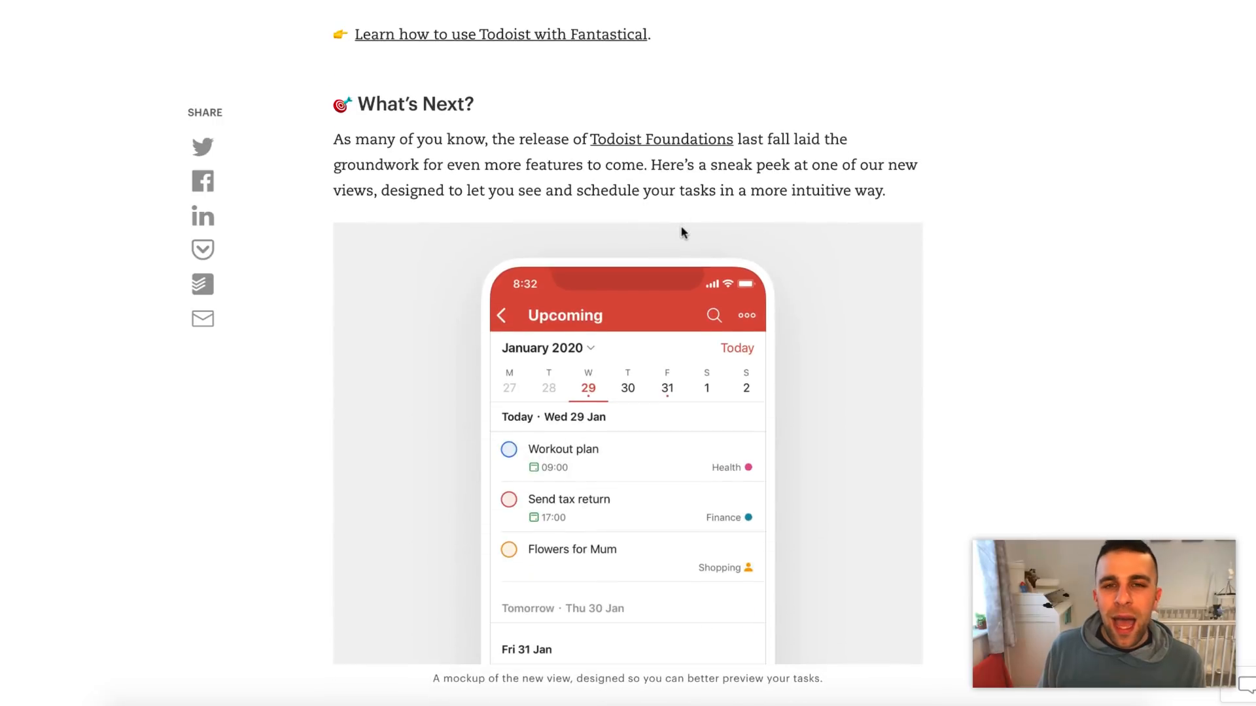
pyautogui.scroll(-3)
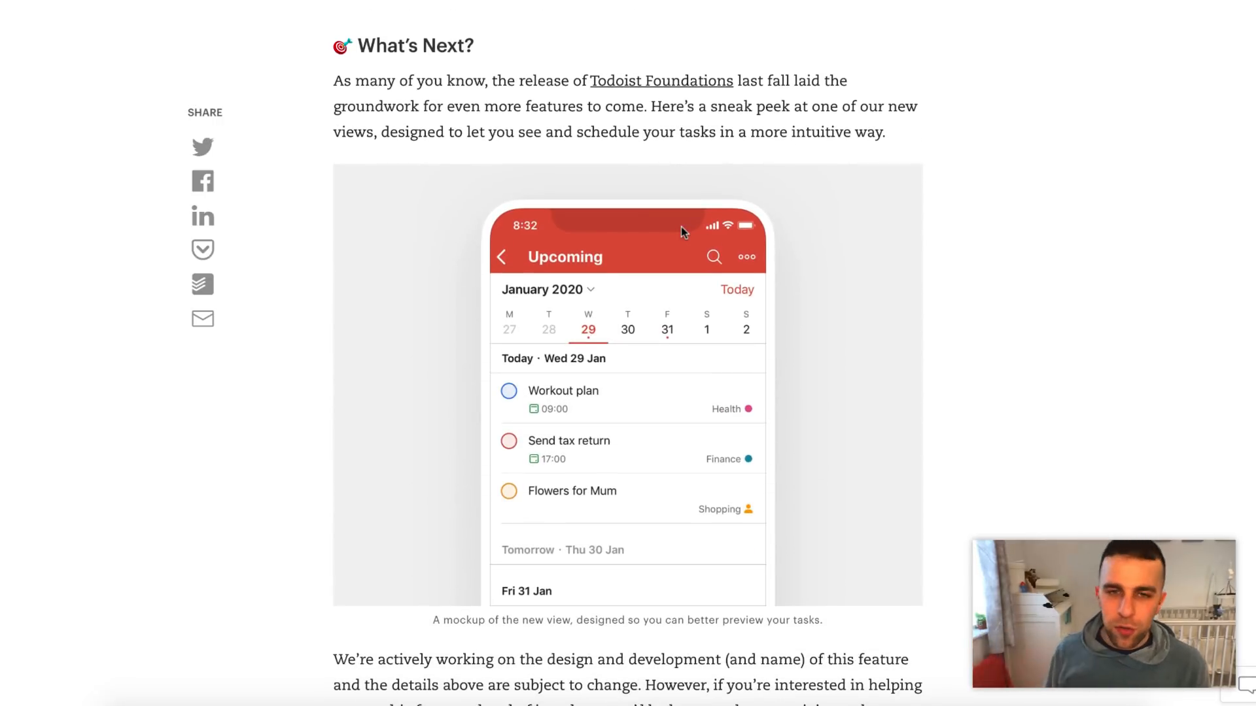
pyautogui.moveTo(671, 218)
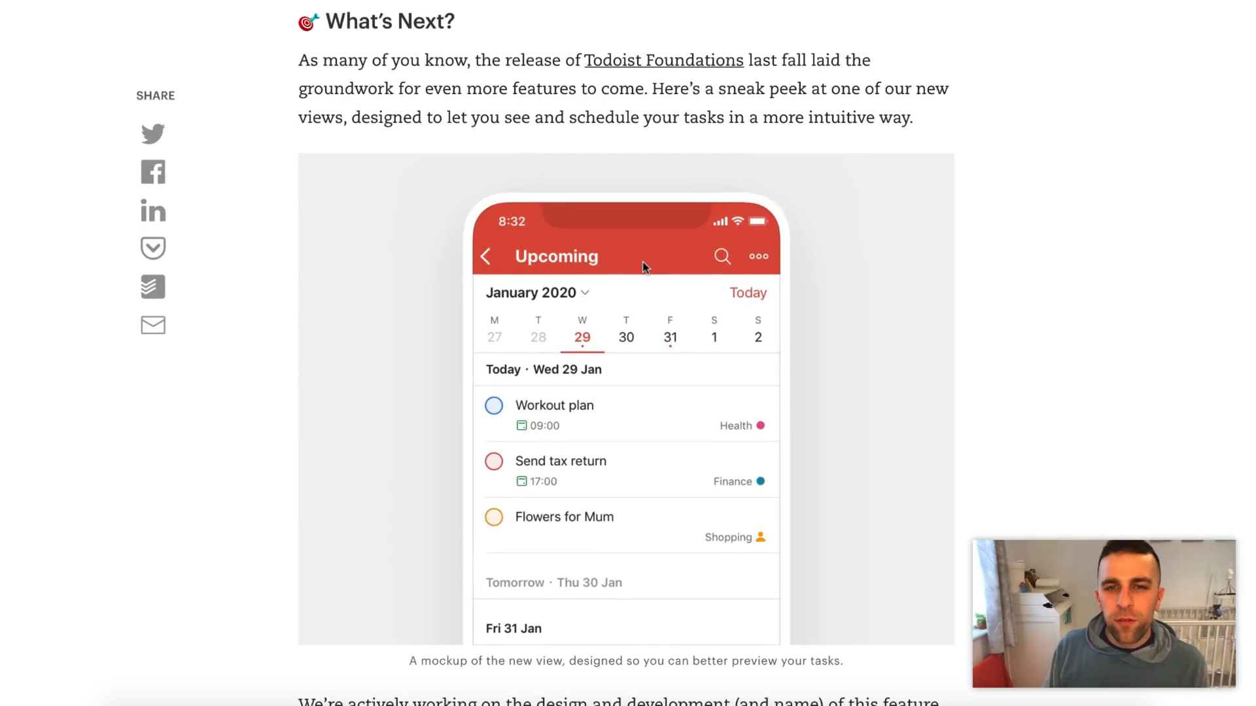
pyautogui.scroll(-3)
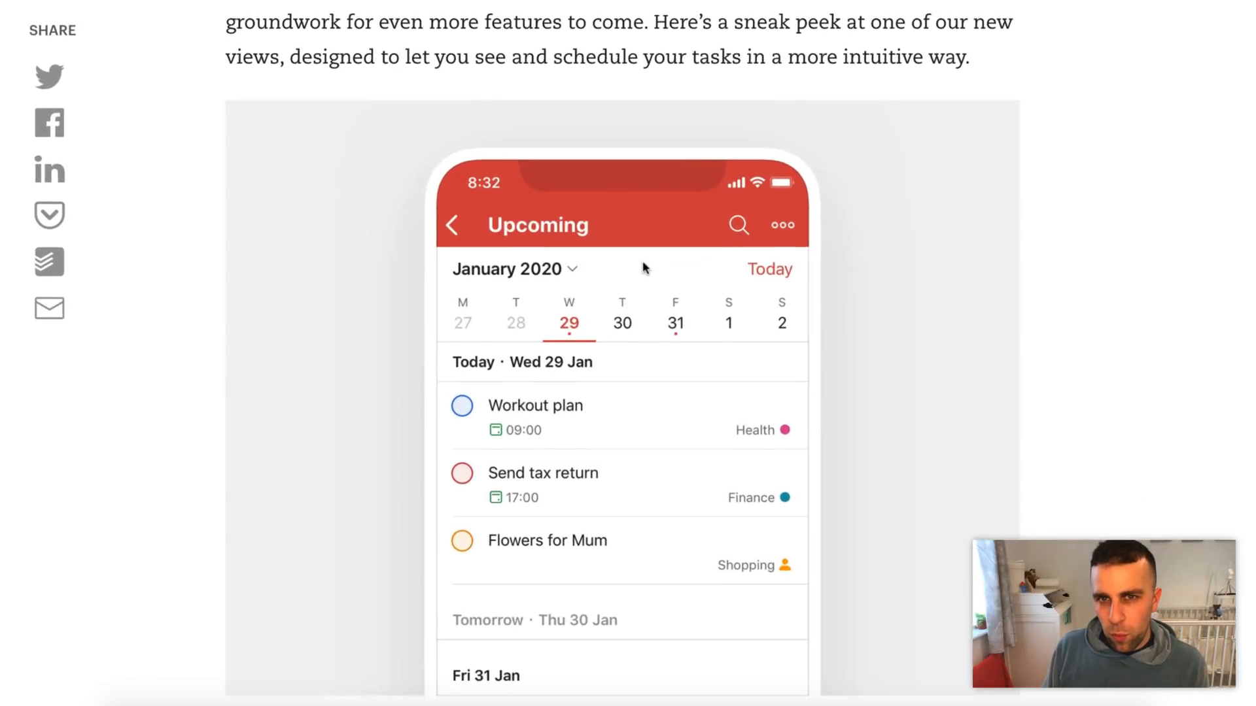
pyautogui.scroll(-3)
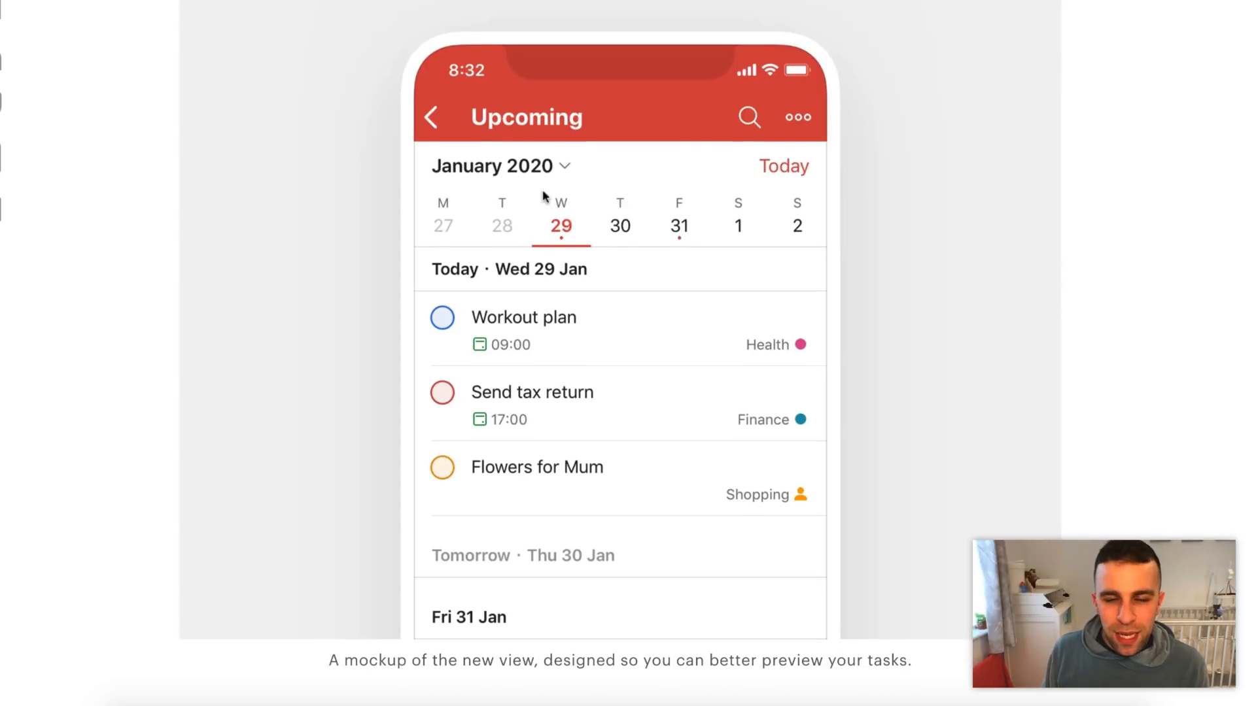
pyautogui.moveTo(480, 268)
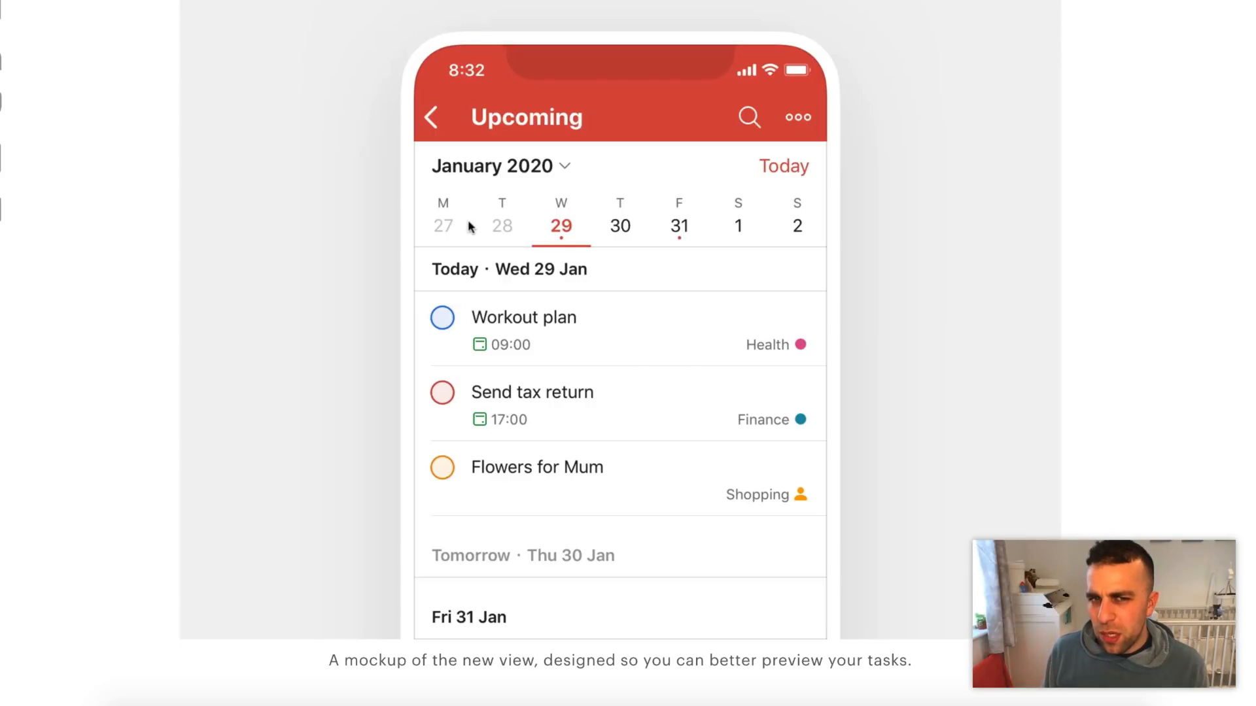
pyautogui.moveTo(512, 228)
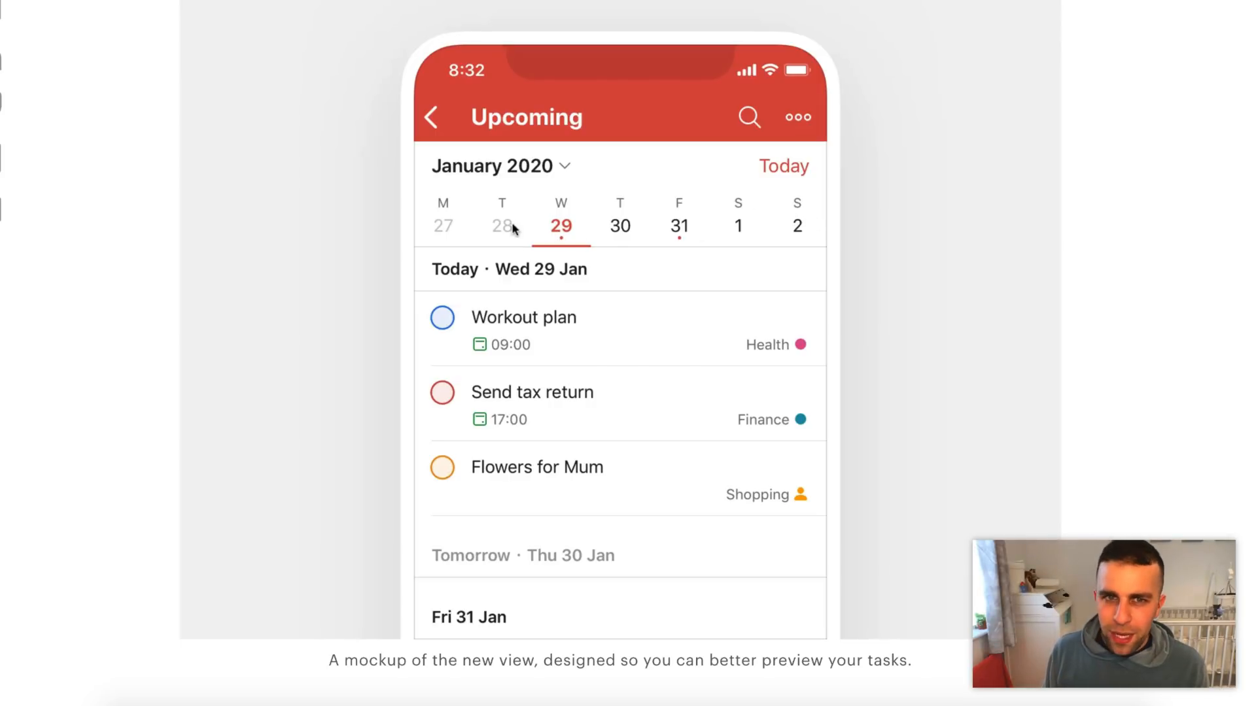
pyautogui.moveTo(491, 126)
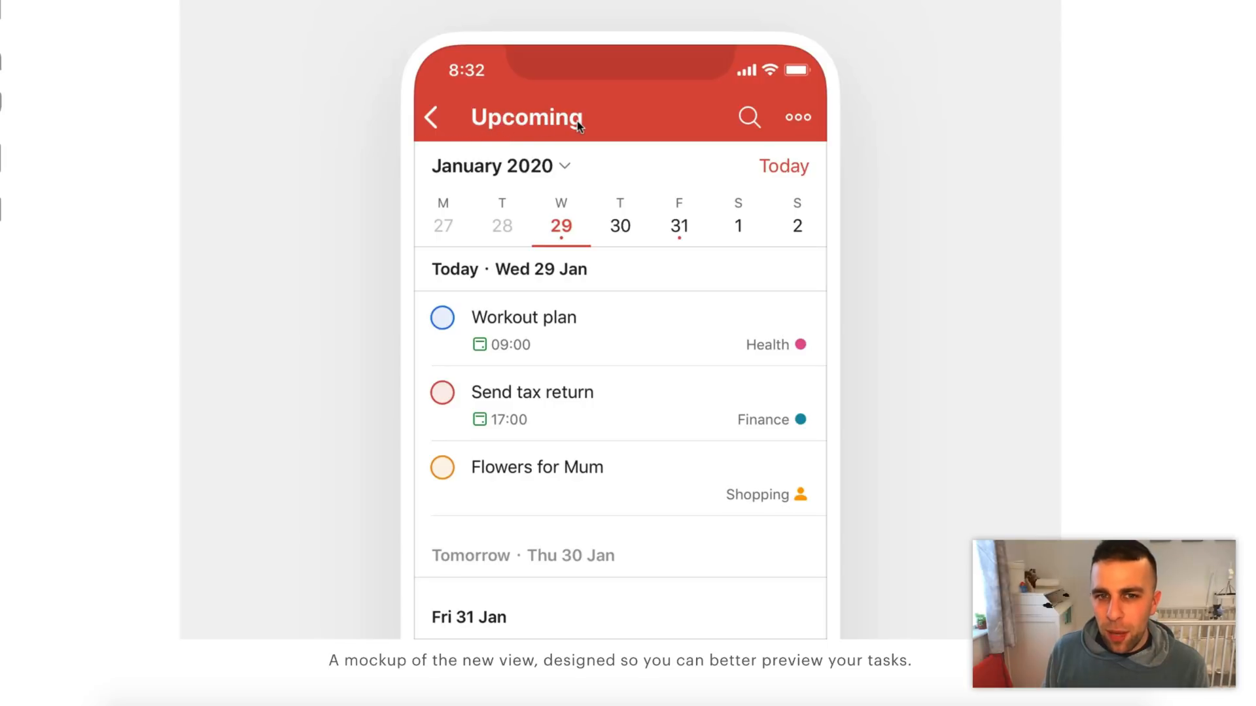
pyautogui.moveTo(482, 218)
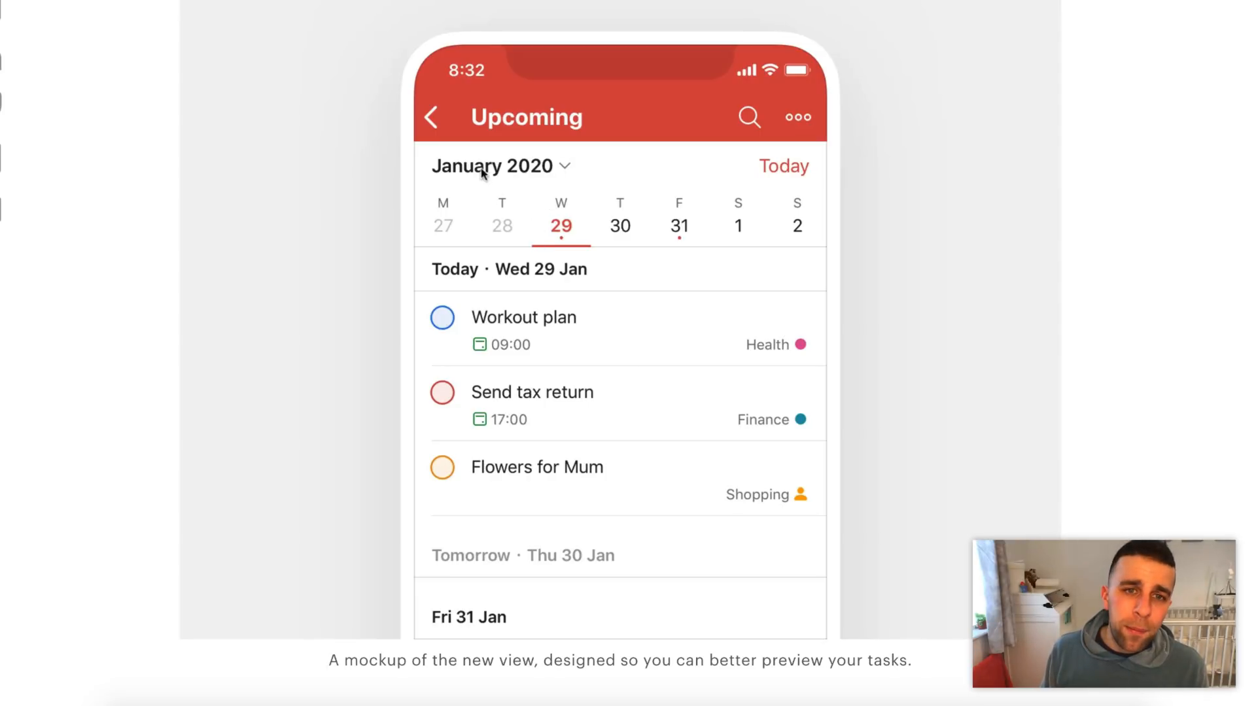
pyautogui.moveTo(639, 283)
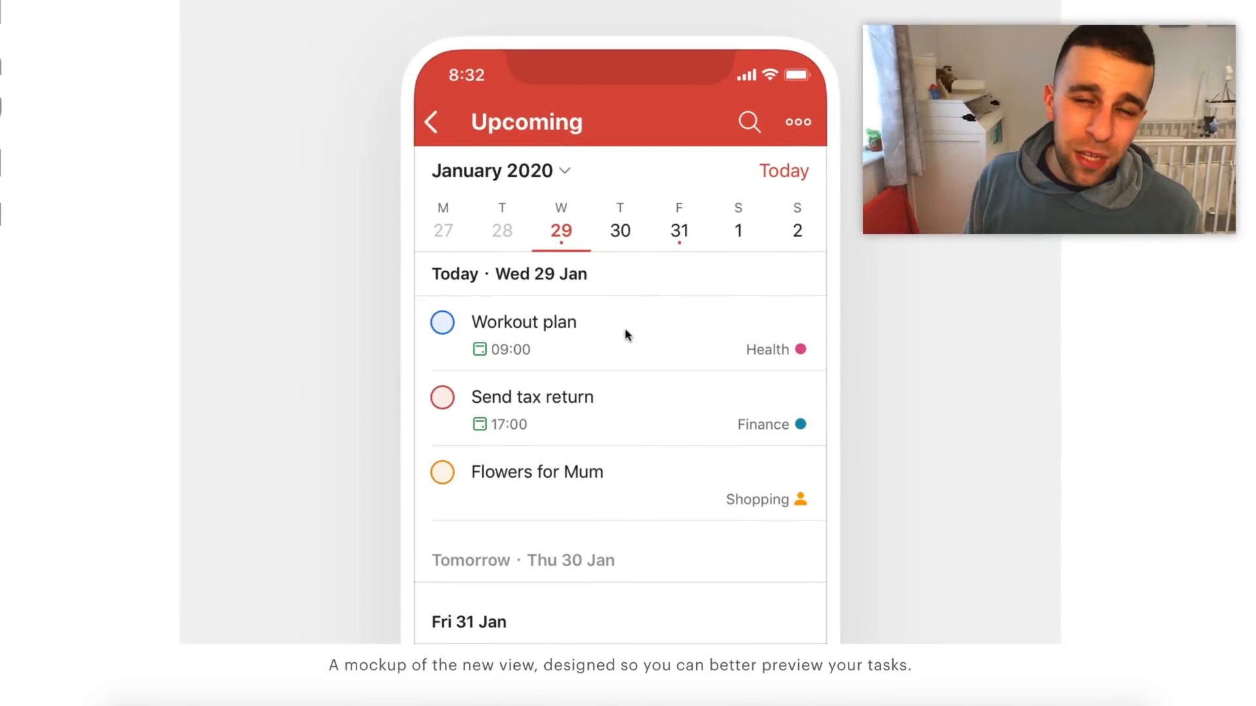
pyautogui.moveTo(573, 351)
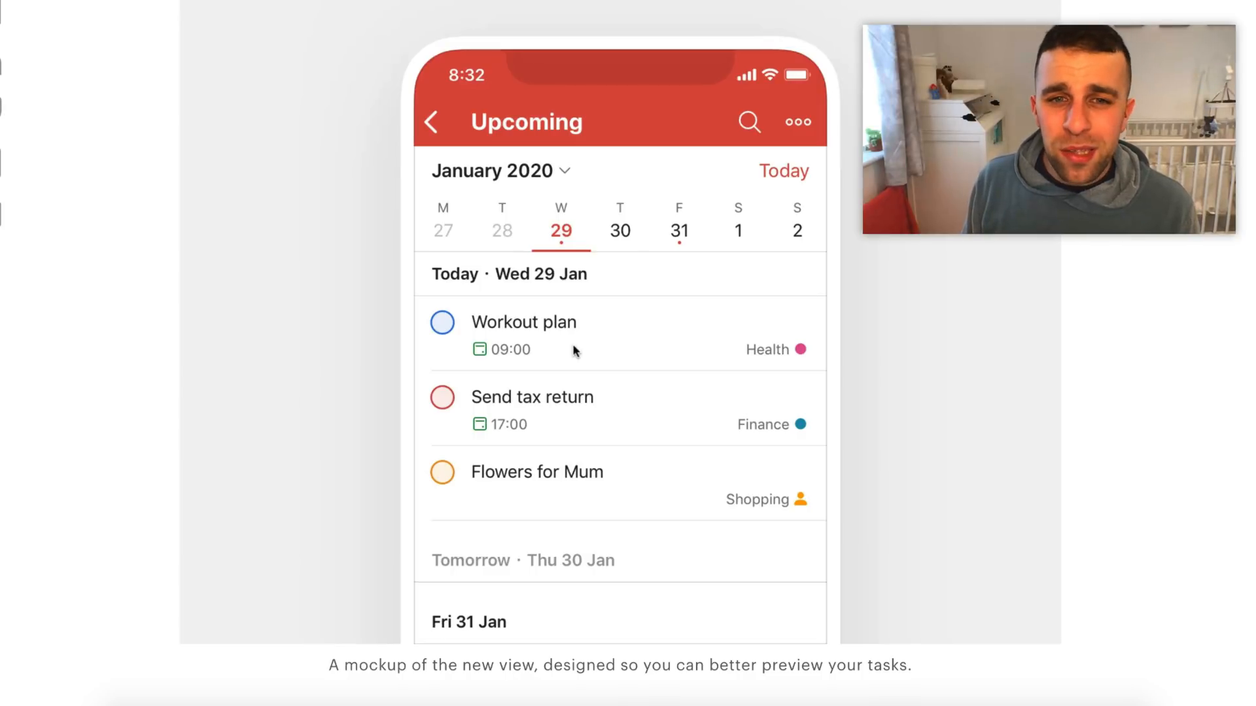
pyautogui.scroll(-3)
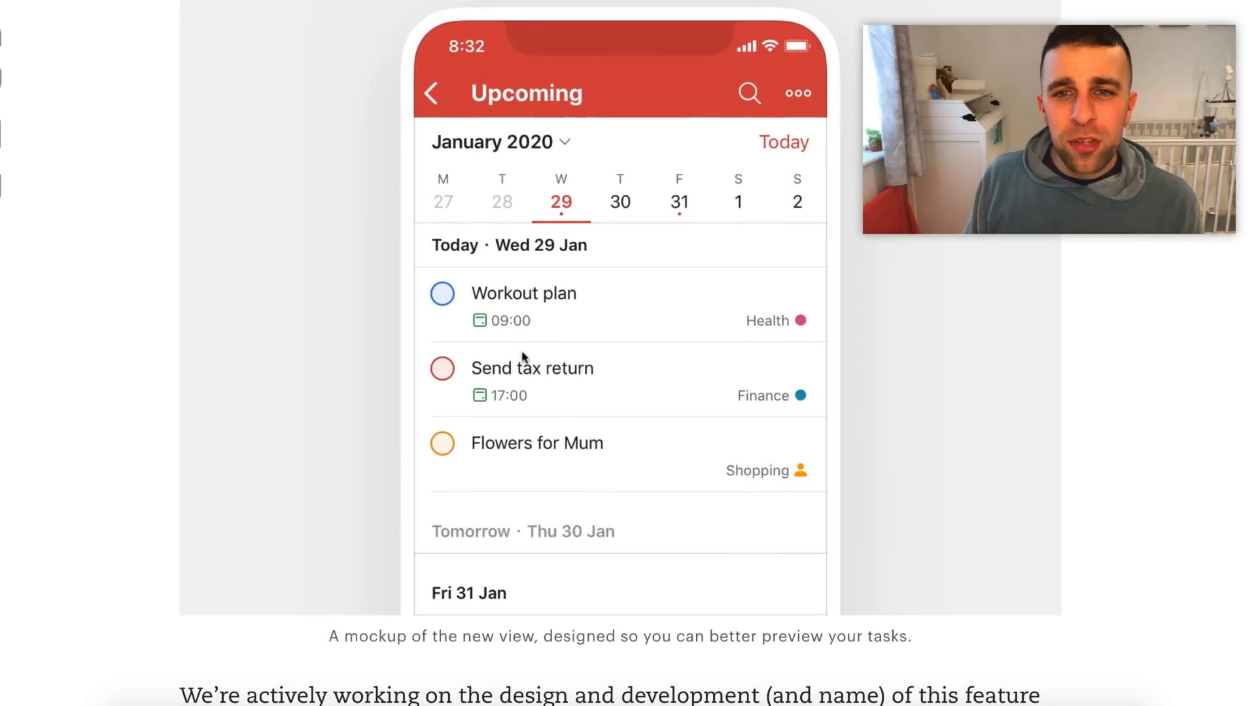
pyautogui.scroll(-3)
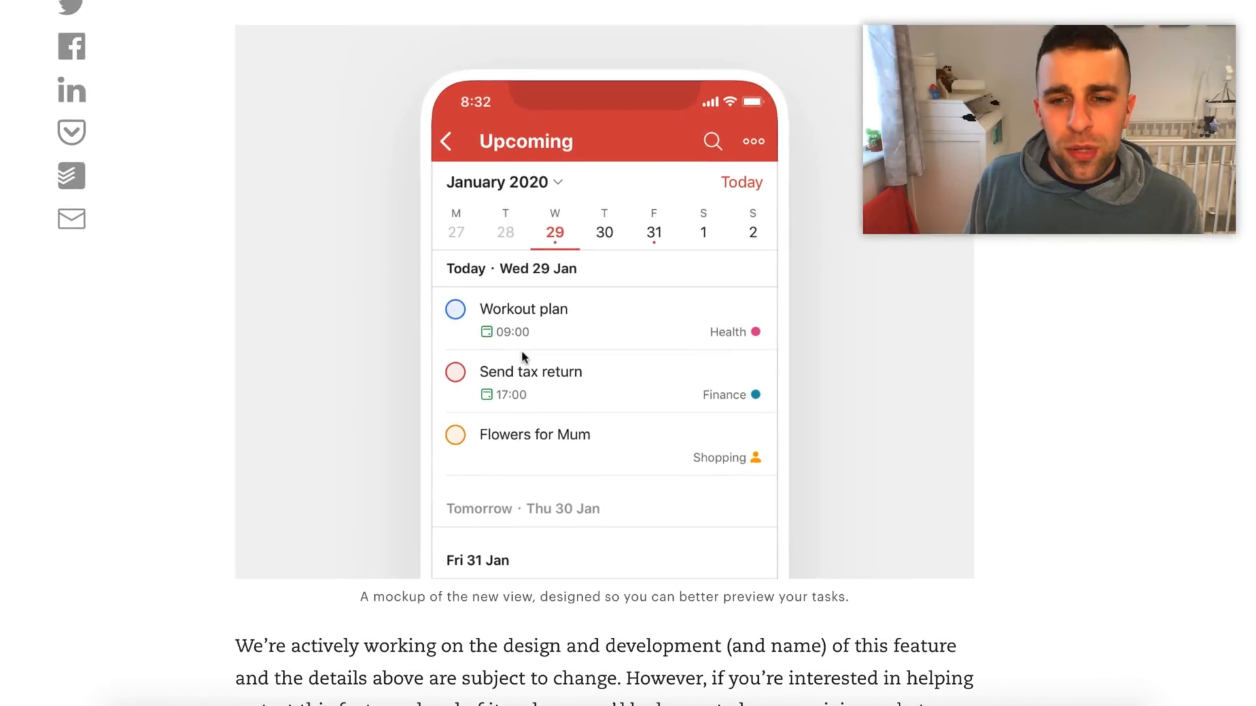
pyautogui.moveTo(567, 250)
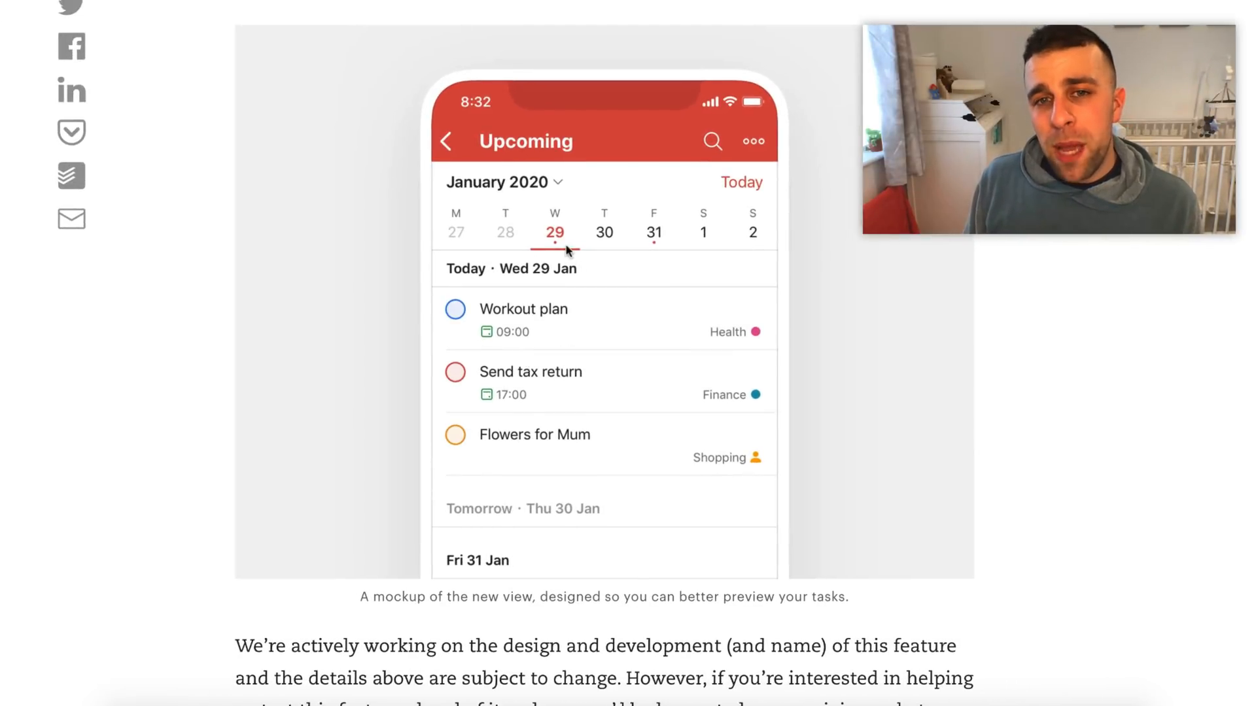
pyautogui.moveTo(611, 185)
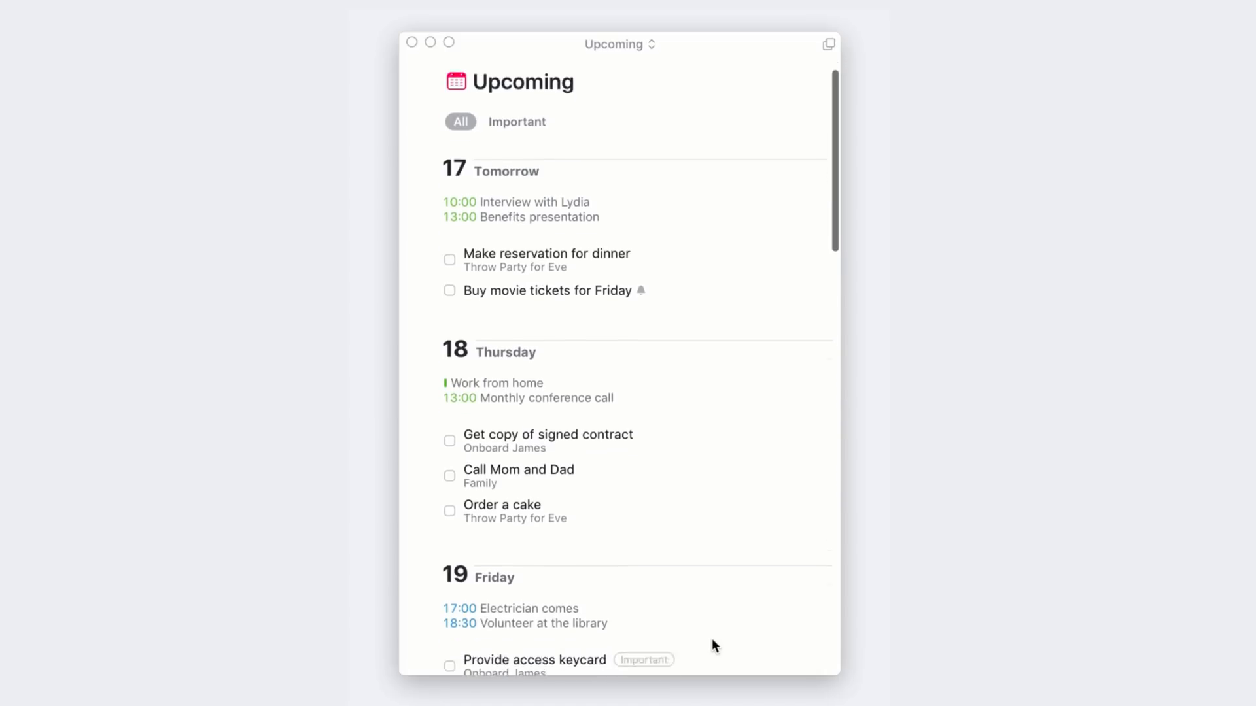
# Scroll the Things 3 Upcoming list from Tomorrow down through Sunday 21
pyautogui.scroll(-3)
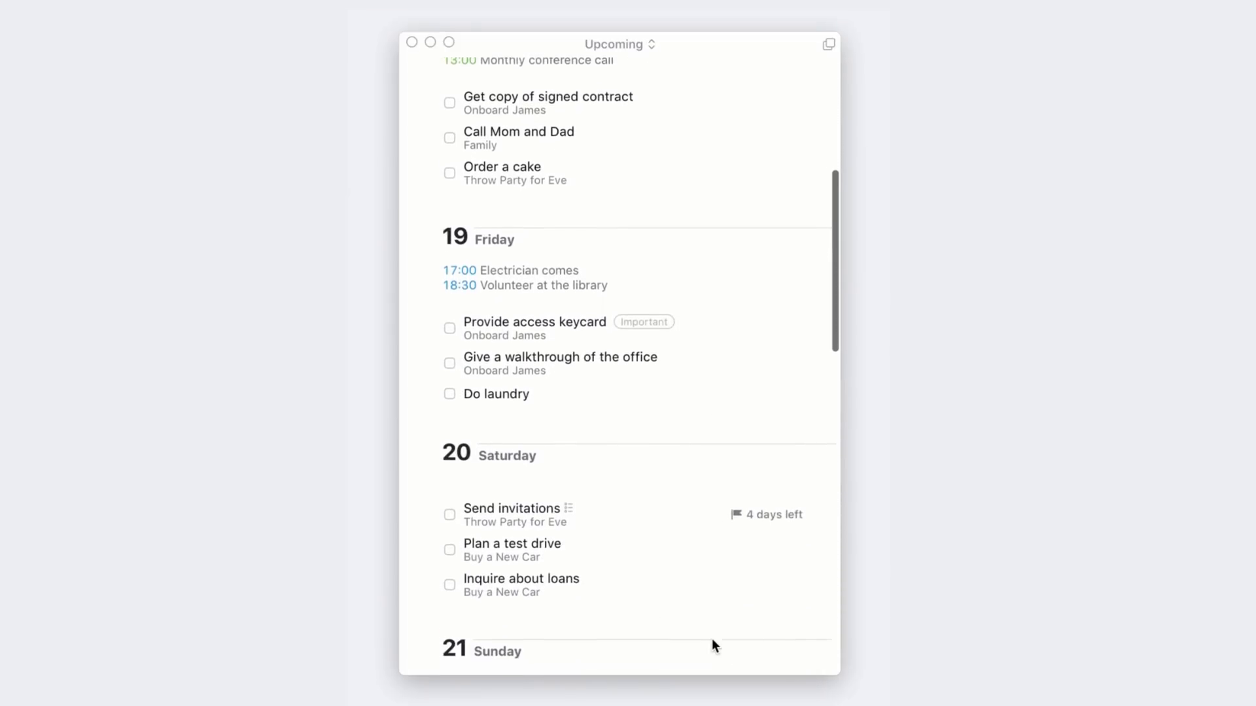
pyautogui.scroll(-3)
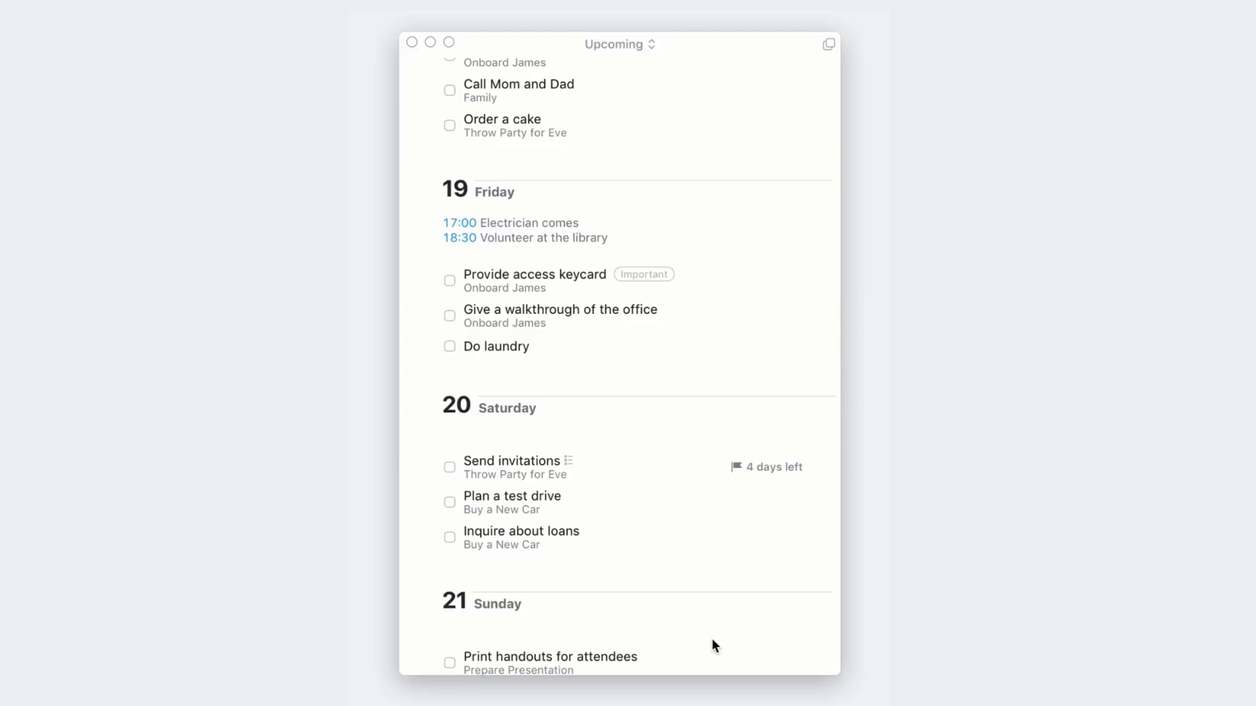
pyautogui.moveTo(588, 510)
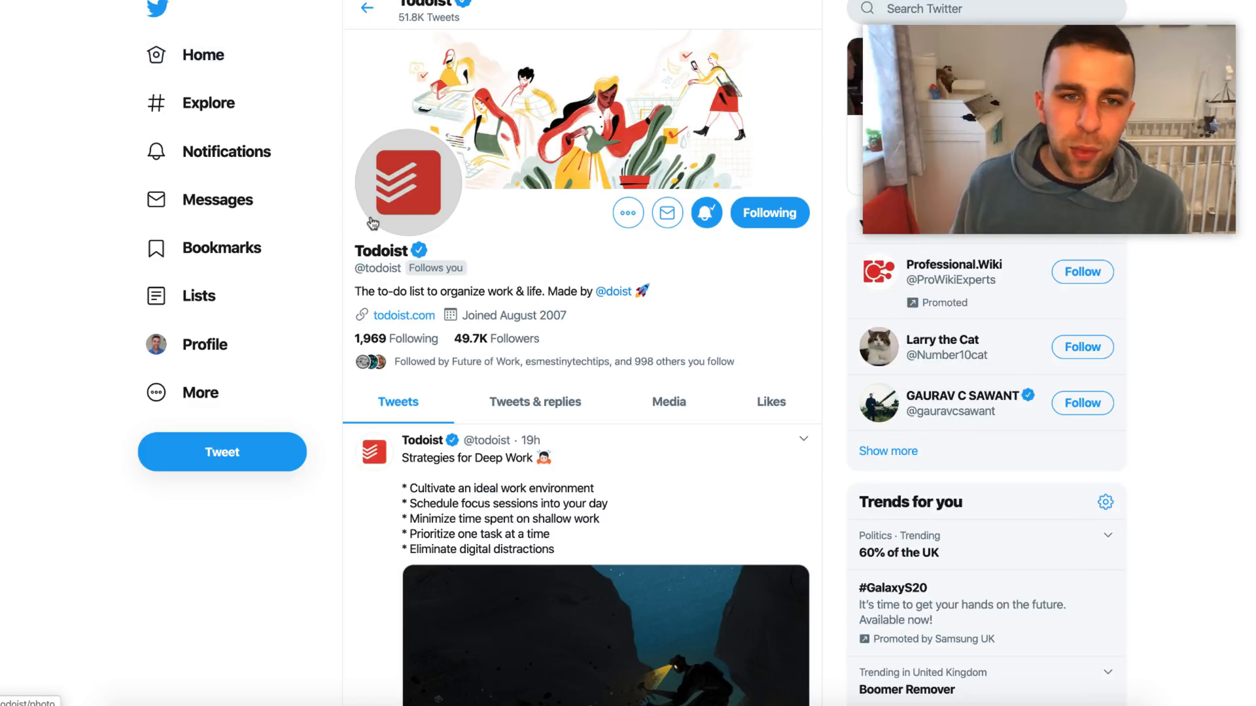
pyautogui.moveTo(311, 573)
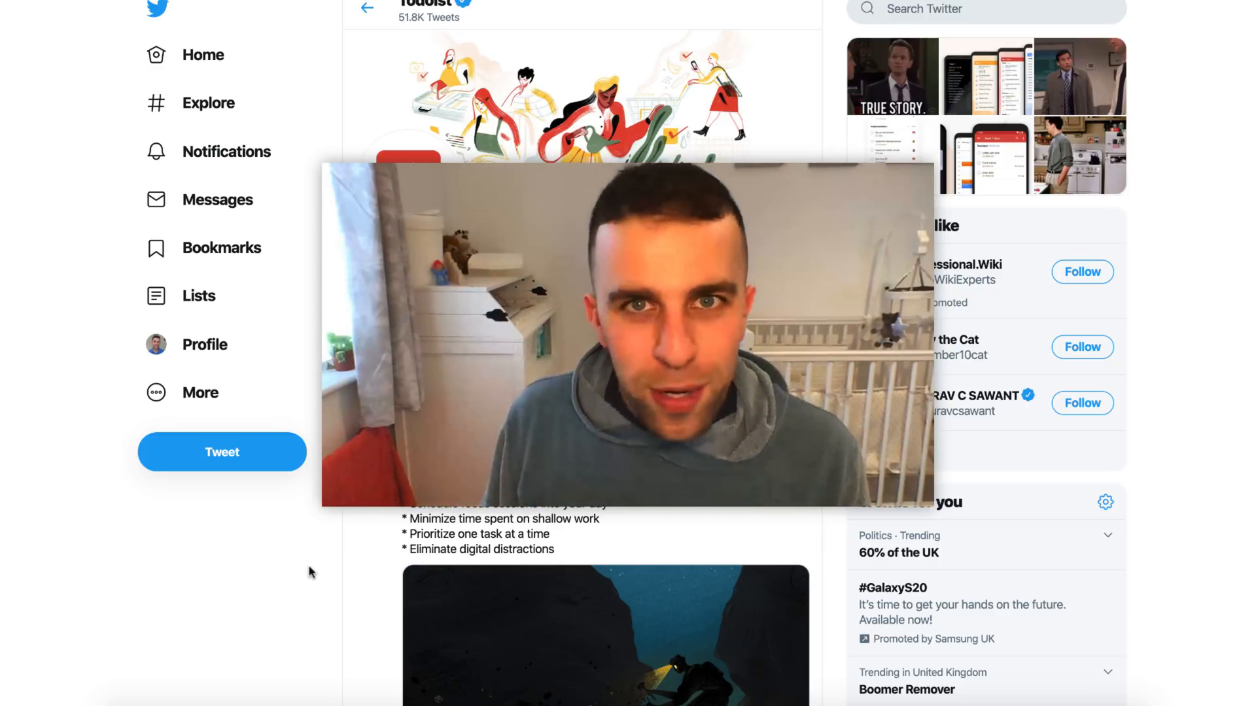
pyautogui.scroll(-3)
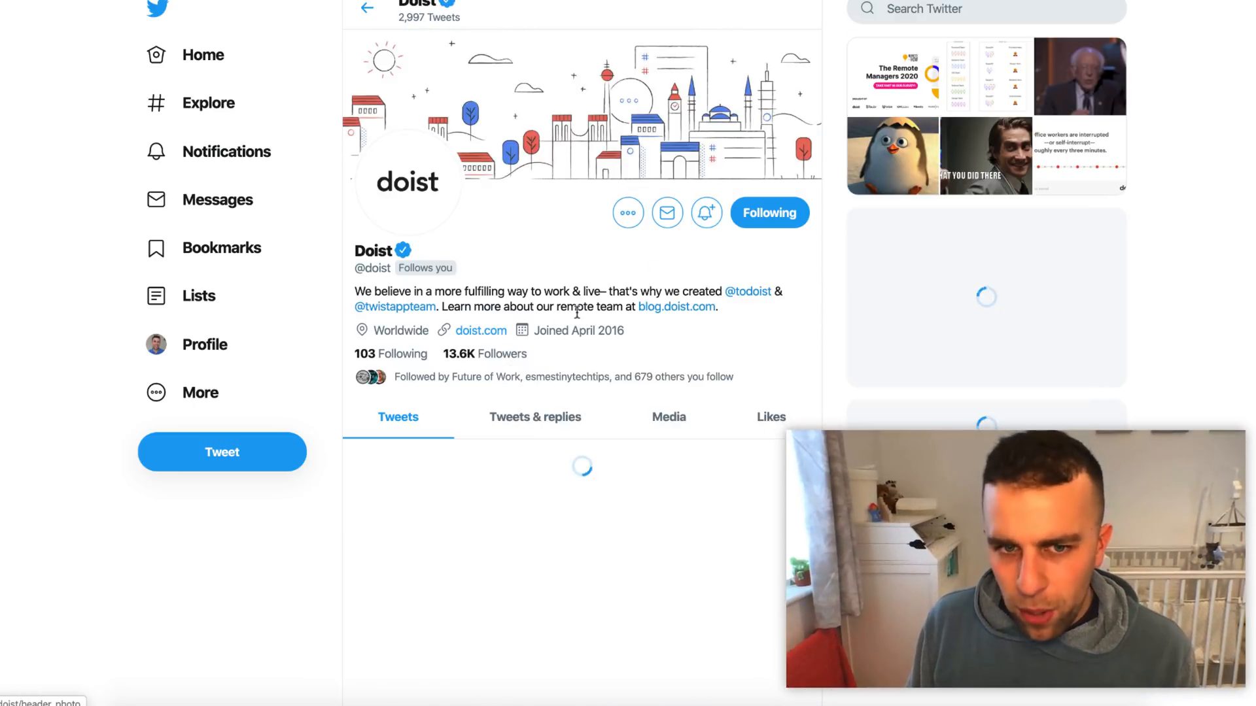
pyautogui.scroll(-3)
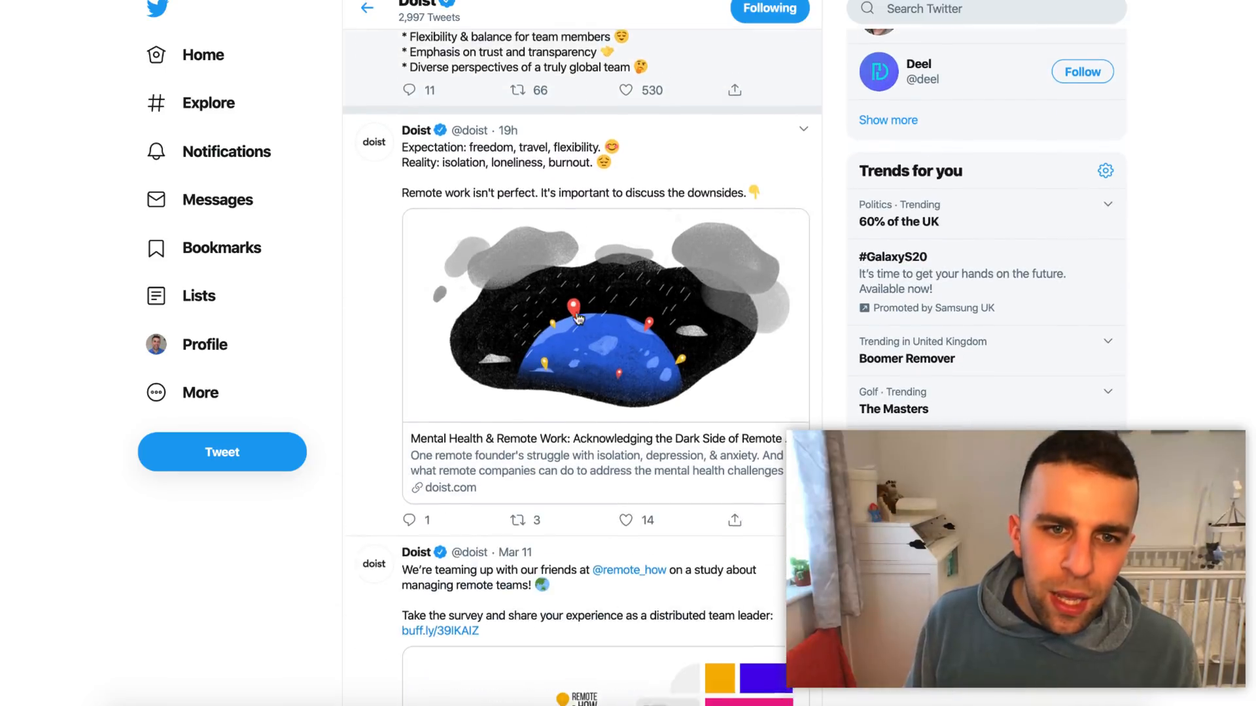
pyautogui.scroll(-3)
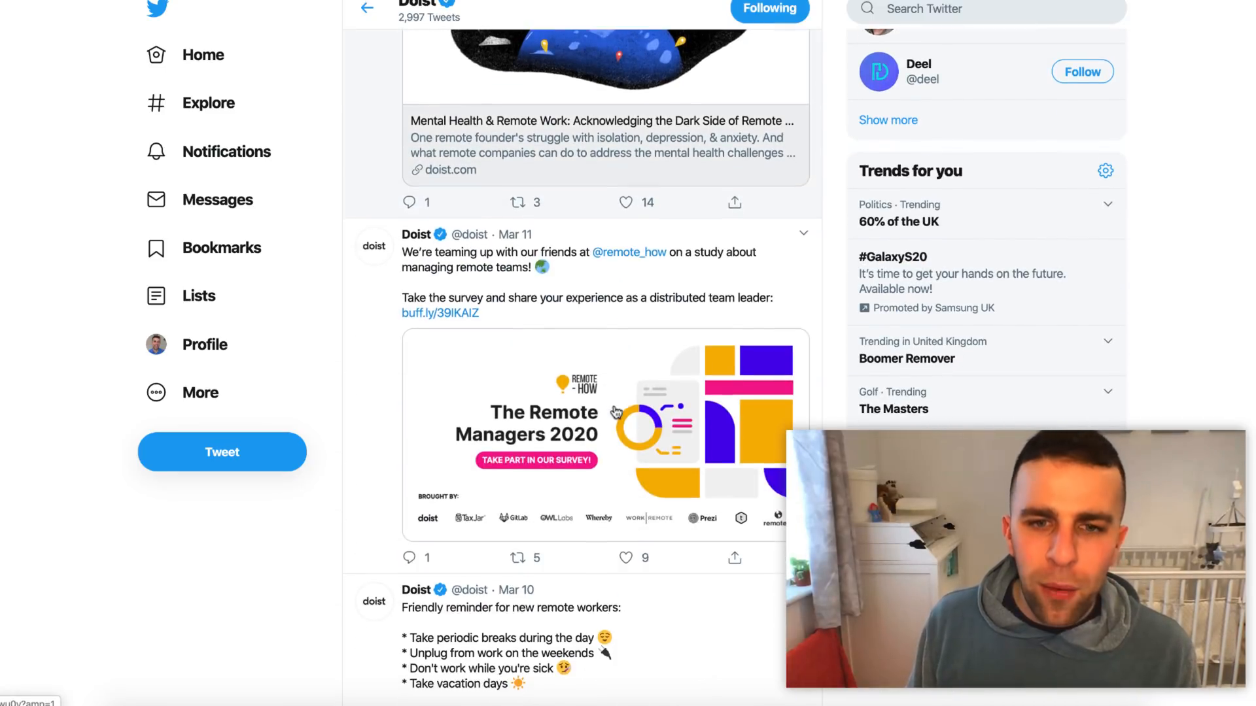
pyautogui.scroll(-3)
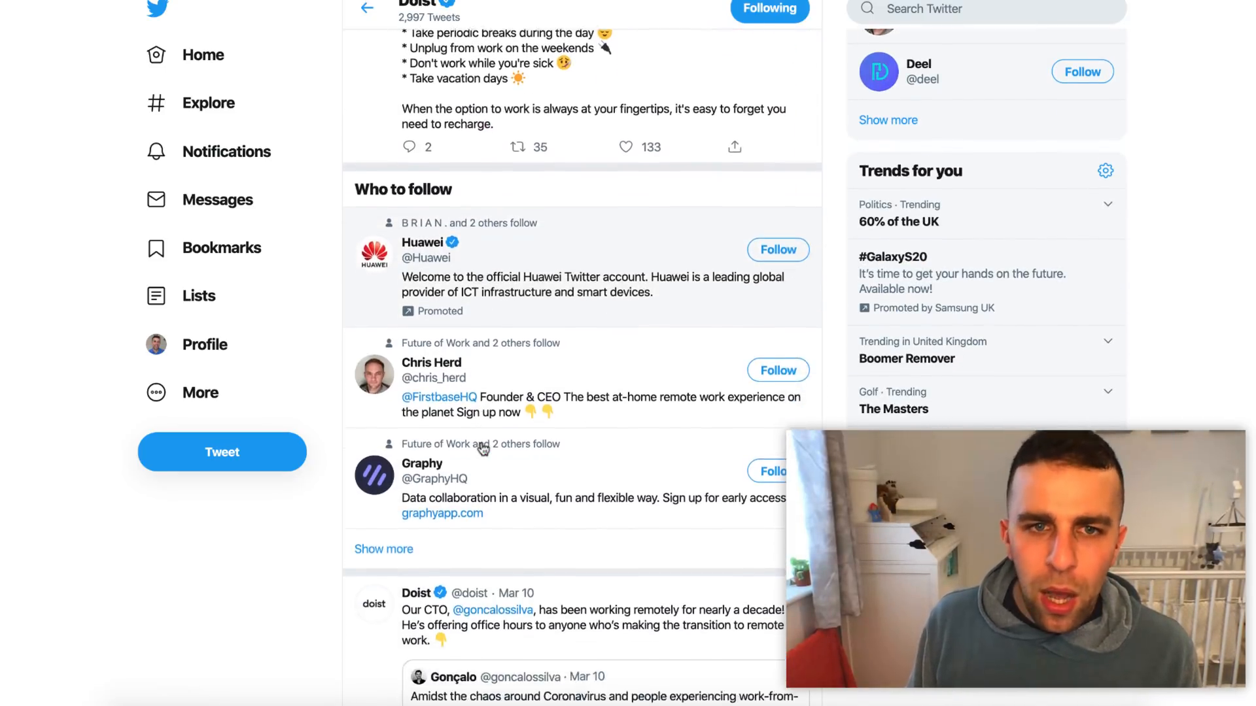
pyautogui.scroll(-3)
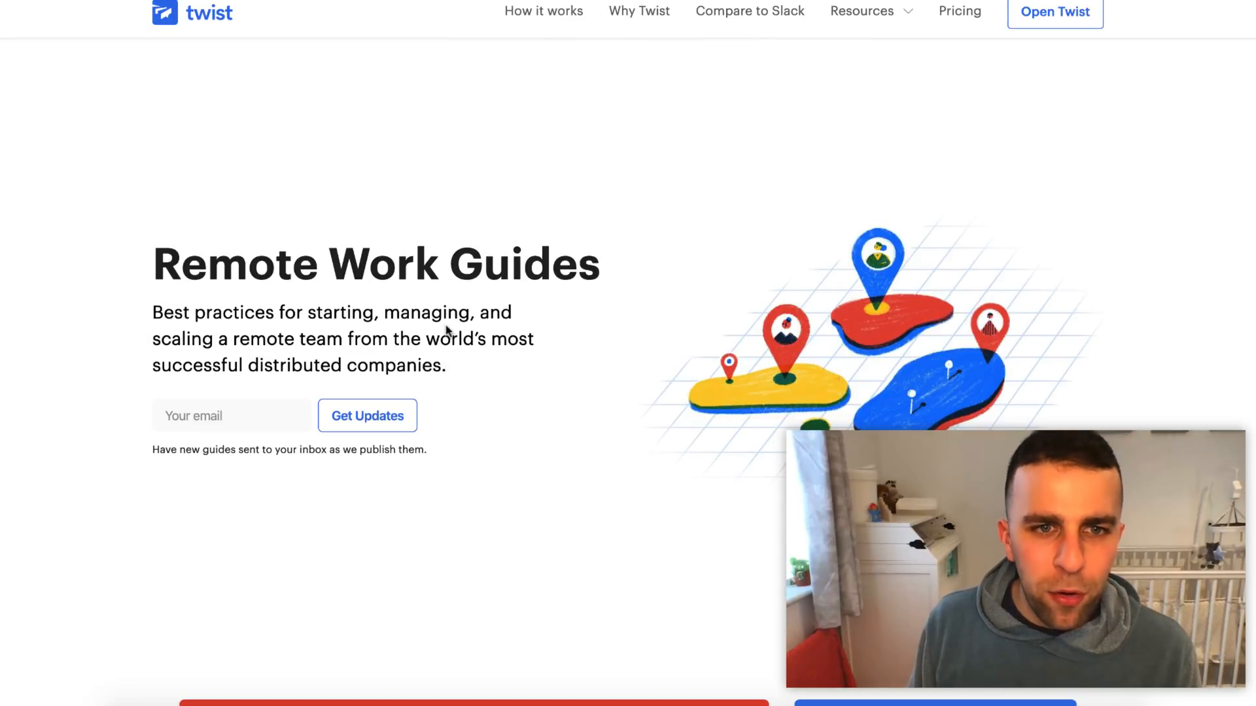
pyautogui.scroll(-3)
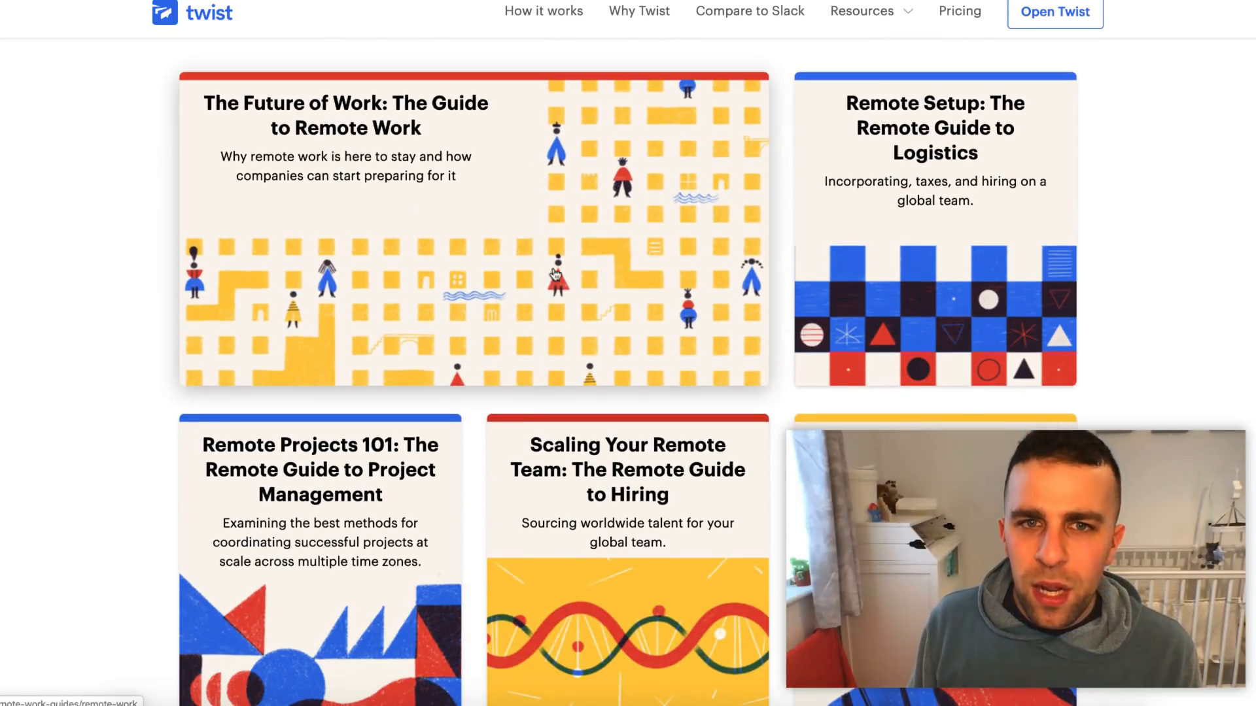
pyautogui.moveTo(823, 339)
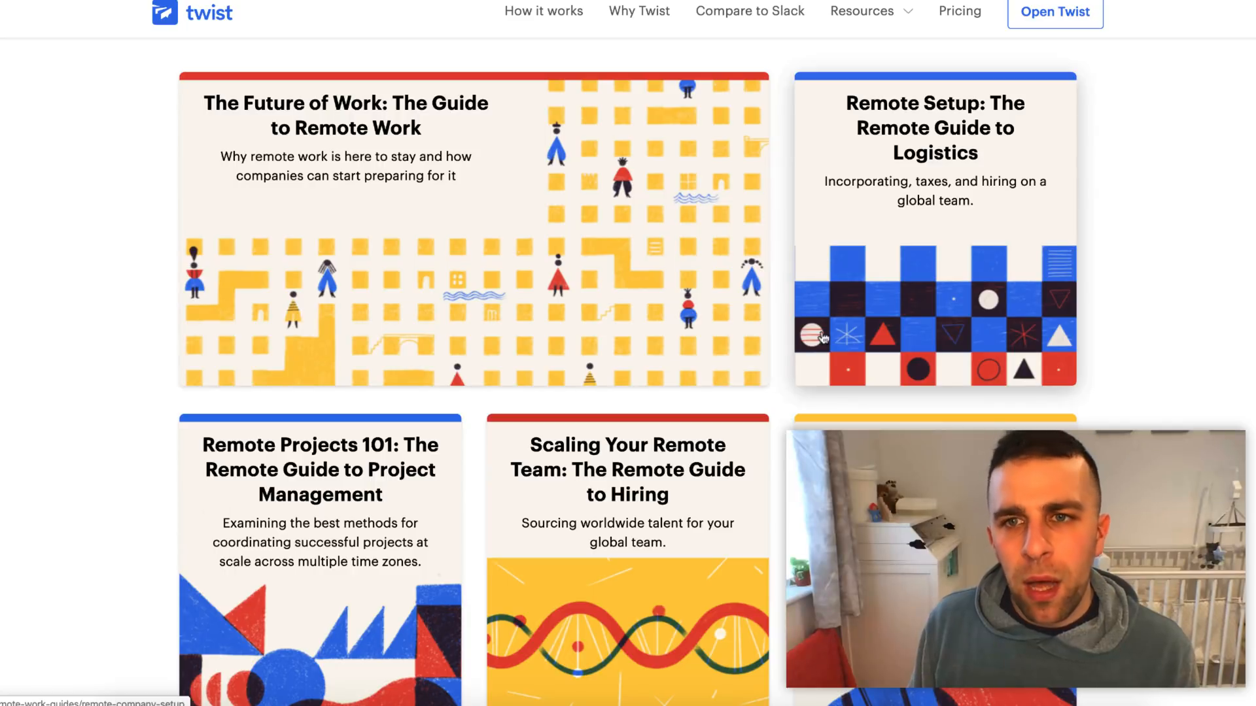
pyautogui.scroll(-3)
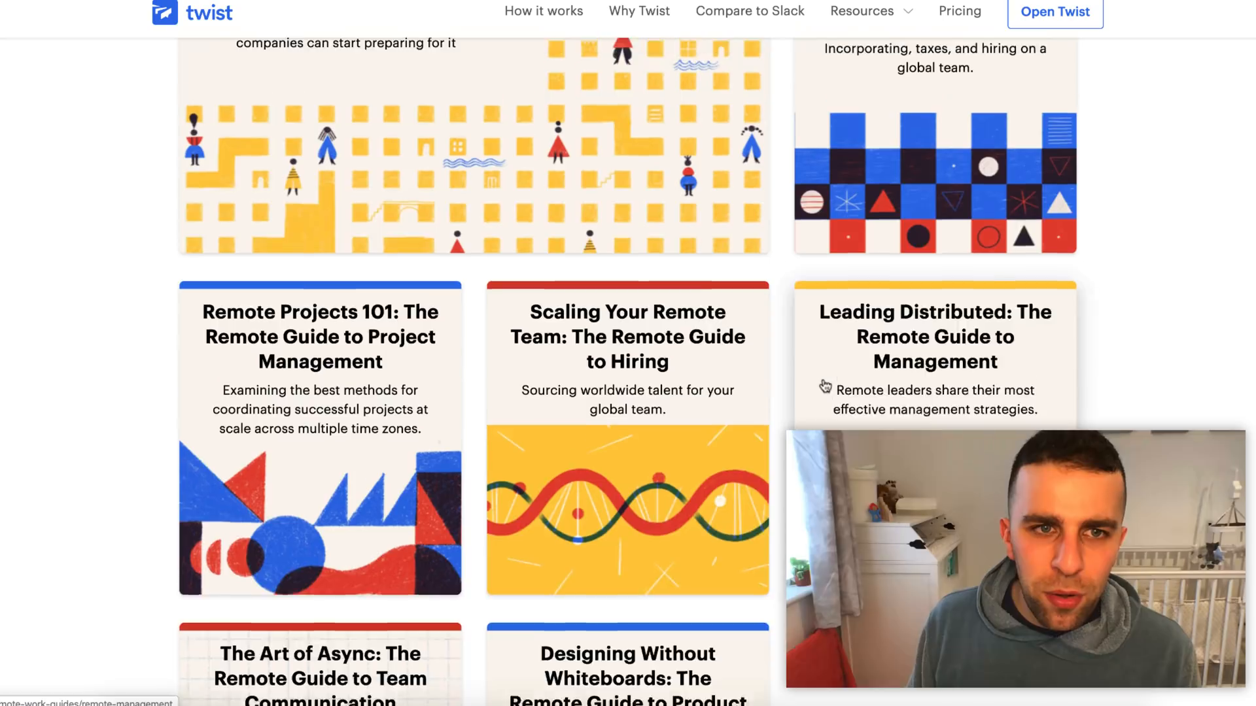
pyautogui.scroll(3)
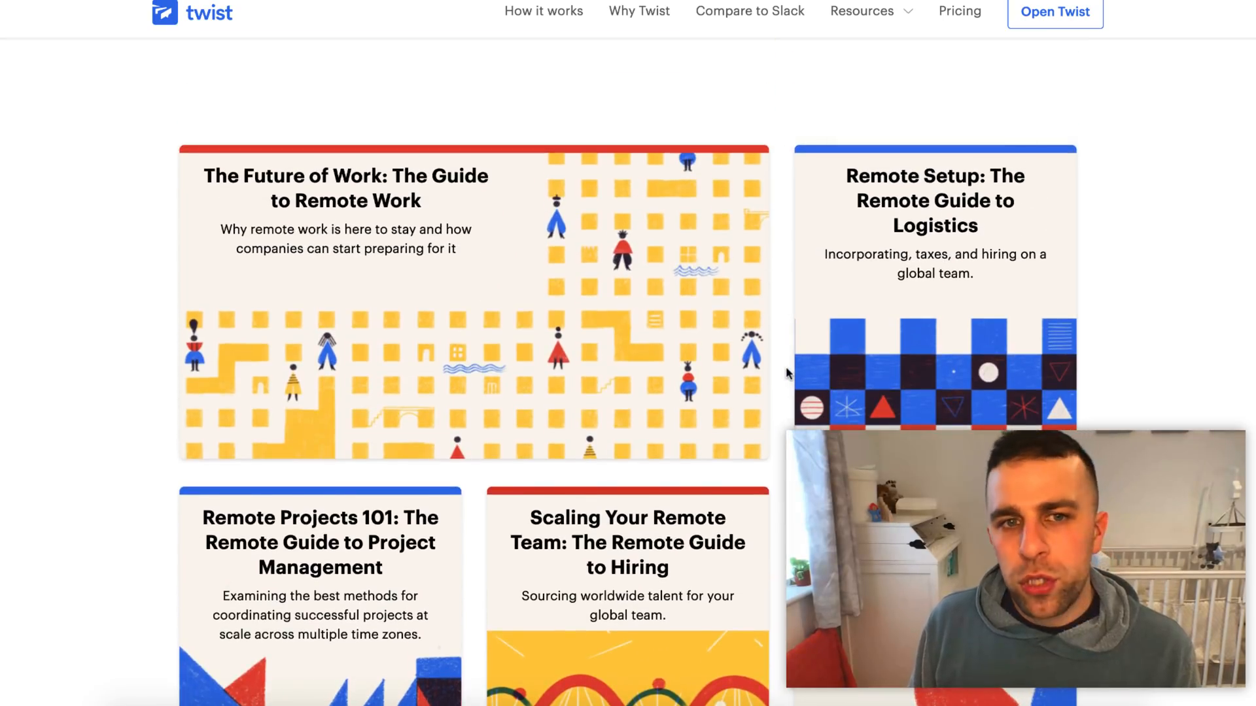
pyautogui.moveTo(673, 247)
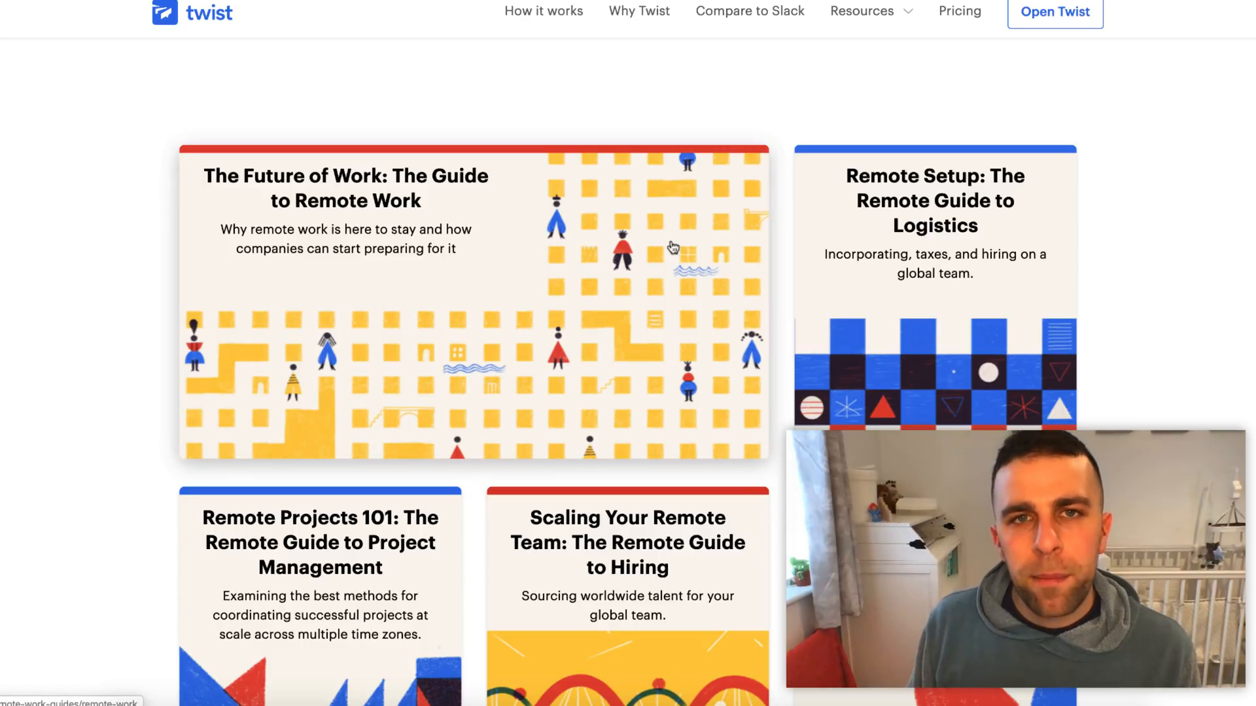
pyautogui.scroll(3)
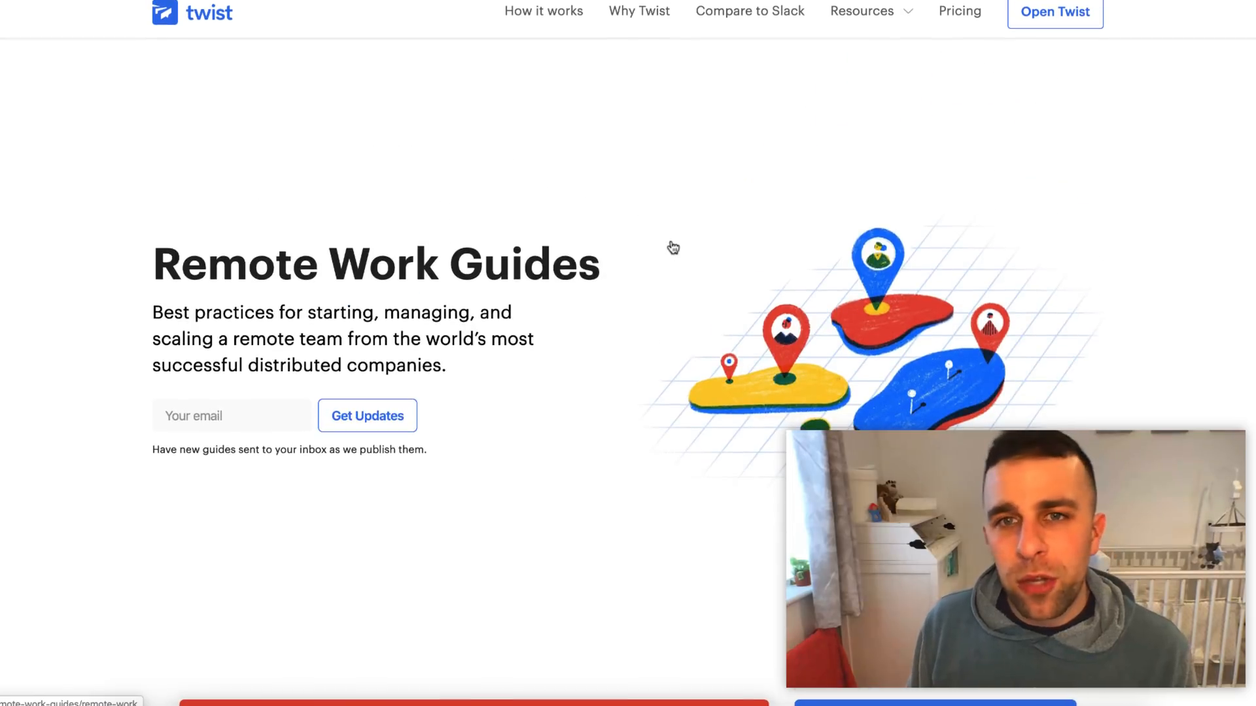